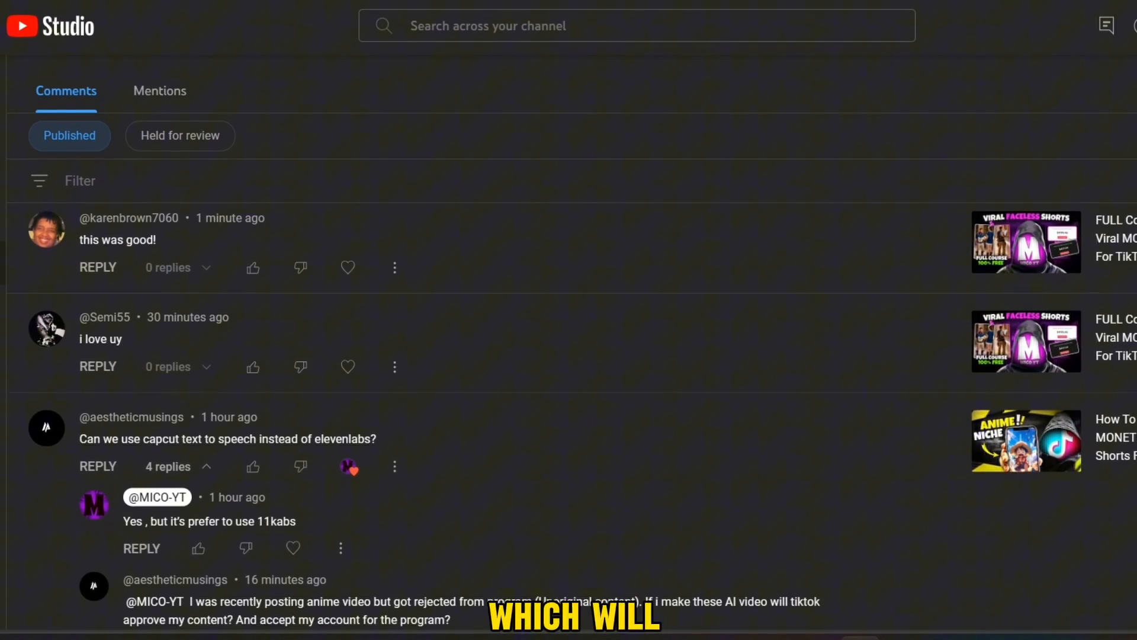
# Start the comment picker draw and view the winner card for the 134 entries.
pyautogui.scroll(-3)
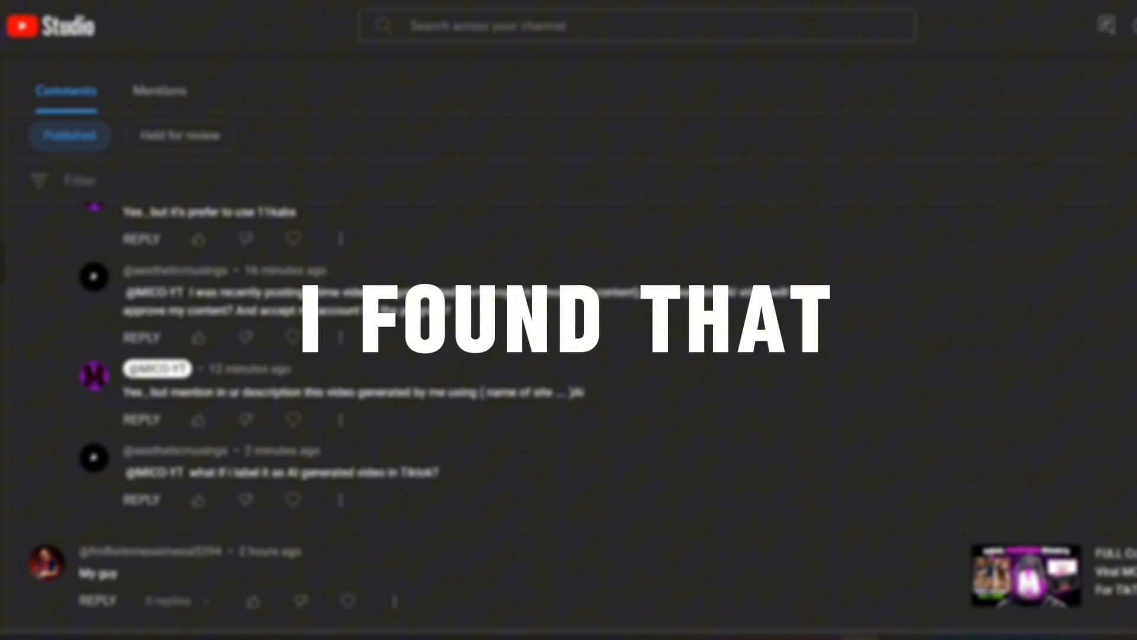
pyautogui.scroll(-3)
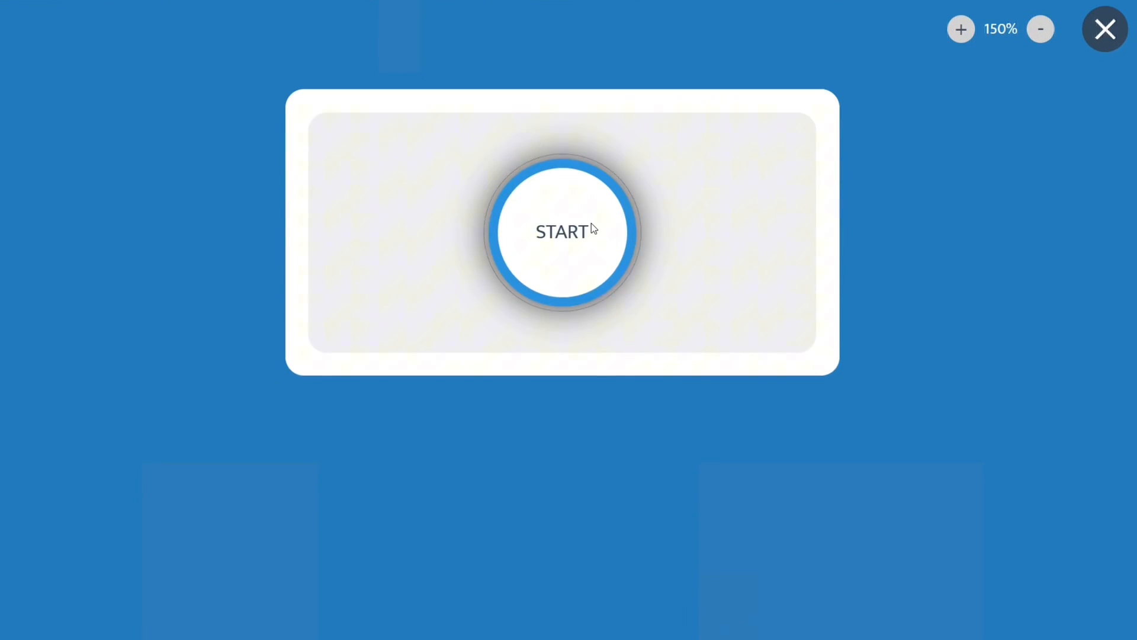
pyautogui.click(561, 232)
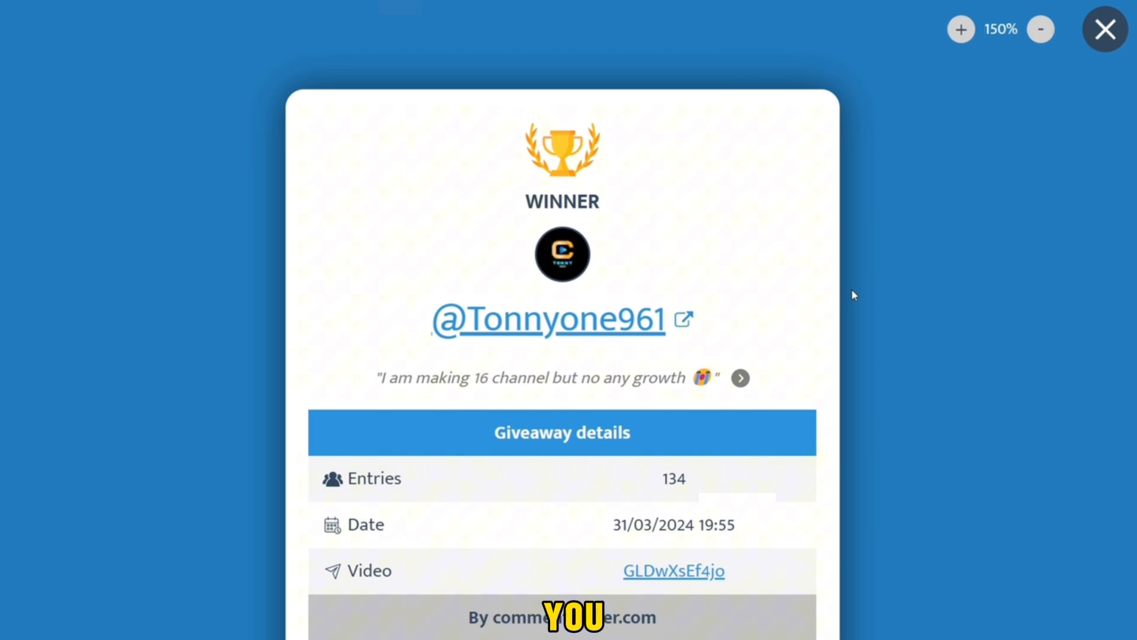
pyautogui.click(1102, 29)
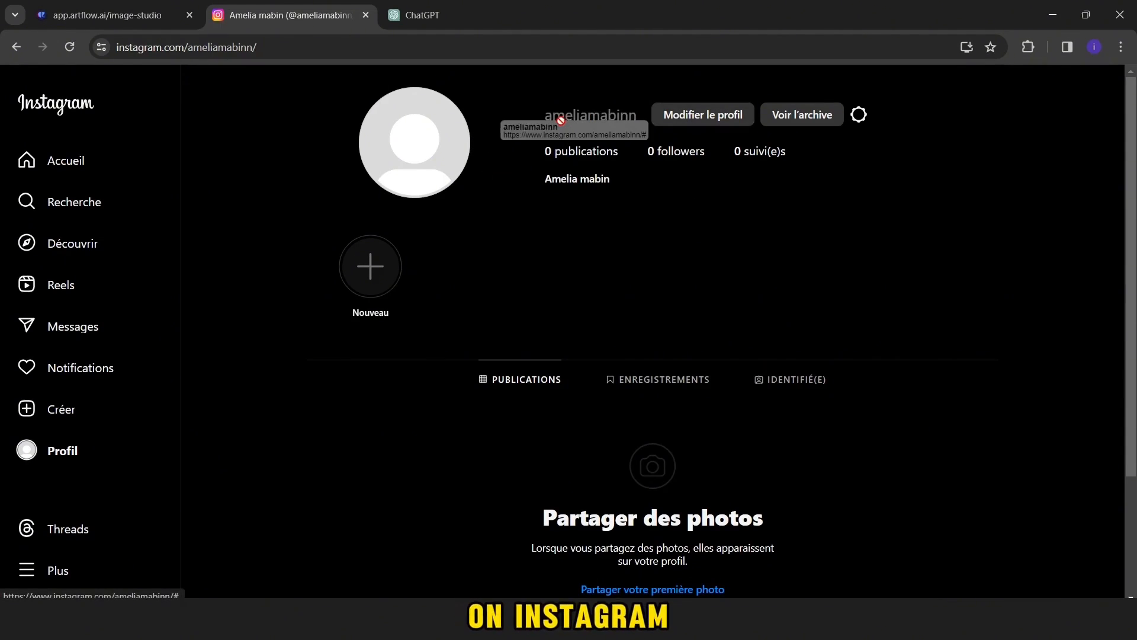
# Open 'Modifier le profil', dismiss the Accounts Center notice, and scroll to the Bio field.
pyautogui.doubleClick(588, 115)
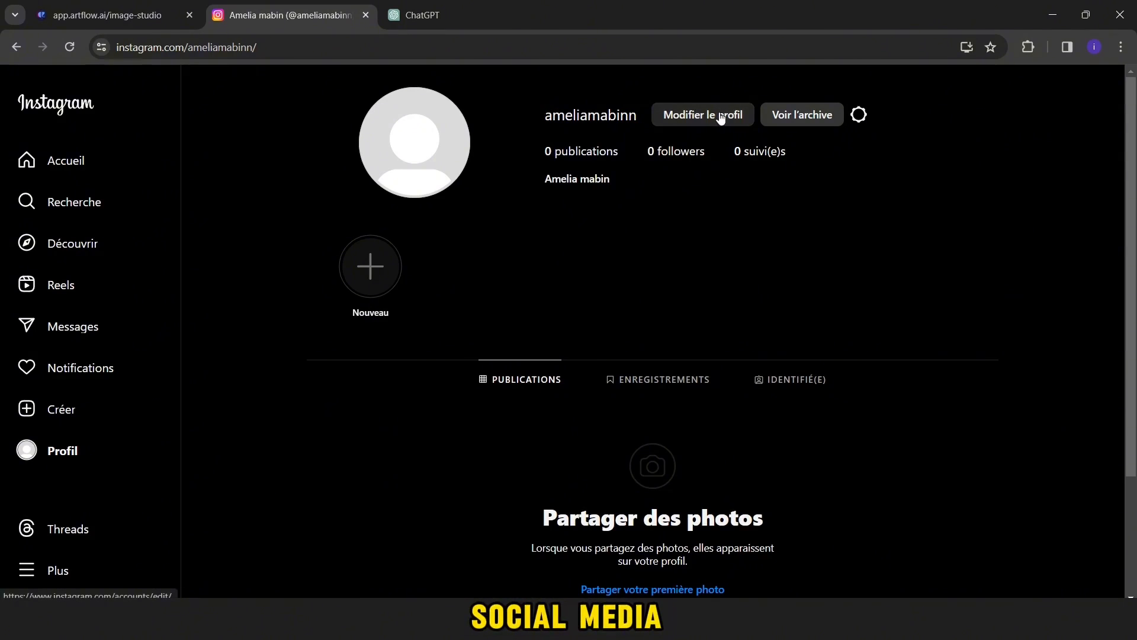
pyautogui.click(701, 114)
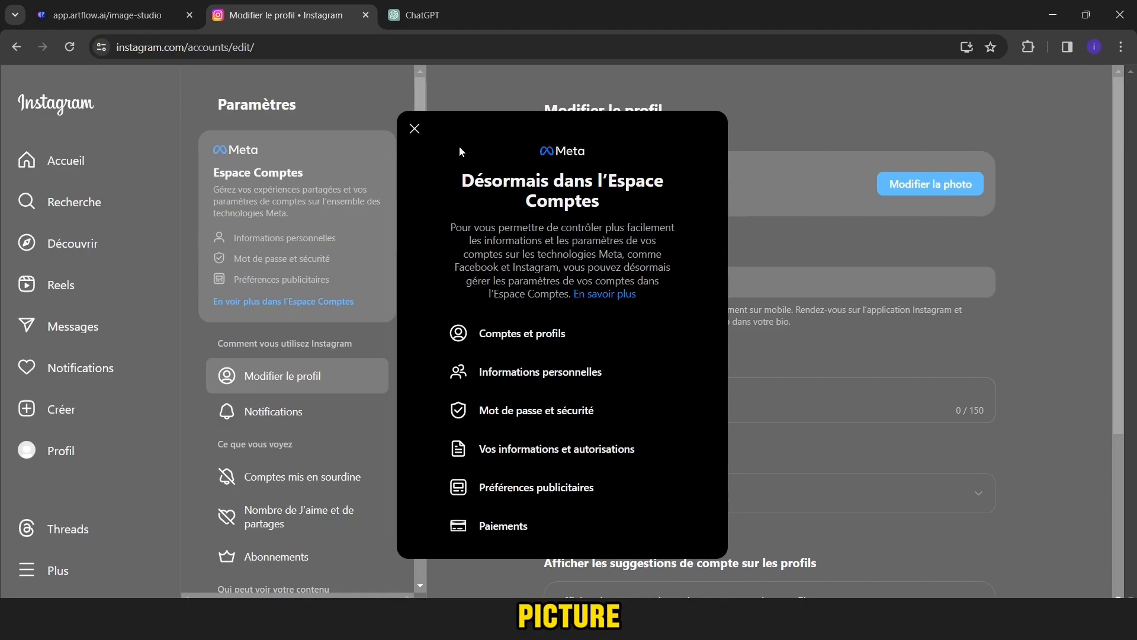
pyautogui.click(414, 129)
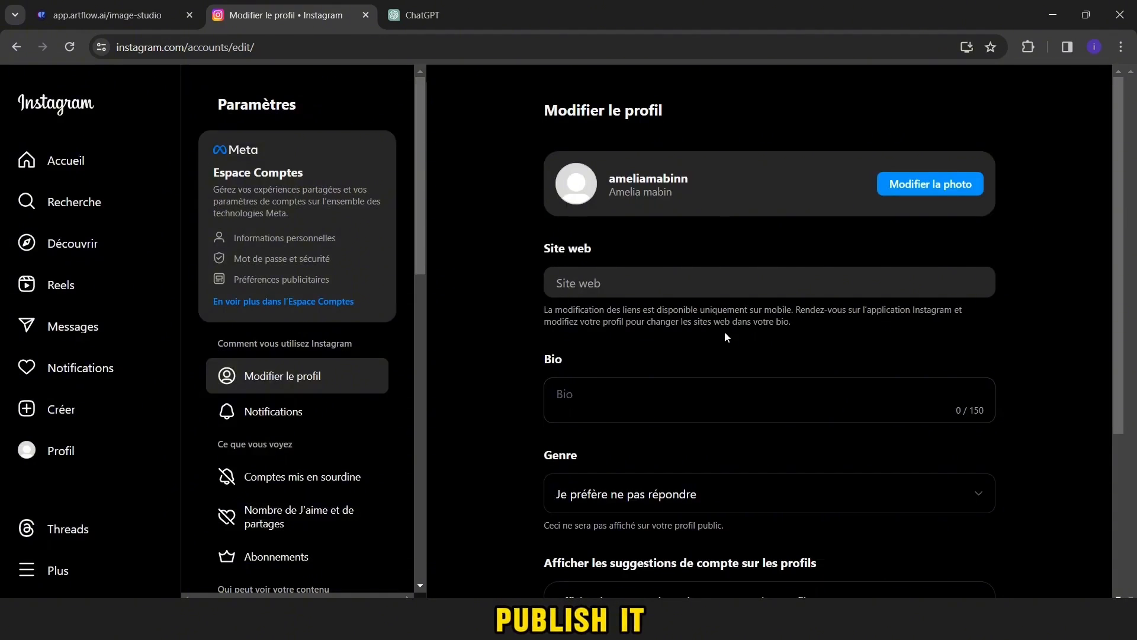
pyautogui.scroll(-3)
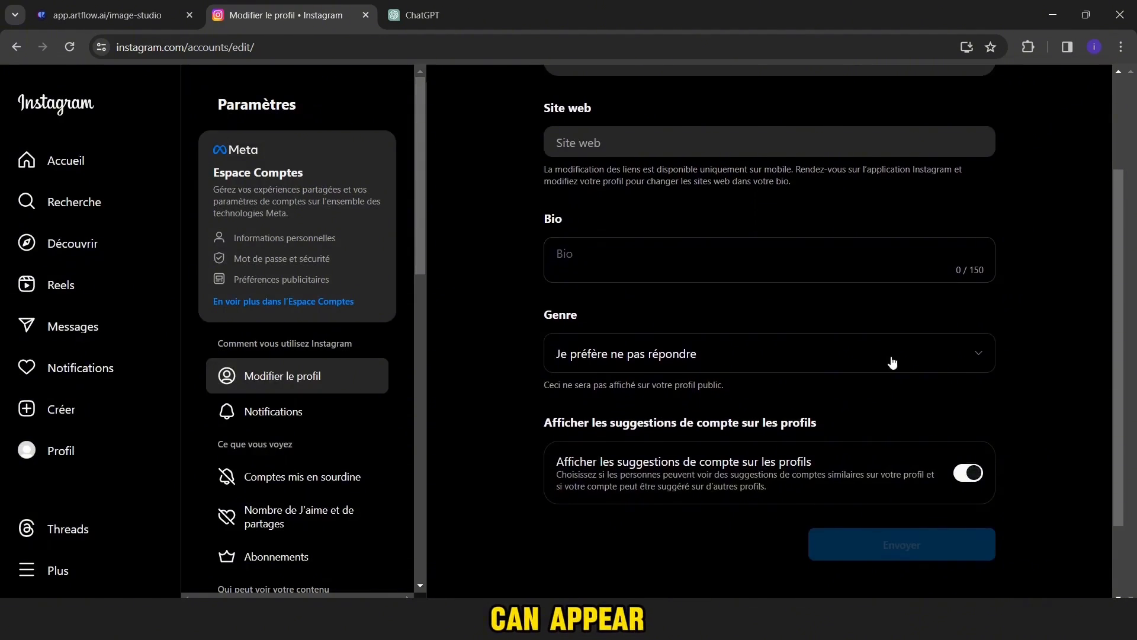
pyautogui.click(769, 353)
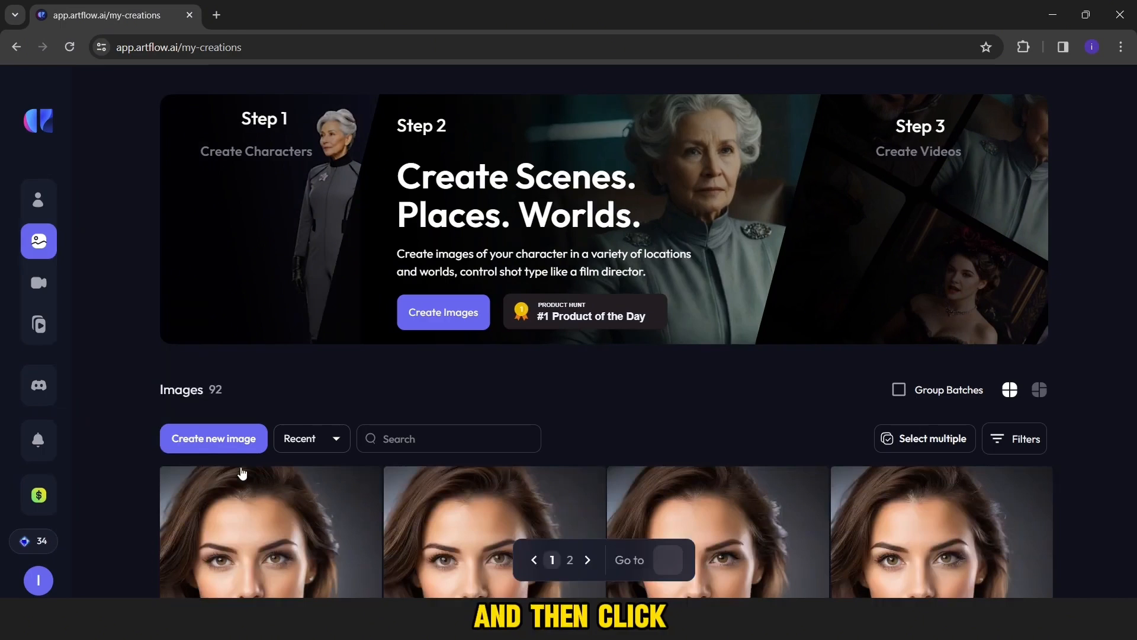
# Start a new Artflow image with the prompt 'Generate to me a picture of a beautiful girl with blue eyes'.
pyautogui.click(213, 438)
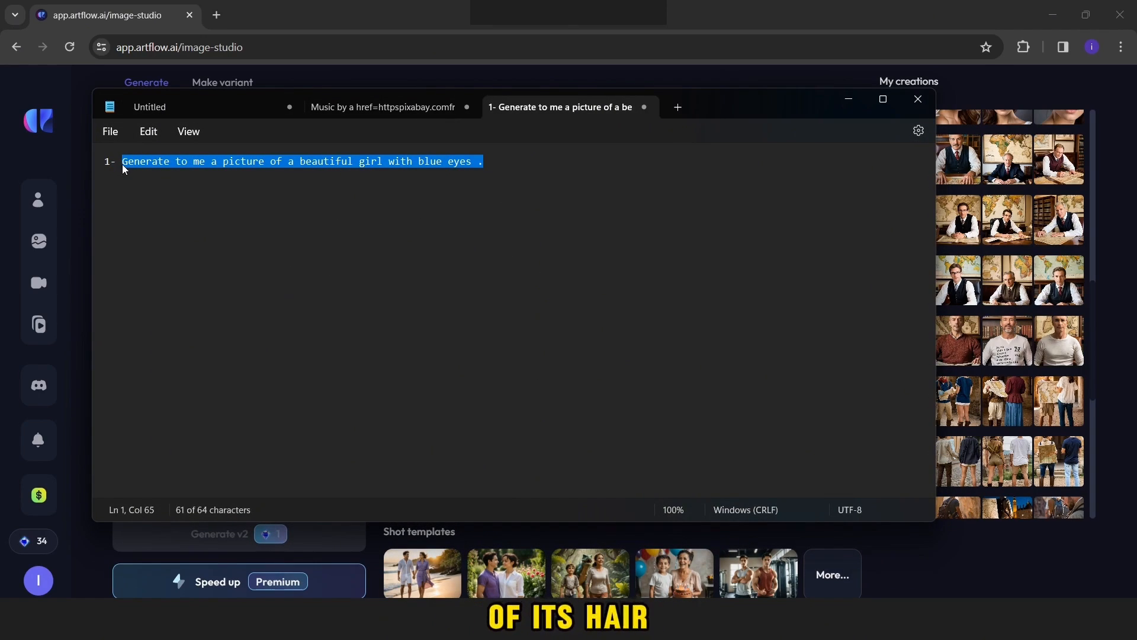
pyautogui.click(917, 99)
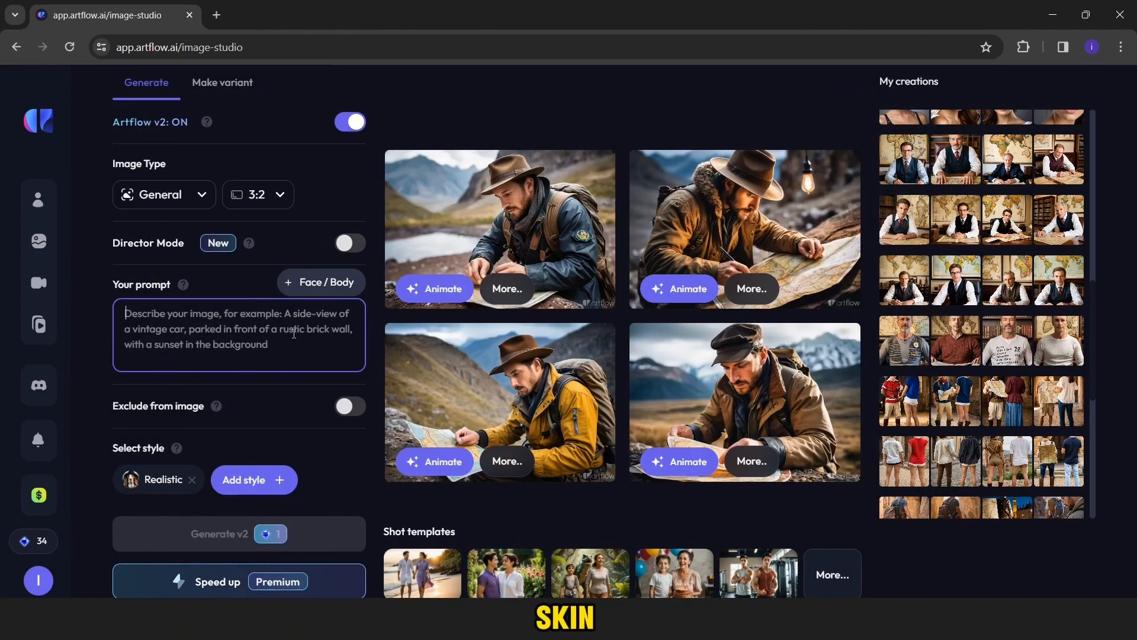
pyautogui.write('Generate to me a picture of a beautiful girl with blue eyes .')
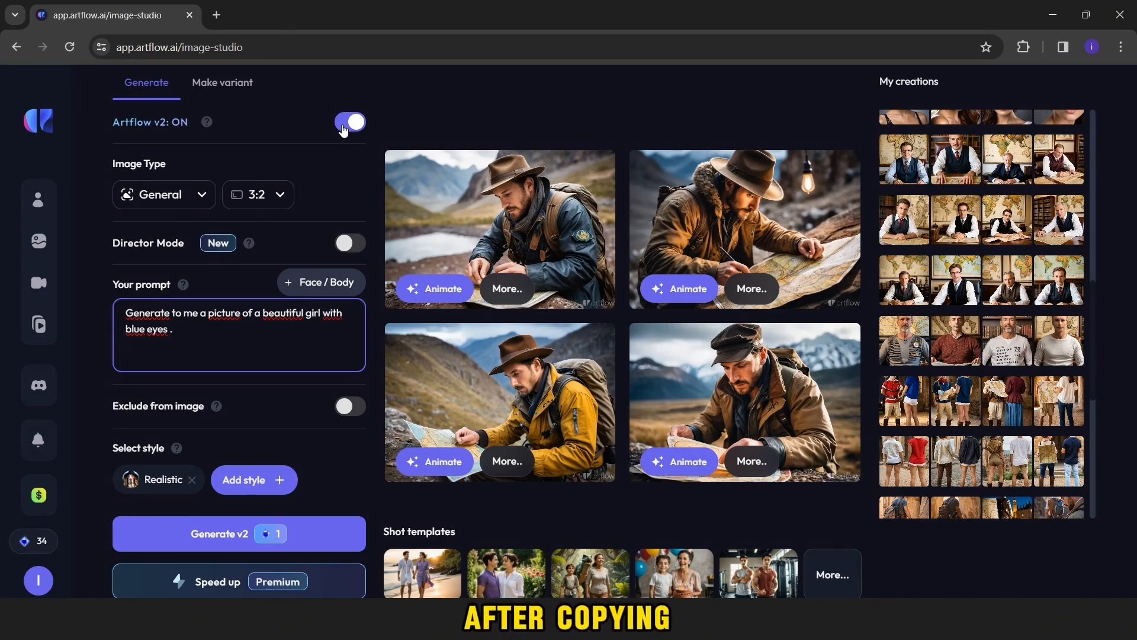
pyautogui.moveTo(183, 433)
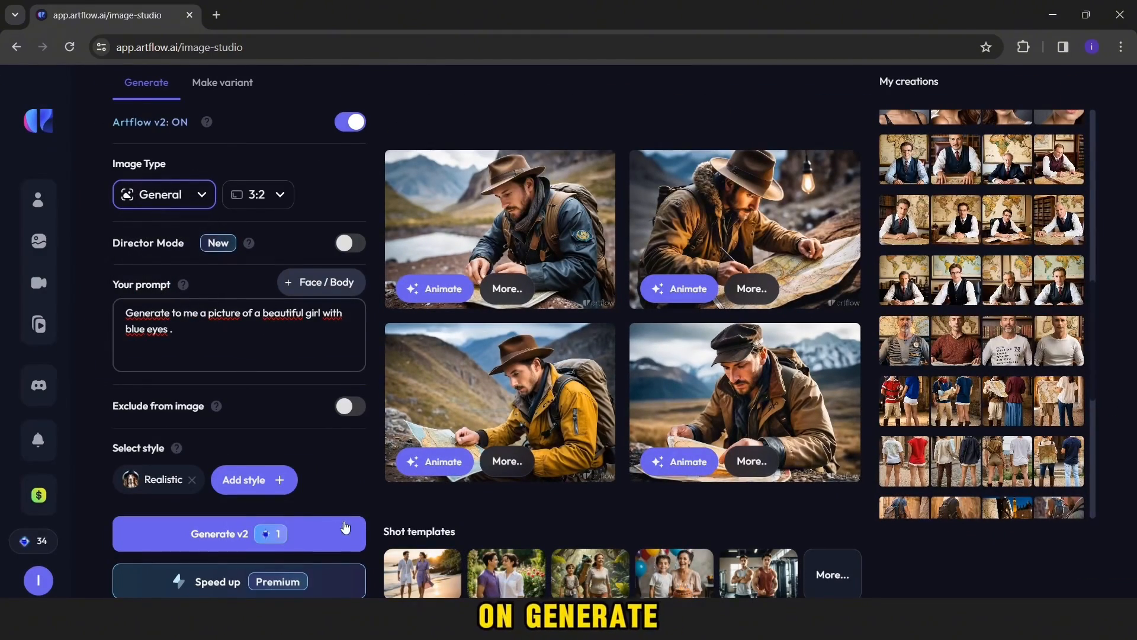
# Generate four blue-eyed girl portraits with Generate v2 and open the first result.
pyautogui.click(219, 533)
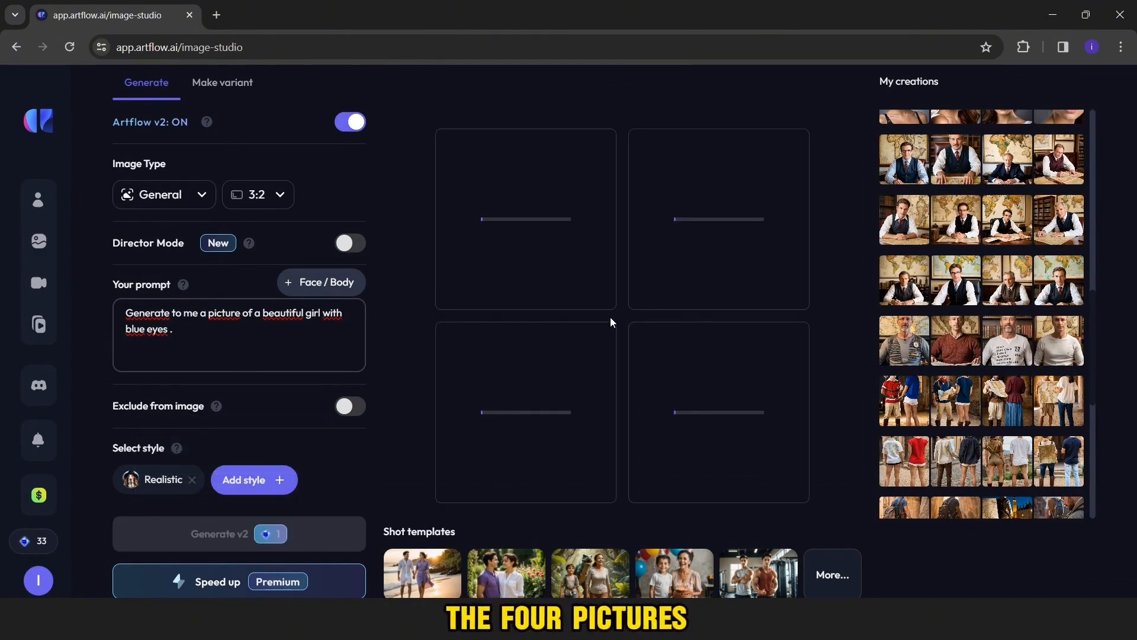
pyautogui.moveTo(659, 317)
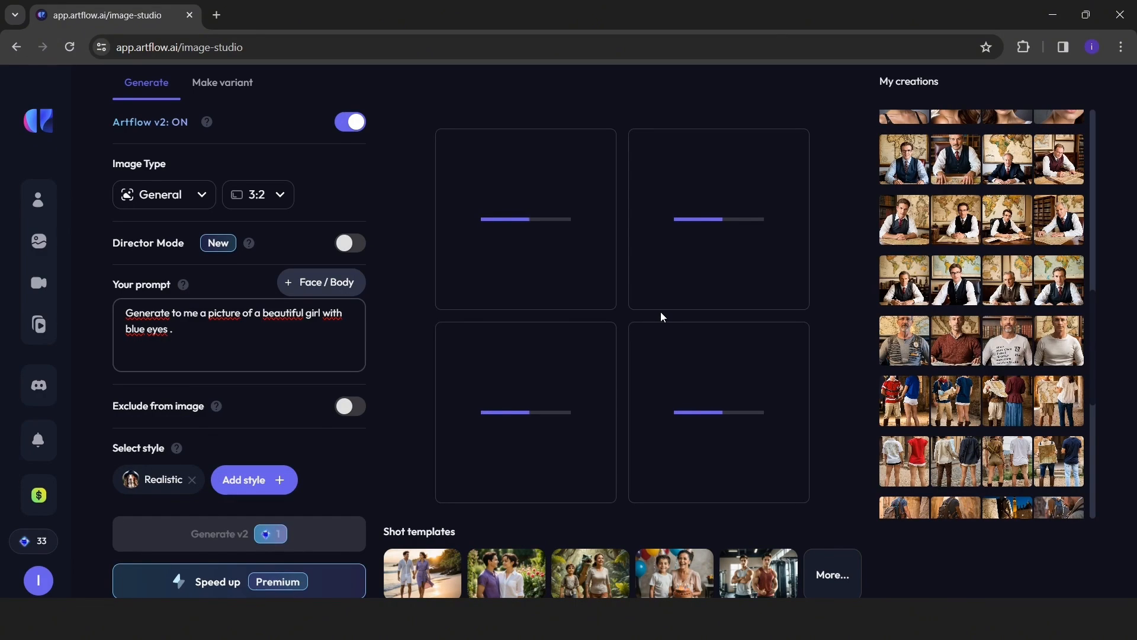
pyautogui.click(219, 534)
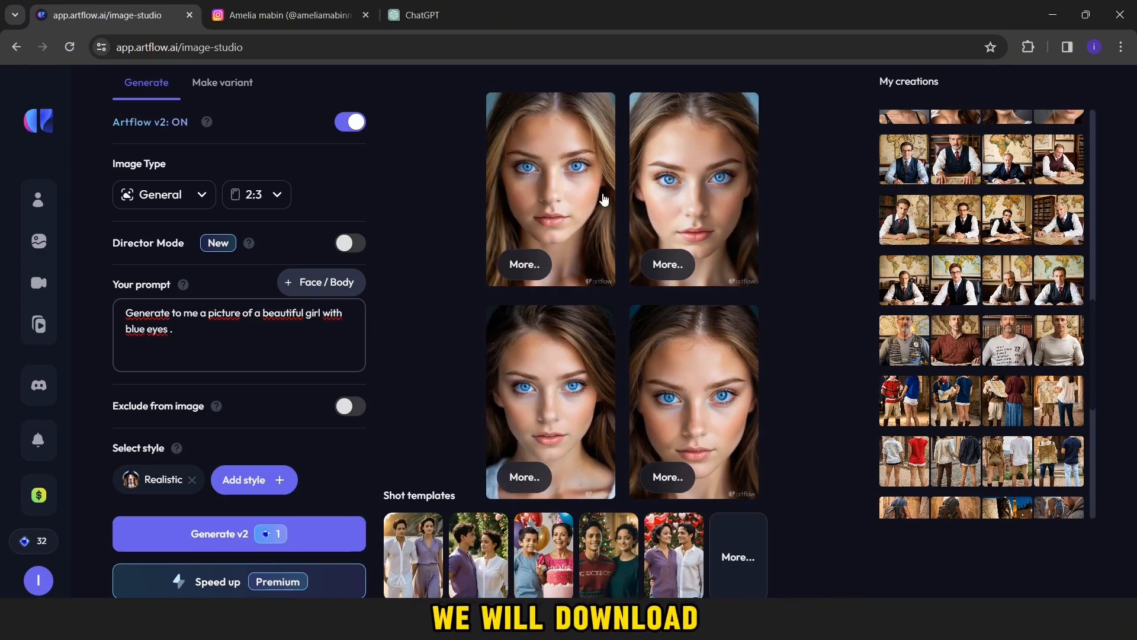
pyautogui.click(550, 188)
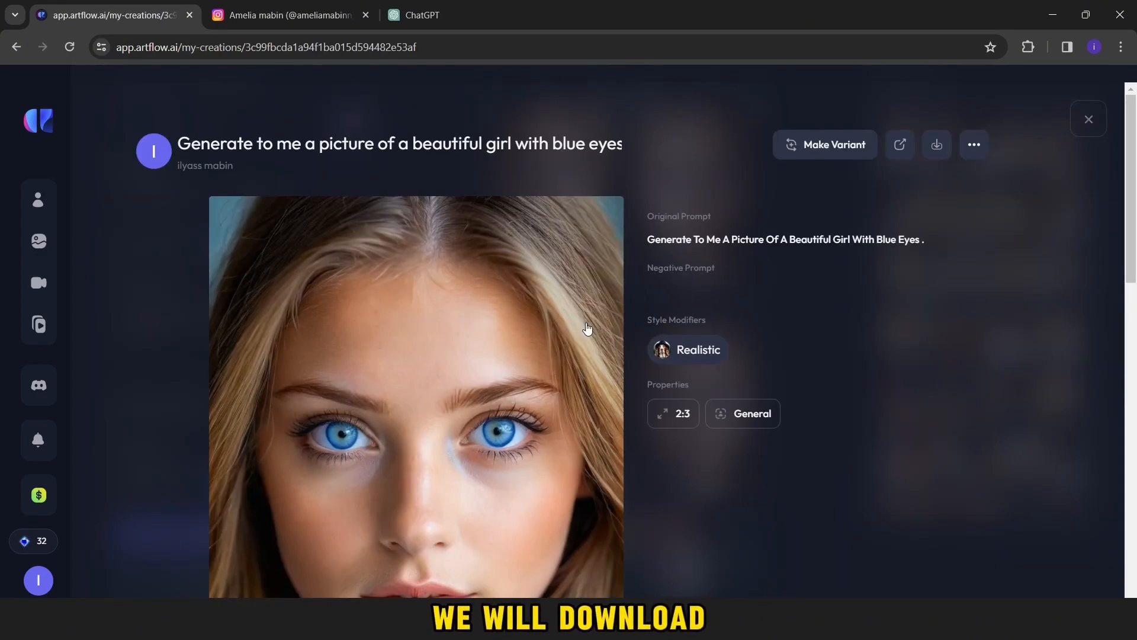
pyautogui.scroll(-3)
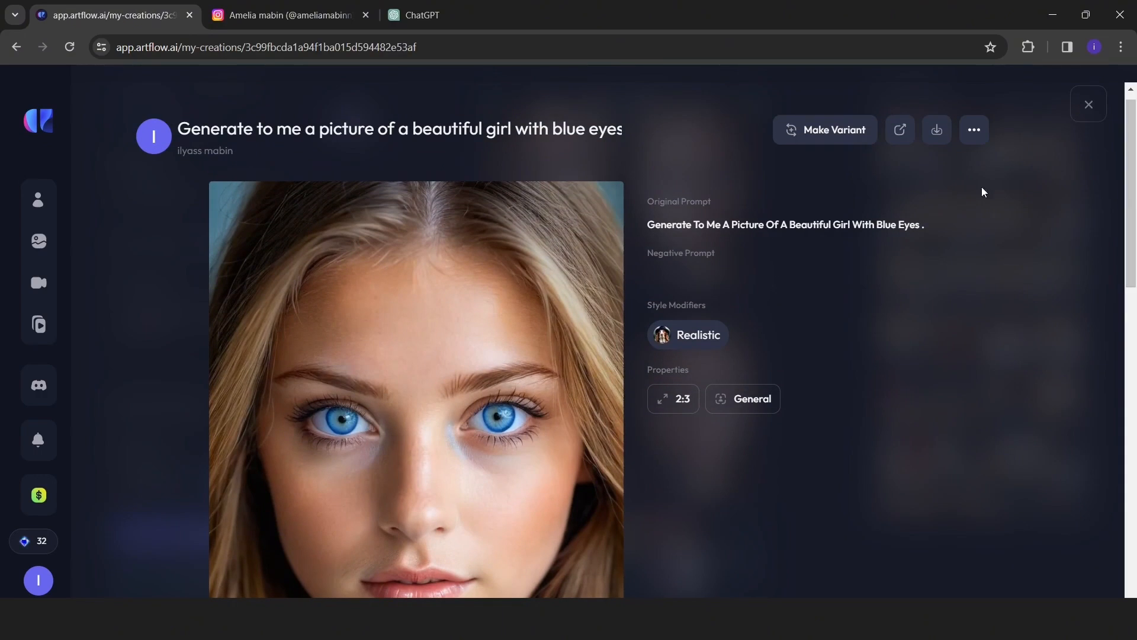
pyautogui.click(937, 129)
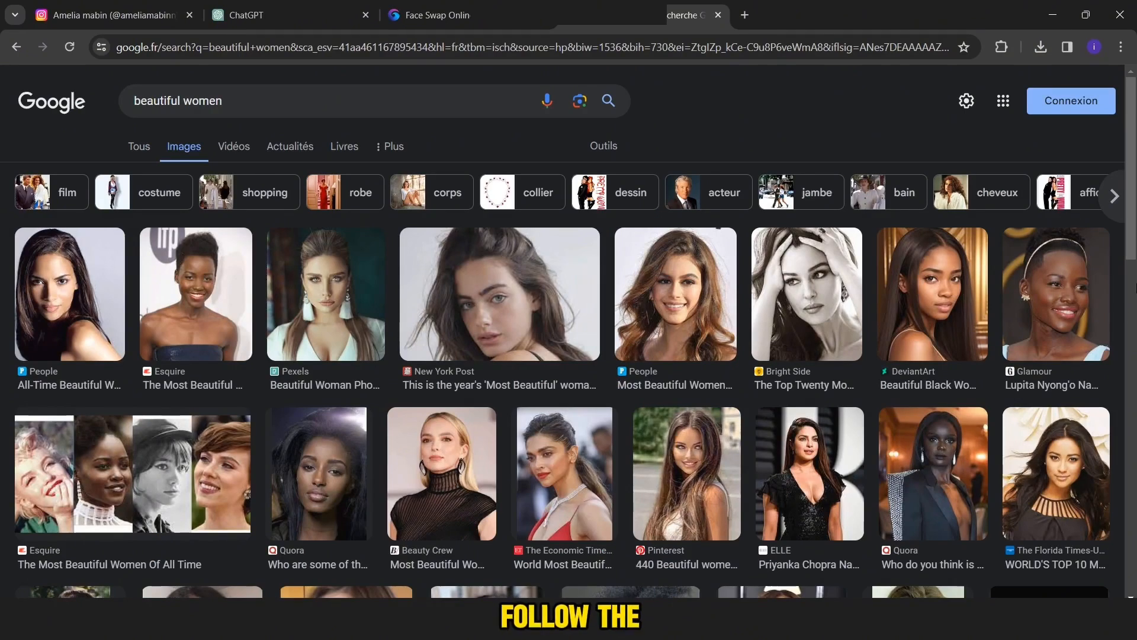
# Scroll through the Google Images results for beautiful women.
pyautogui.scroll(-3)
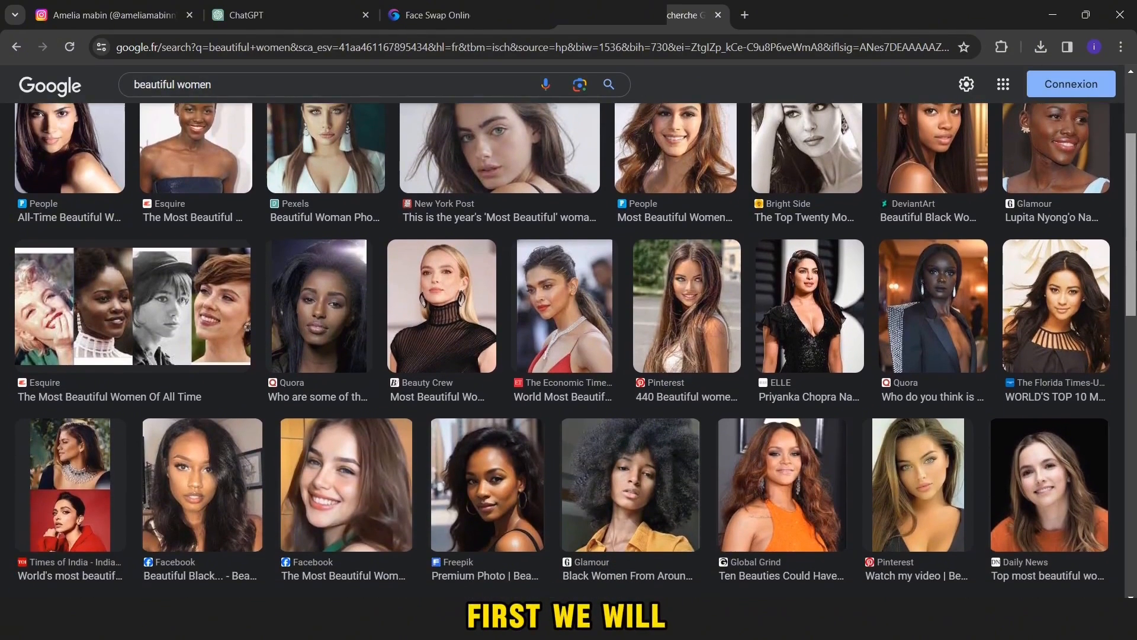
pyautogui.scroll(-3)
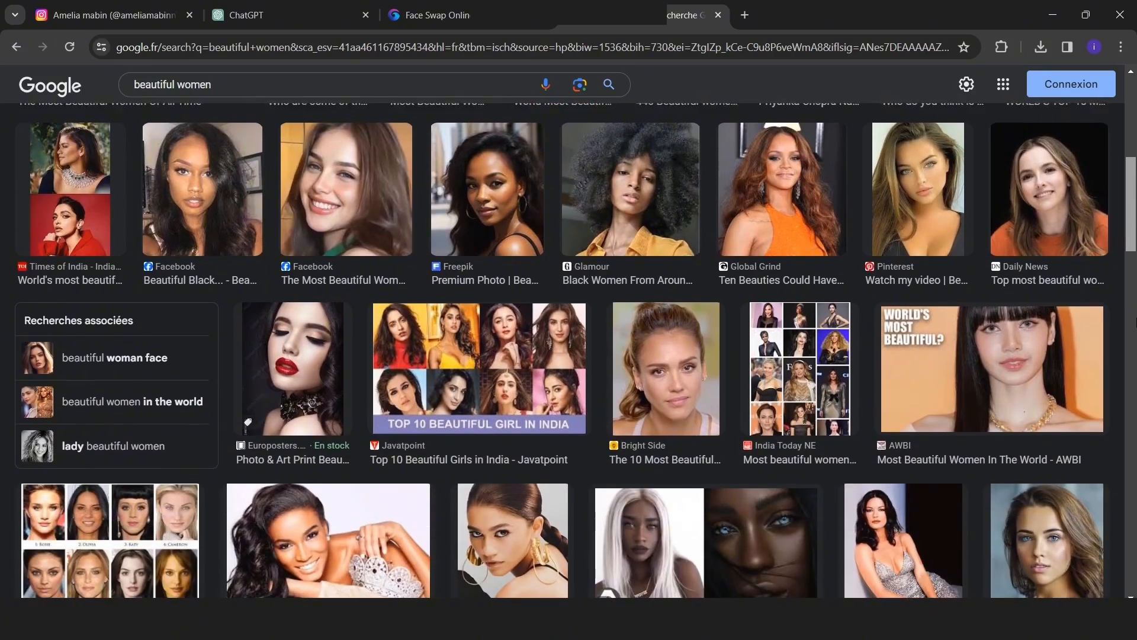
pyautogui.scroll(-3)
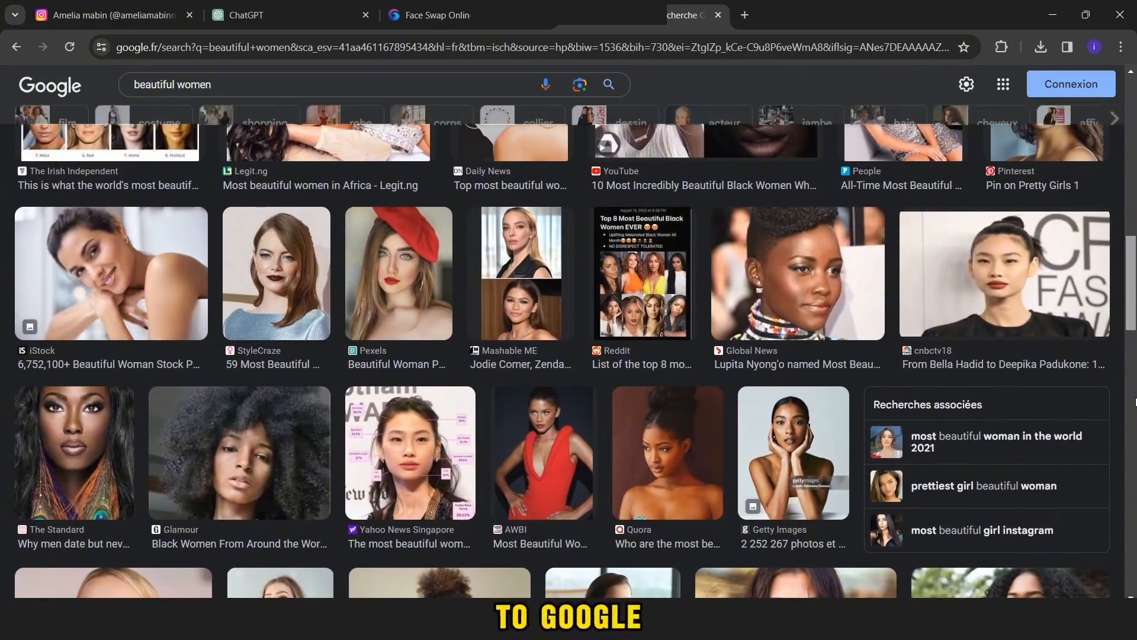
pyautogui.scroll(-3)
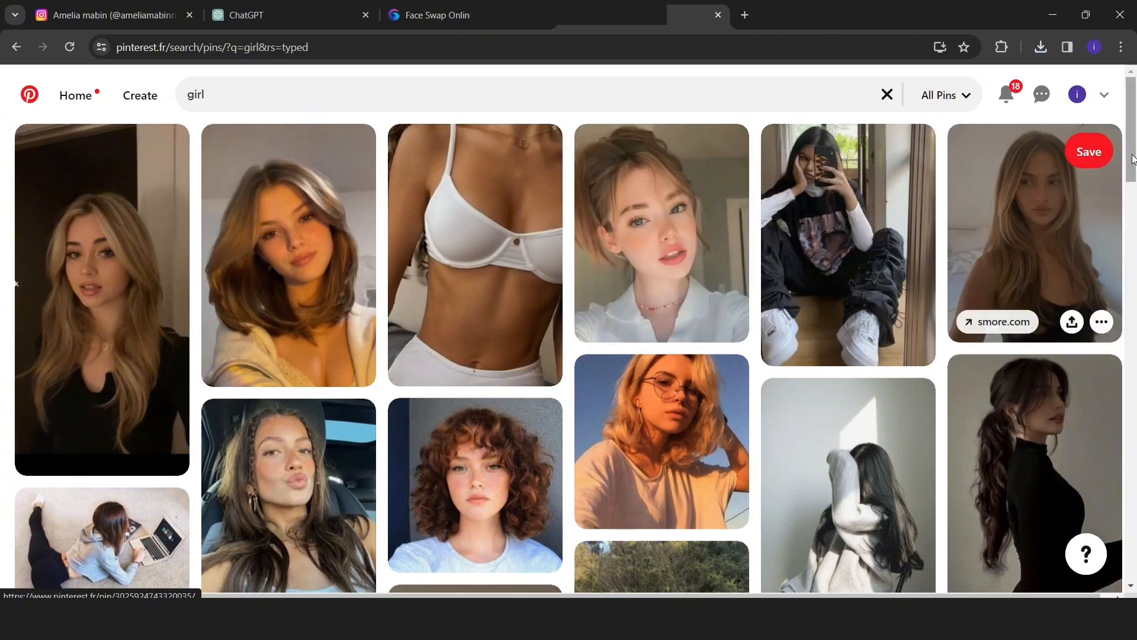
# Open the braided-hair selfie pin of the girl in the car and download its image.
pyautogui.scroll(-3)
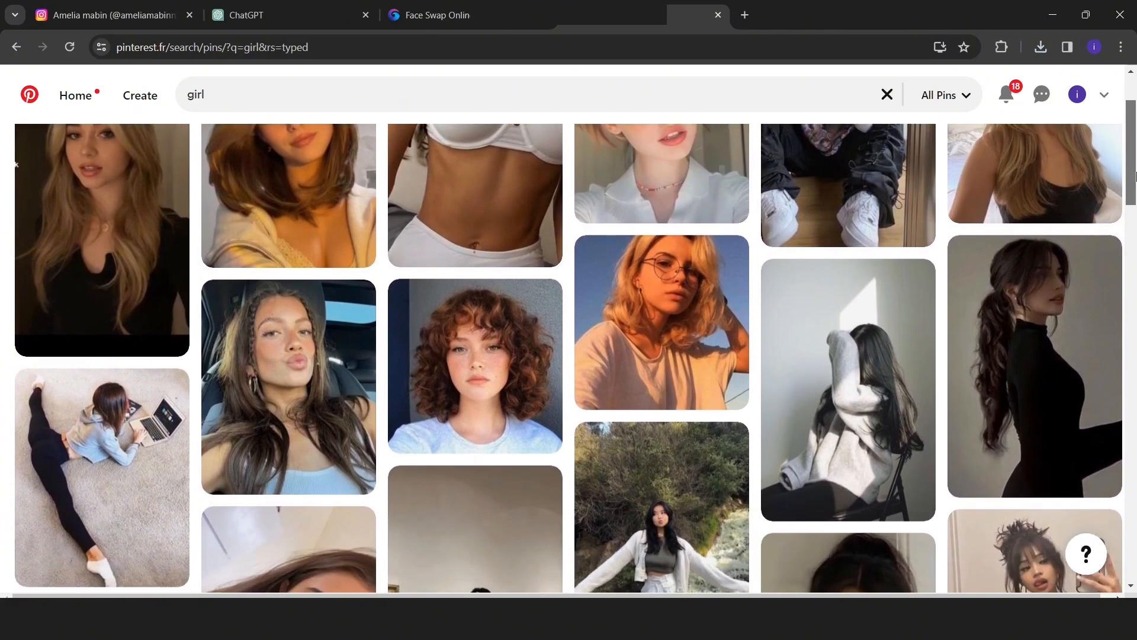
pyautogui.scroll(-3)
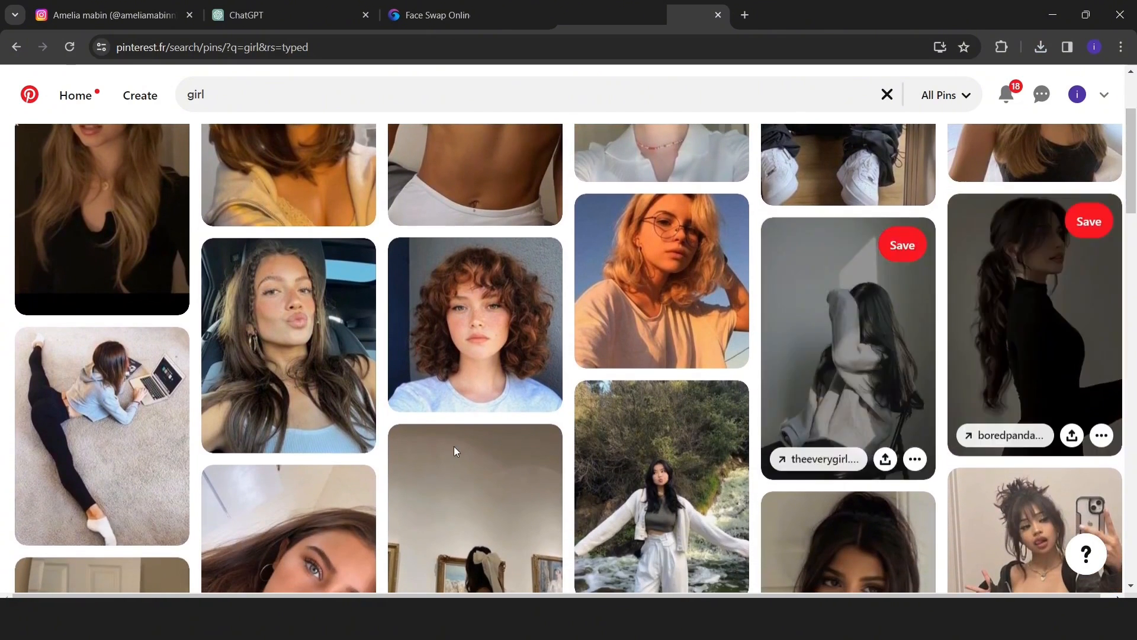
pyautogui.click(288, 346)
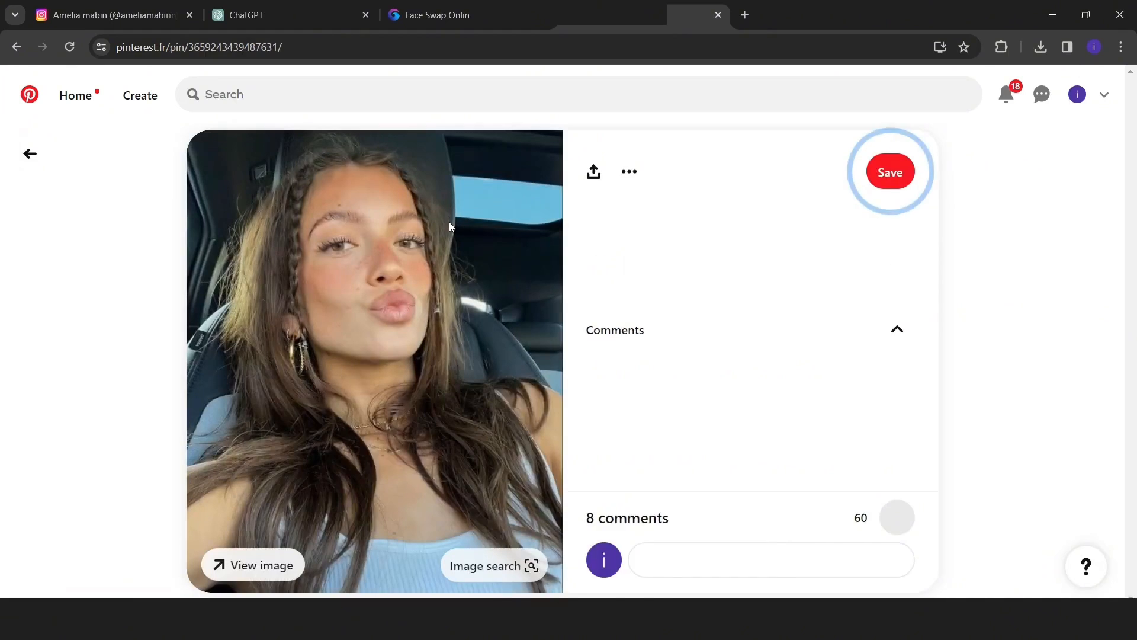
pyautogui.click(629, 172)
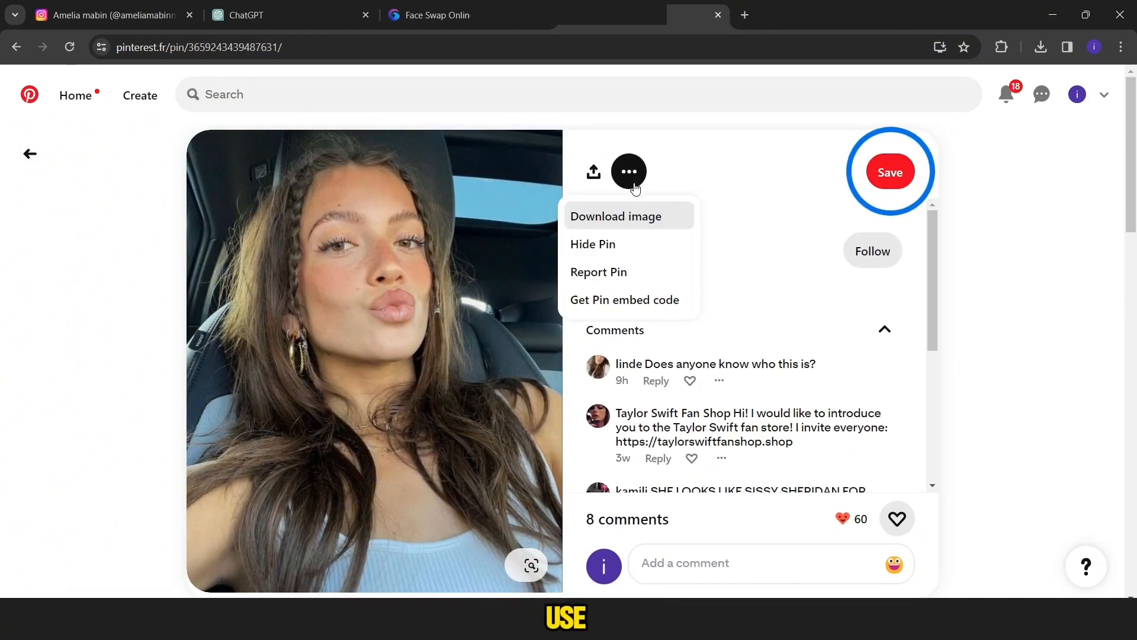
pyautogui.click(614, 215)
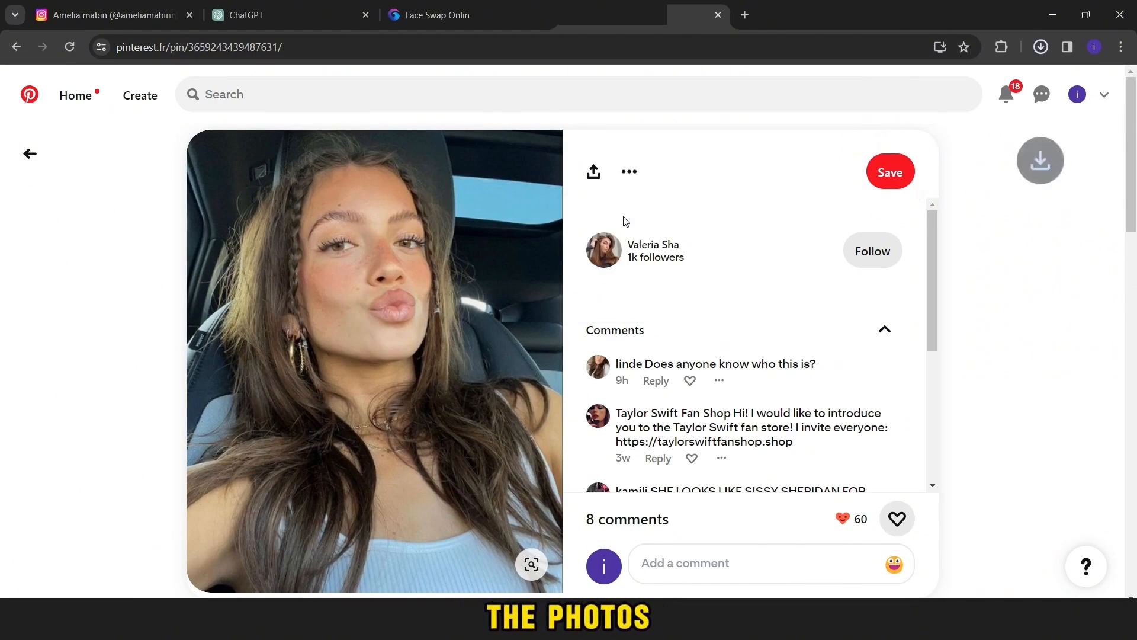
pyautogui.click(1040, 48)
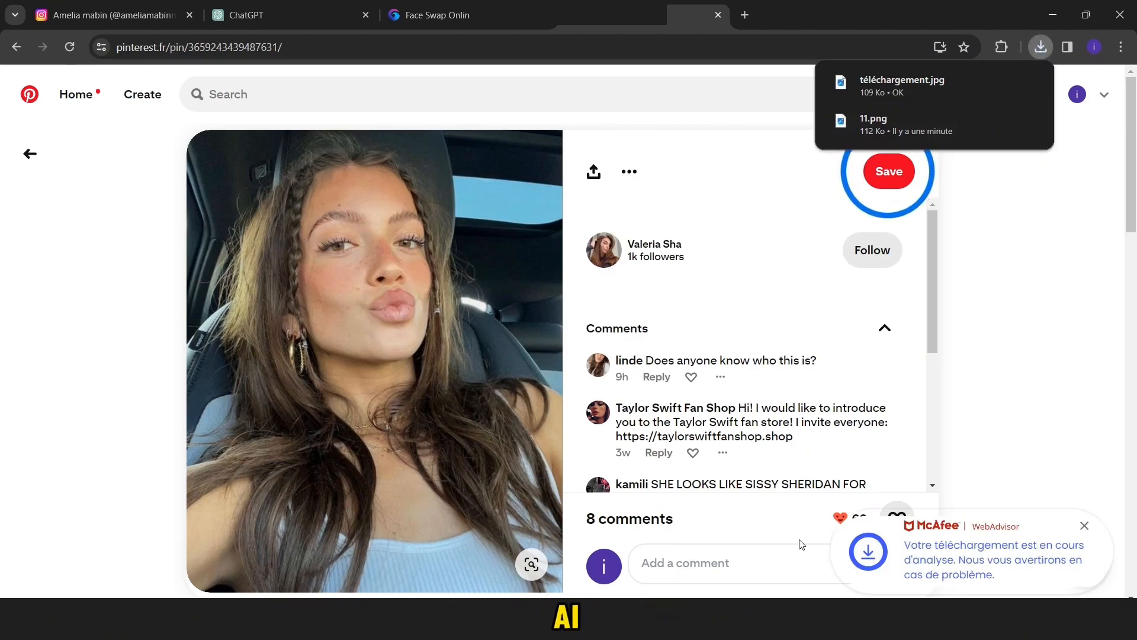
pyautogui.click(435, 15)
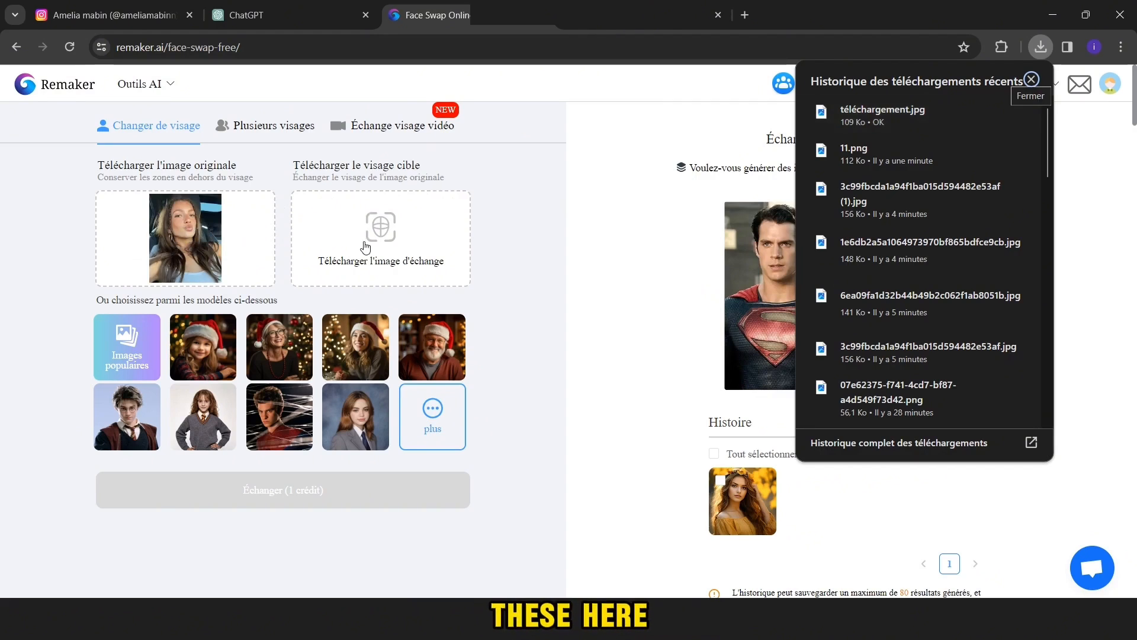
# Upload the blue-eyed target face in Remaker Face Swap and start the swap.
pyautogui.click(1031, 79)
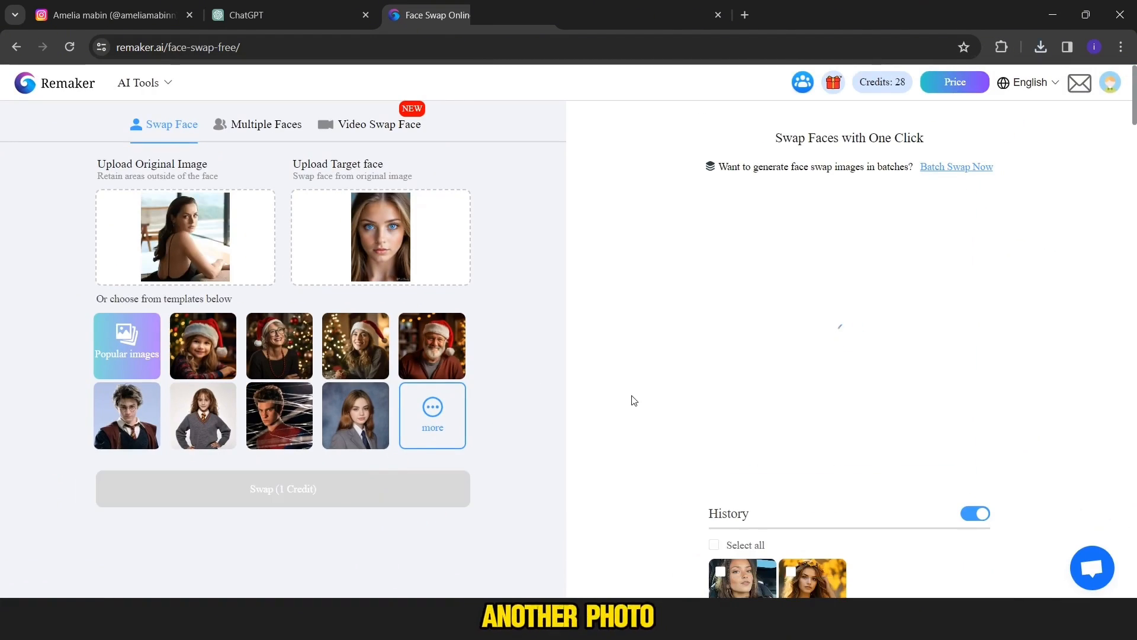
pyautogui.click(282, 488)
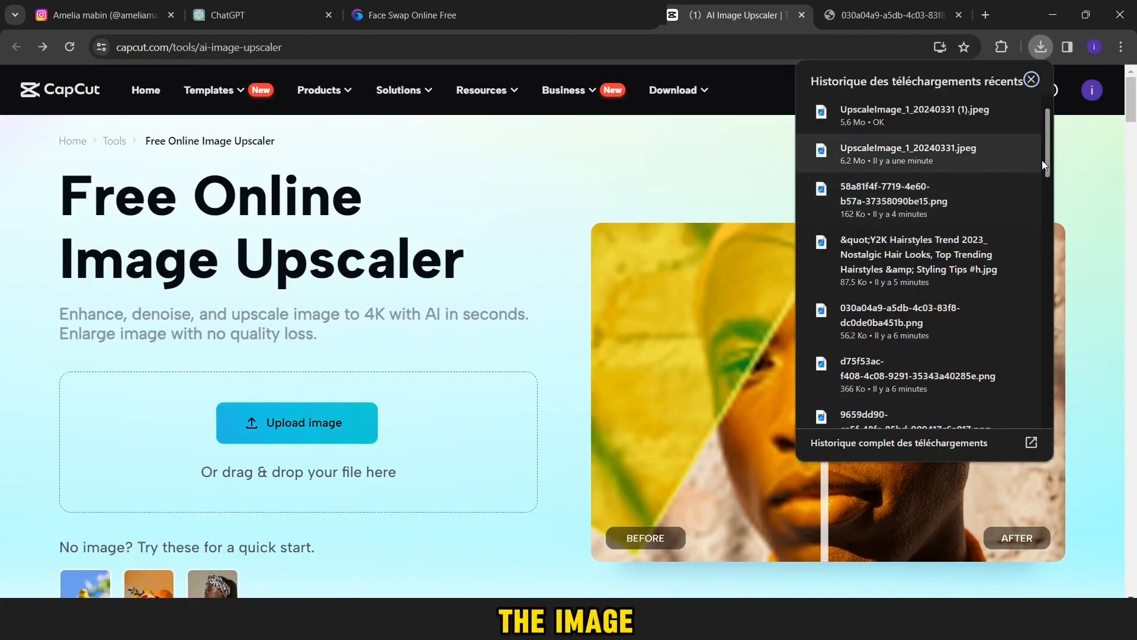
# Upload the black-dress portrait, upscale it to 4K (2160 x 2160), and download it.
pyautogui.scroll(-3)
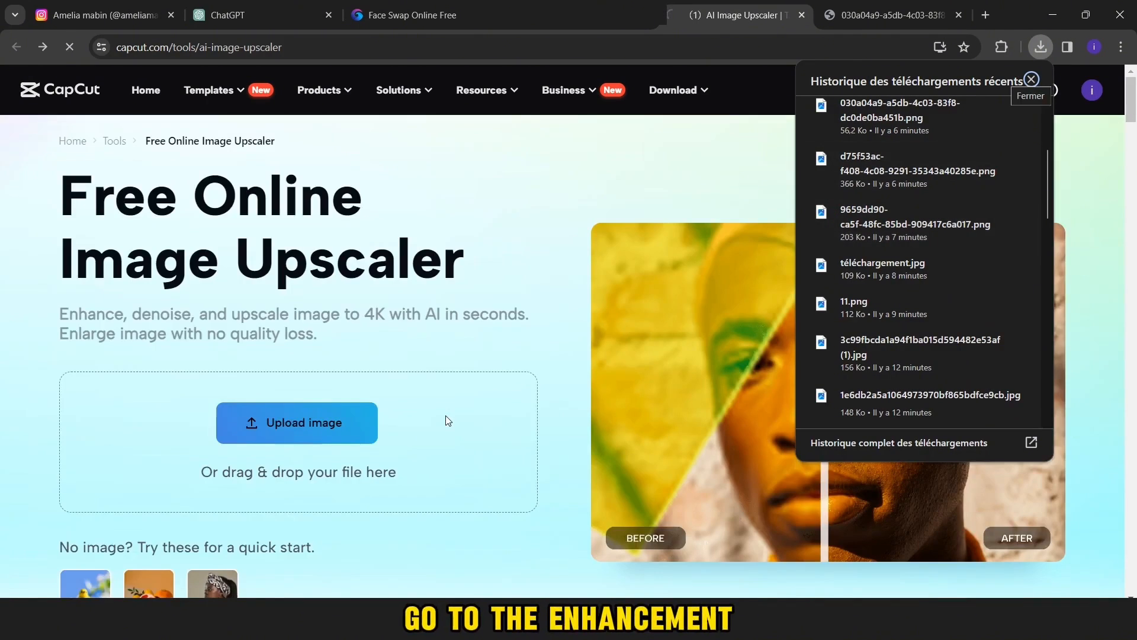
pyautogui.click(297, 422)
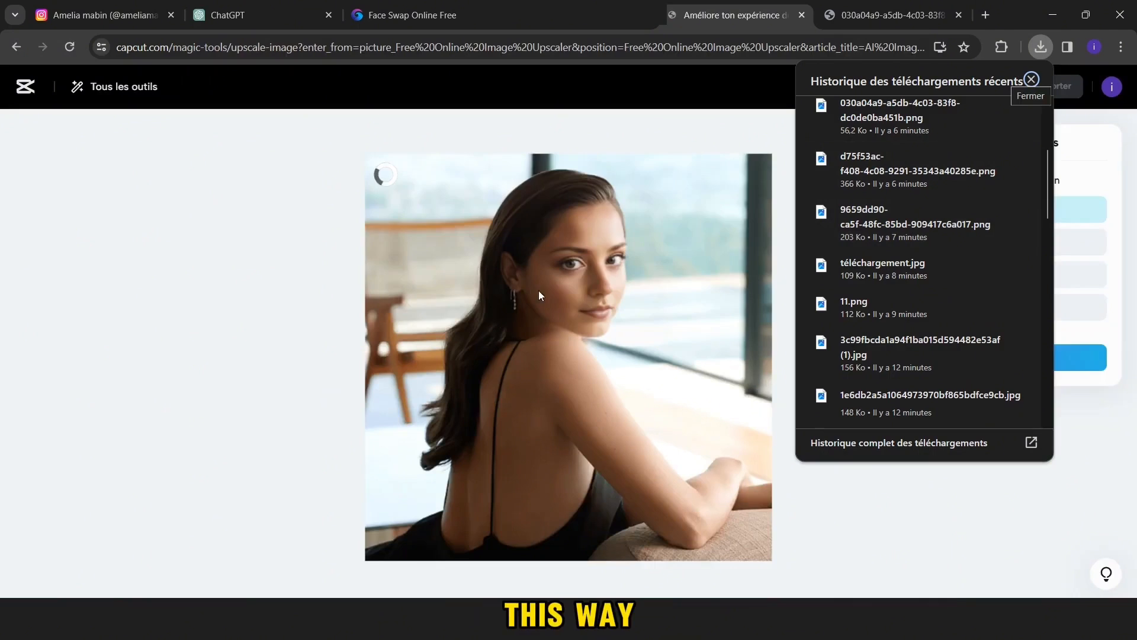
pyautogui.click(1030, 78)
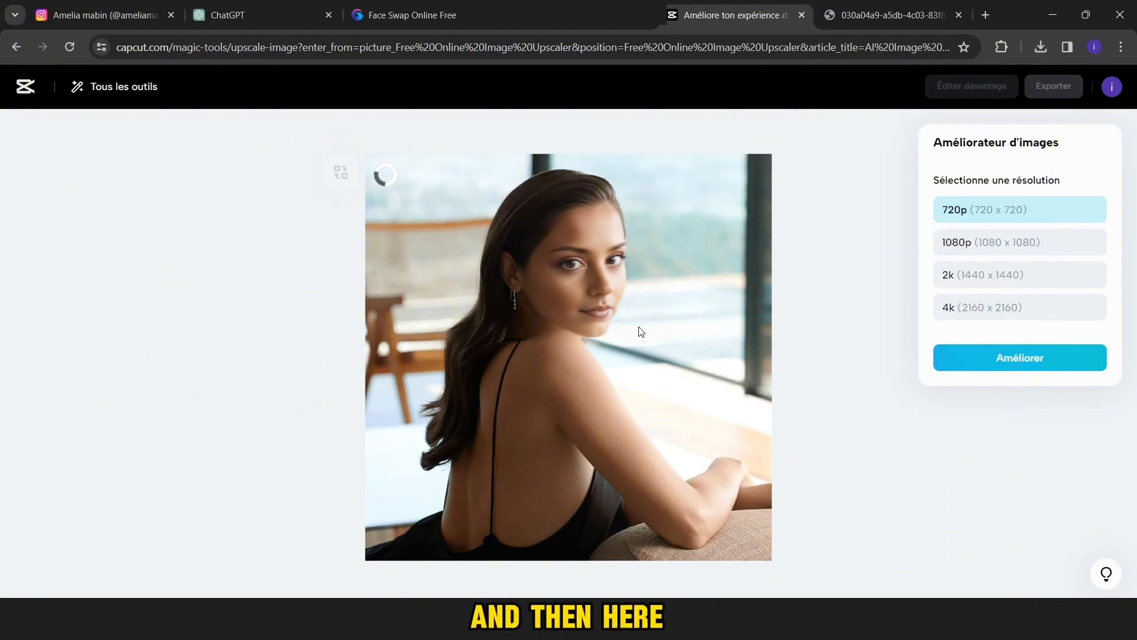
pyautogui.click(1018, 307)
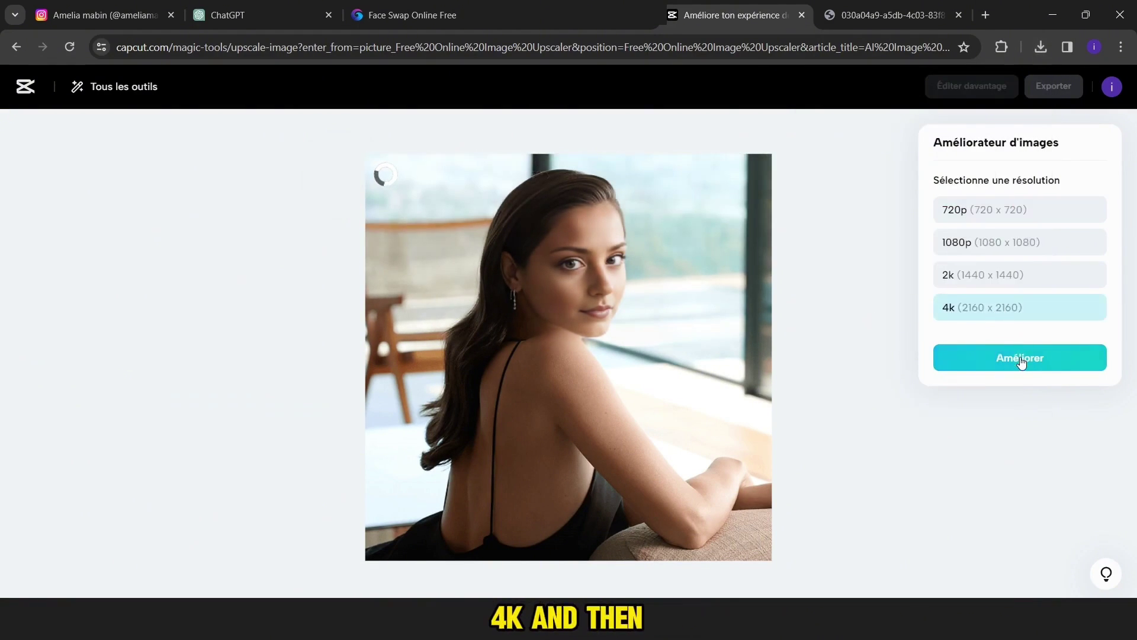
pyautogui.click(1018, 358)
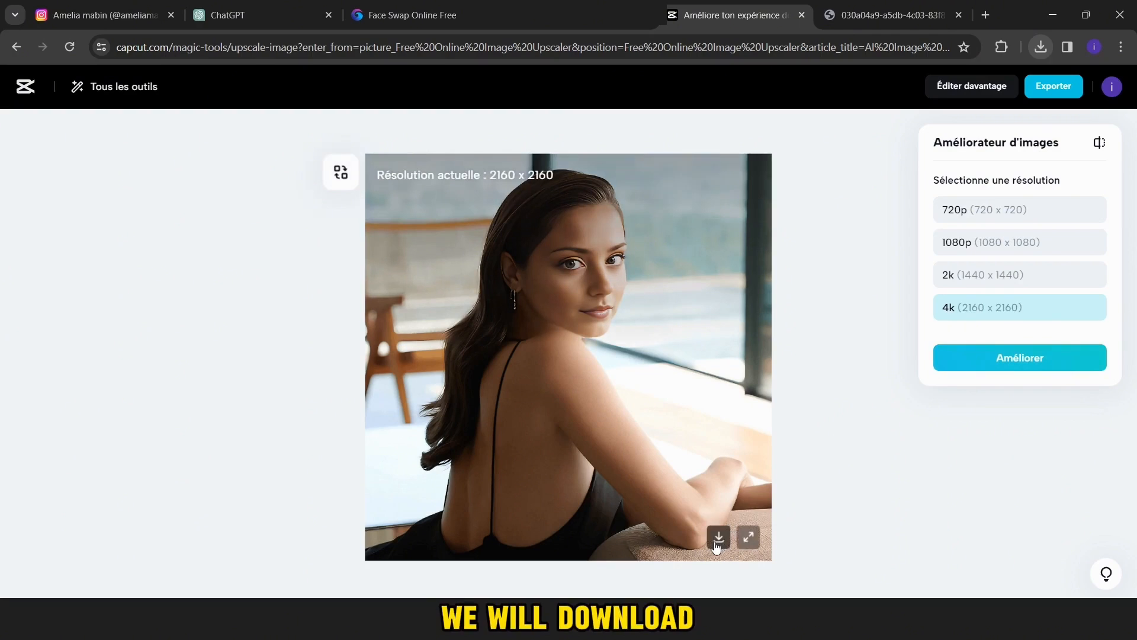
pyautogui.click(717, 537)
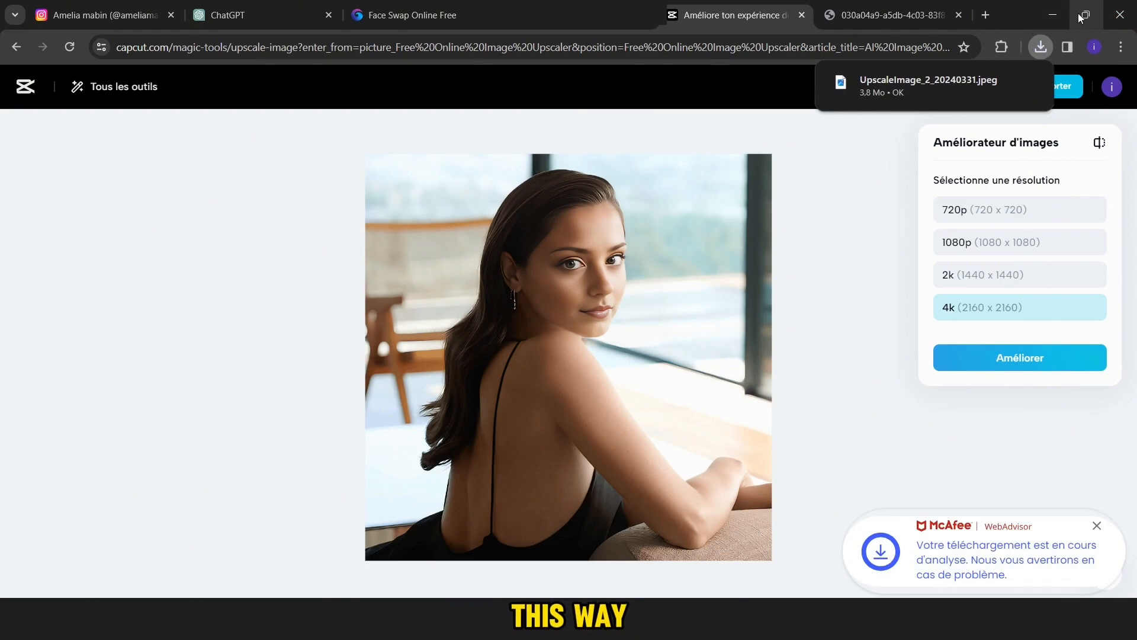
pyautogui.click(101, 14)
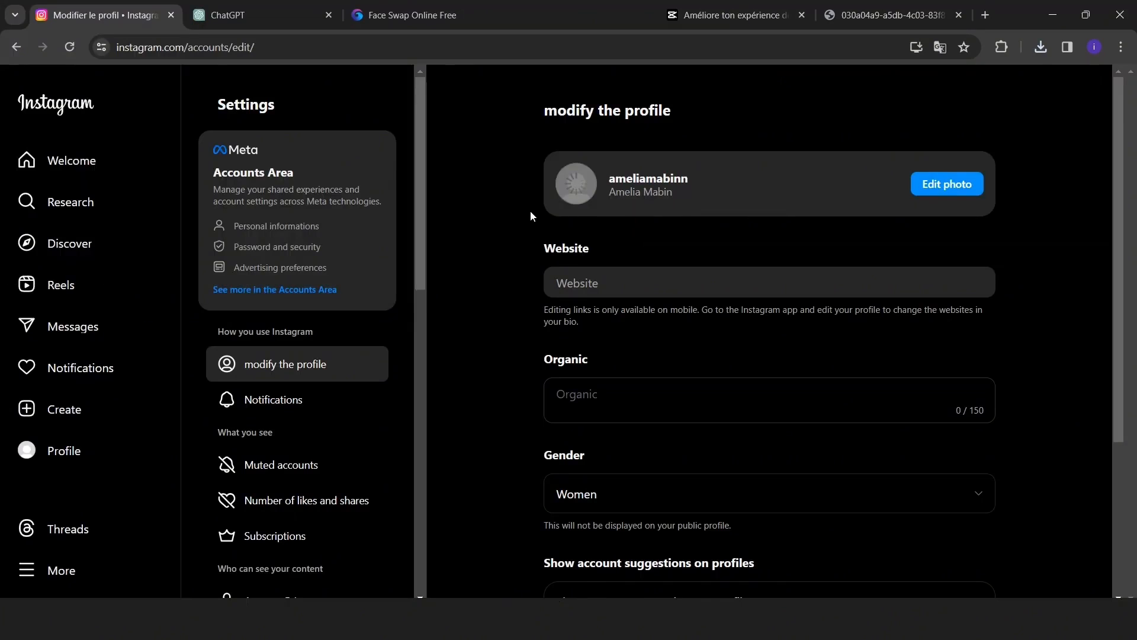
# Open the Instagram profile page to see the black-dress portrait as profile photo.
pyautogui.click(64, 449)
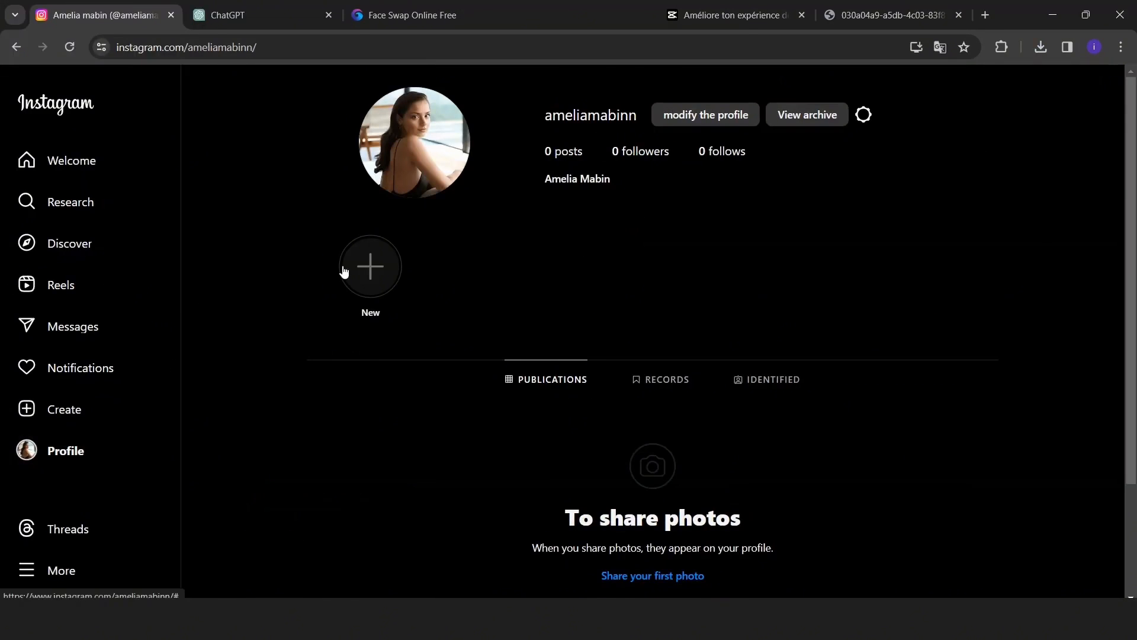
pyautogui.scroll(-3)
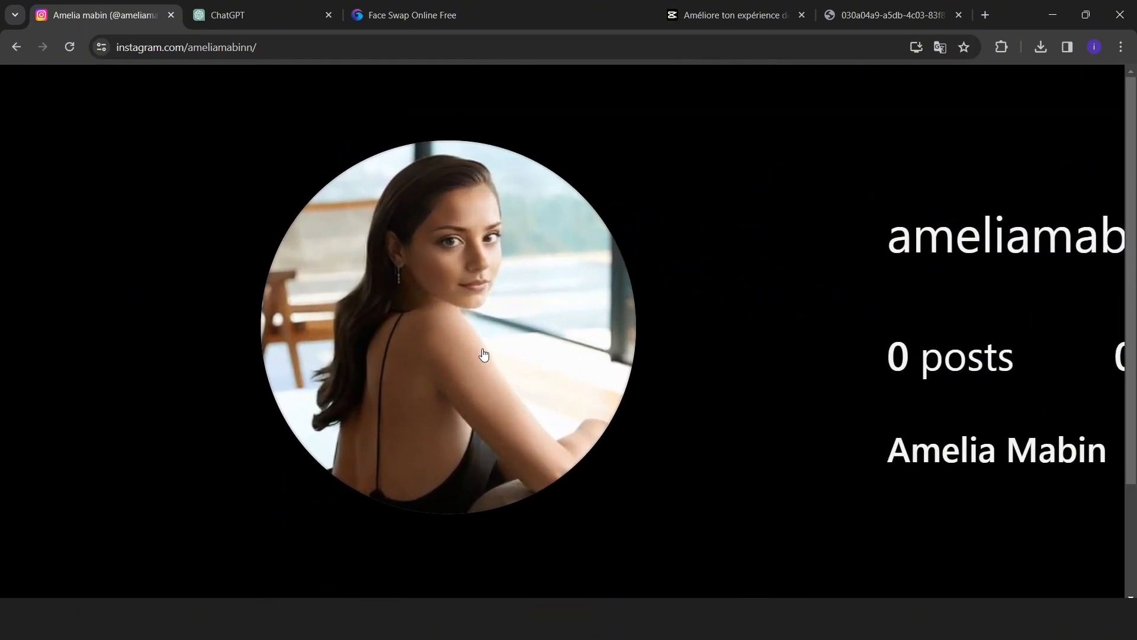
pyautogui.click(902, 14)
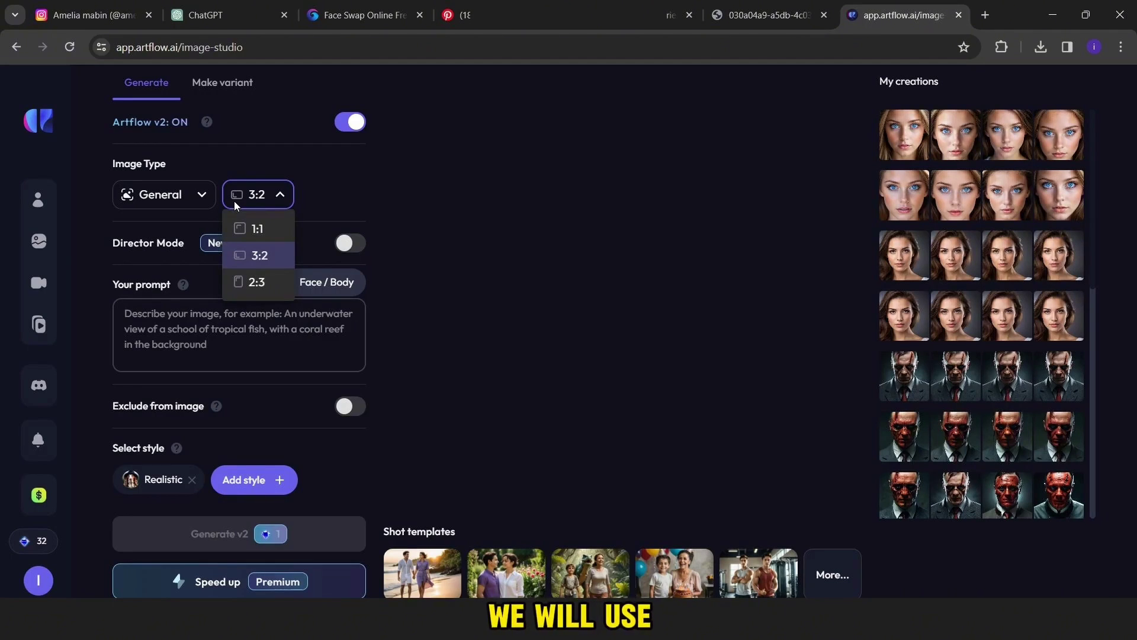
pyautogui.moveTo(261, 272)
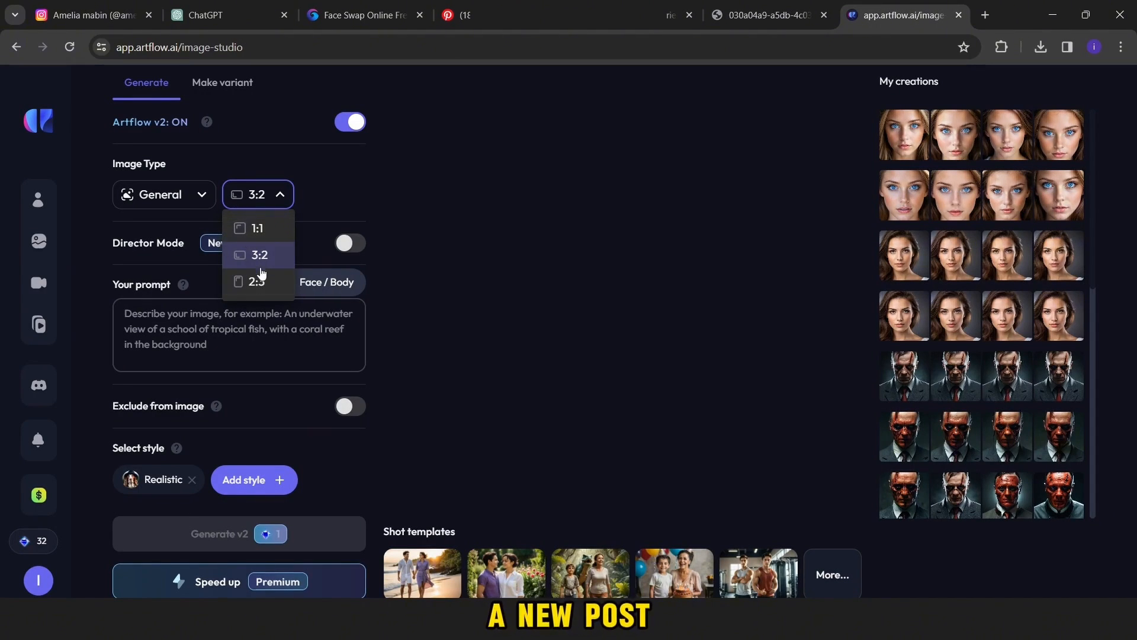
# Enter the beach-girl prompt, generate a realistic 3:2 image, and close its details.
pyautogui.write('gen')
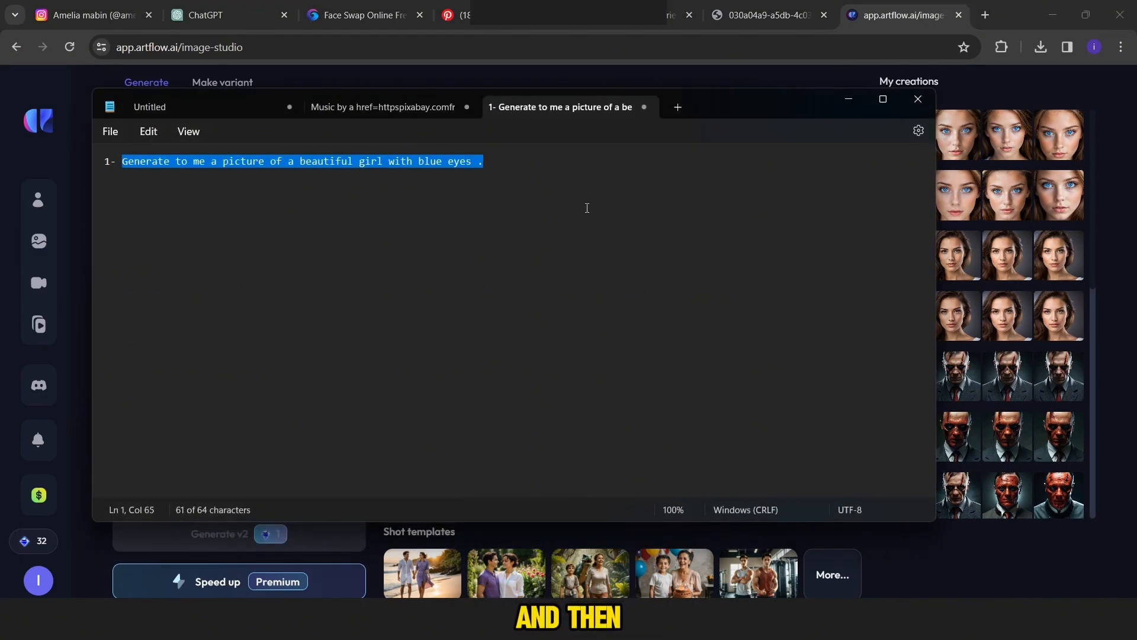
pyautogui.click(917, 99)
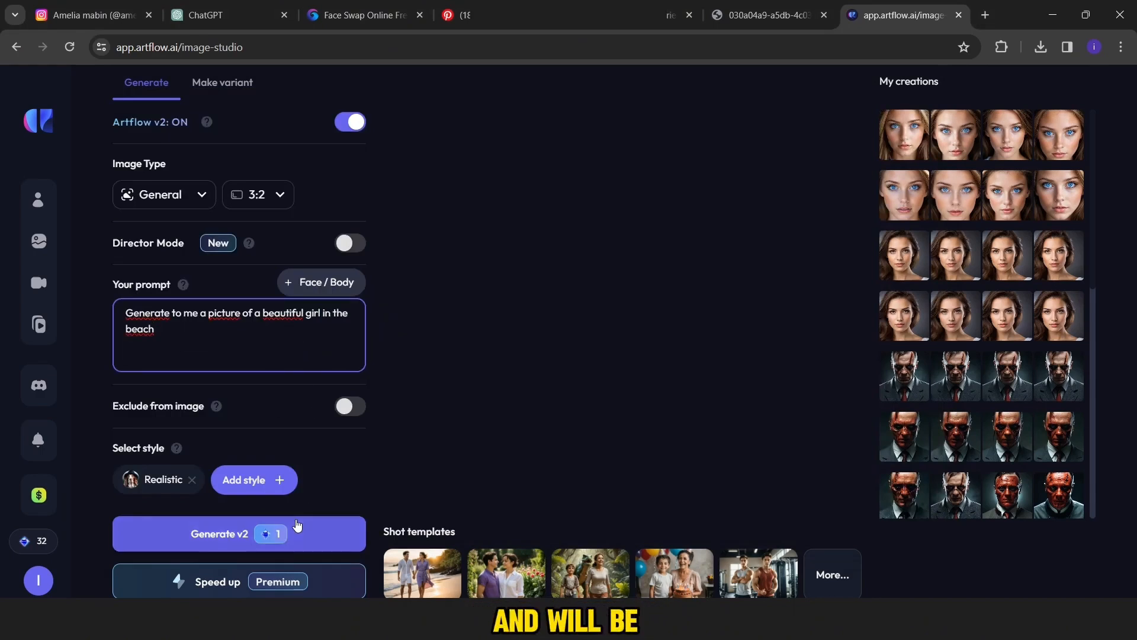
pyautogui.click(219, 533)
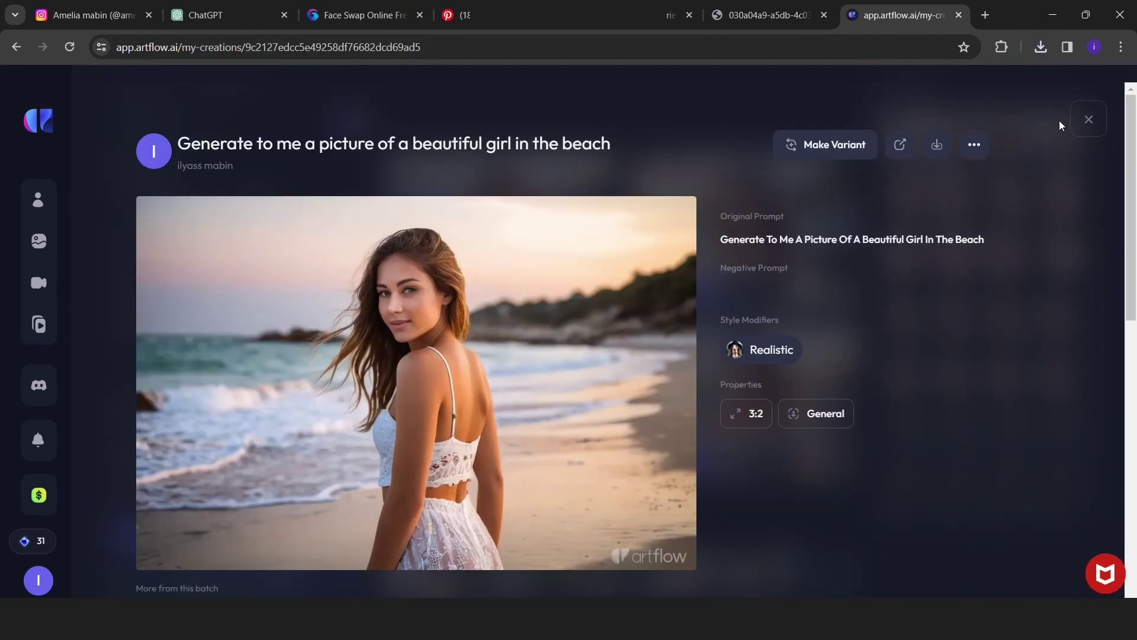
pyautogui.click(1088, 120)
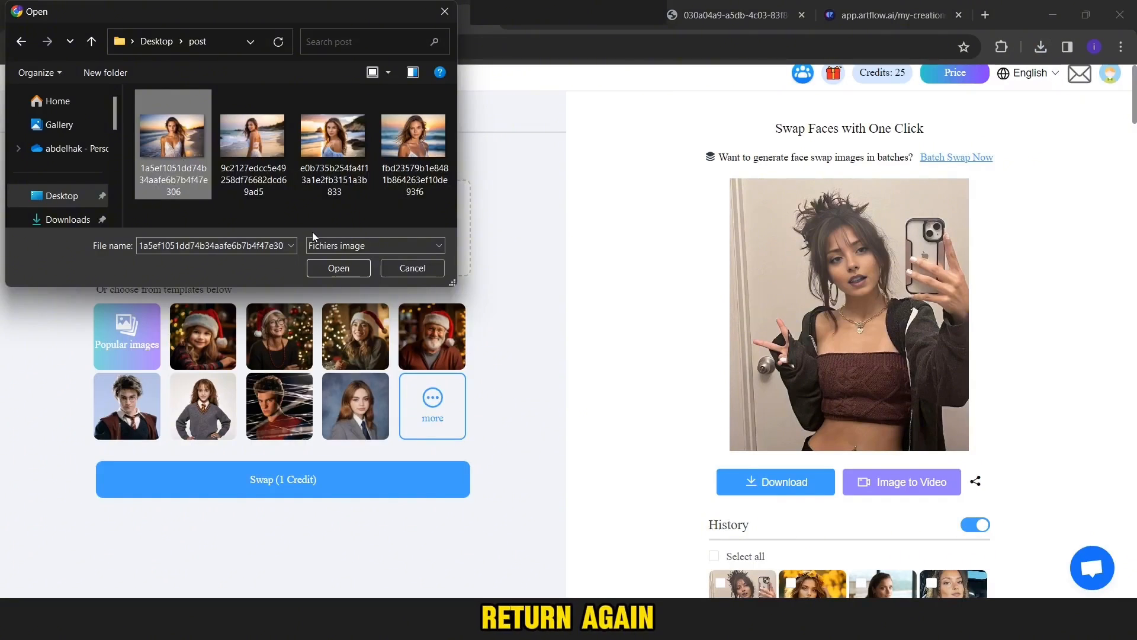
# Load a beach photo as the original, download the swapped image, then load another beach photo.
pyautogui.click(338, 268)
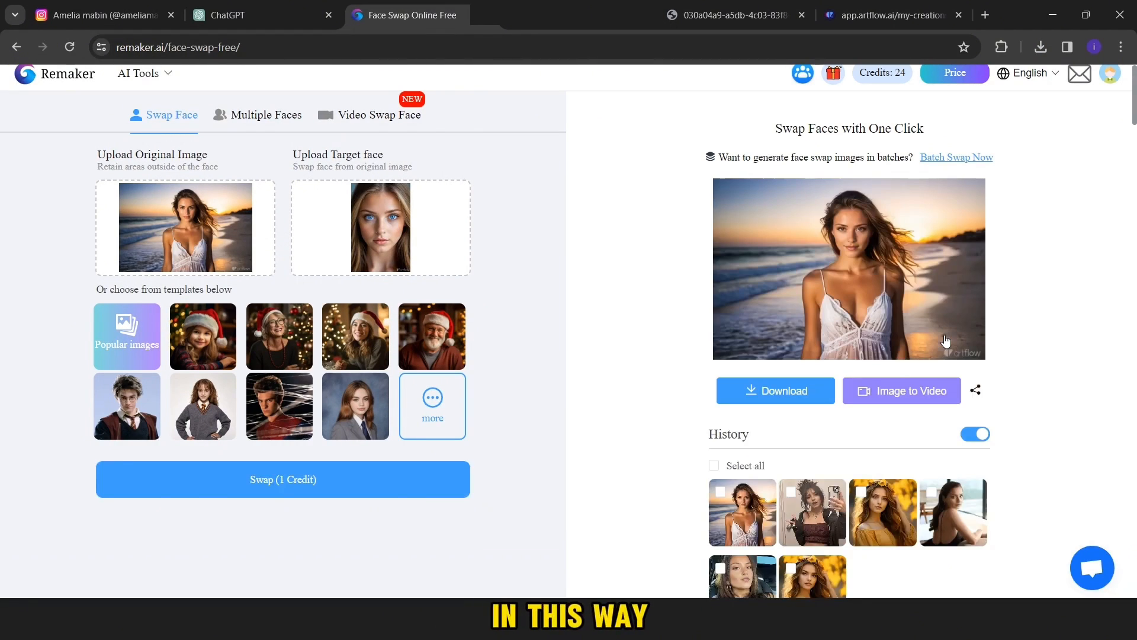
pyautogui.click(774, 391)
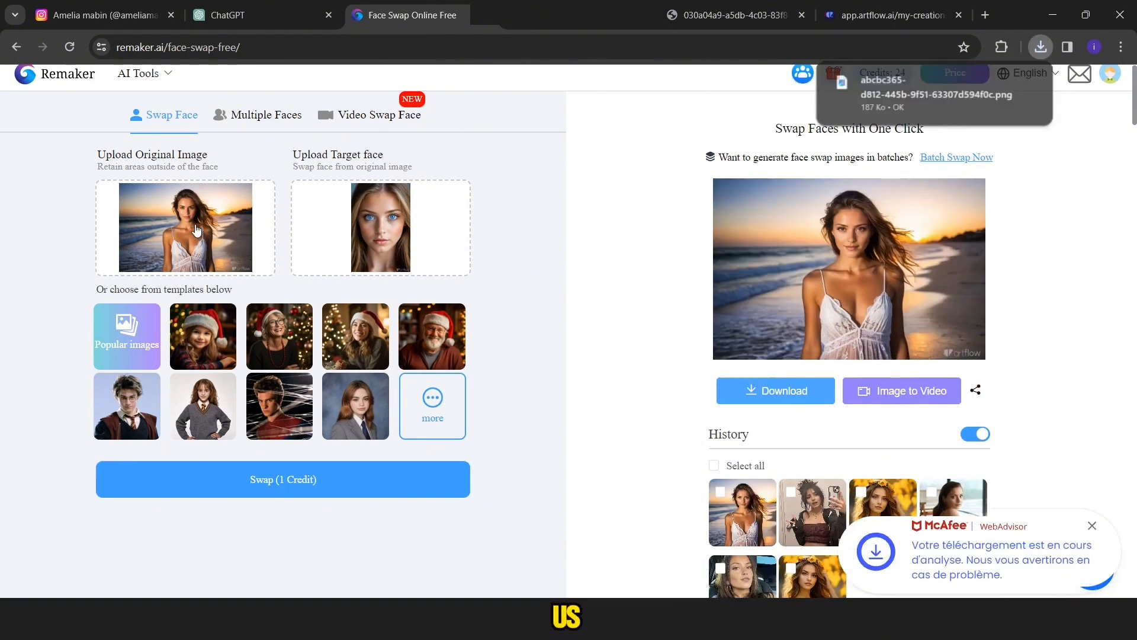
pyautogui.click(282, 478)
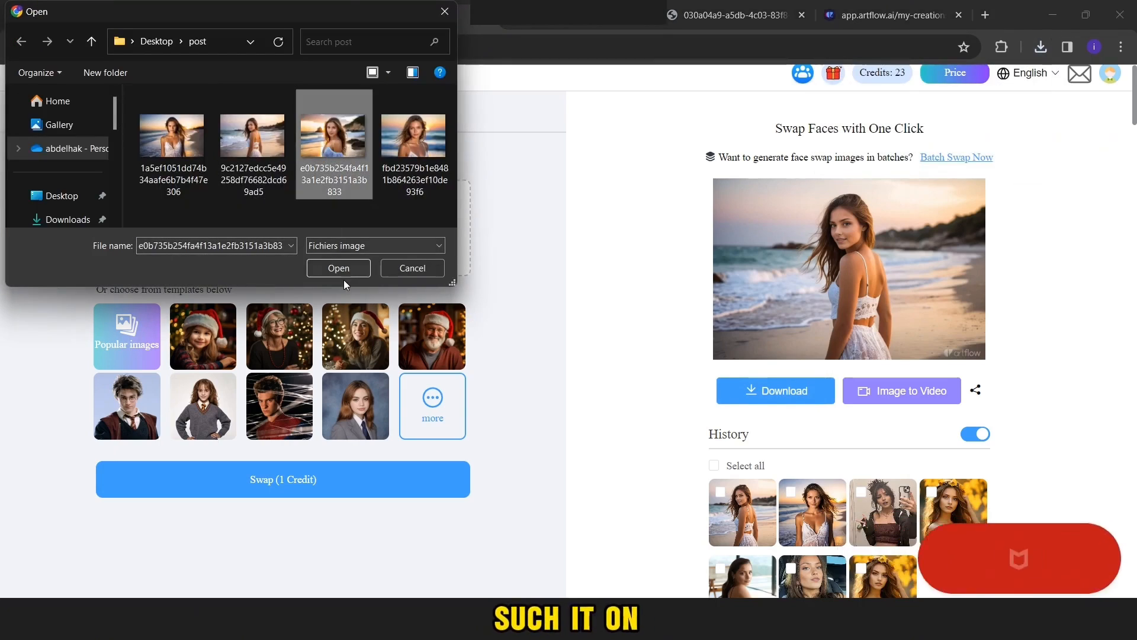
pyautogui.click(338, 268)
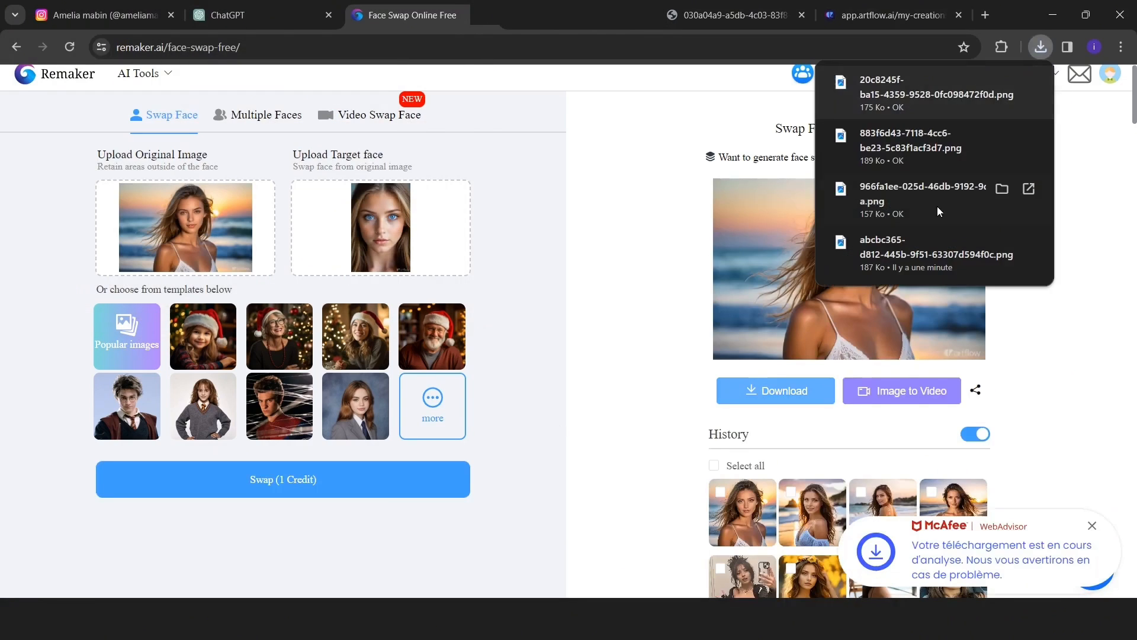
# Open the first swapped beach image in Photos, crop it to 3:4, and save it.
pyautogui.click(931, 88)
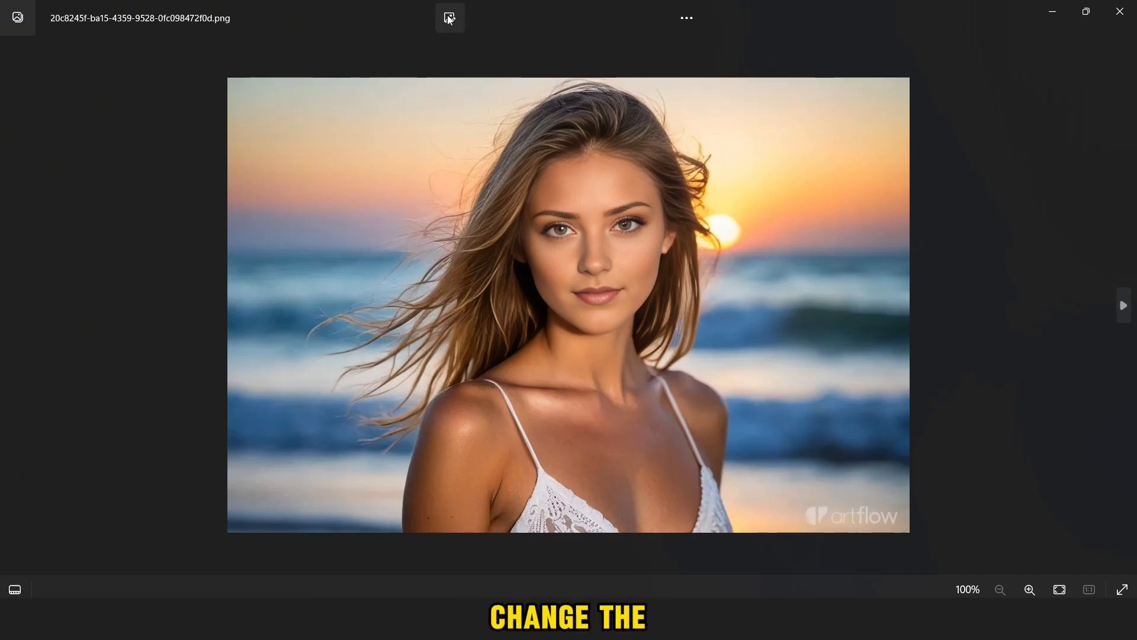
pyautogui.click(449, 17)
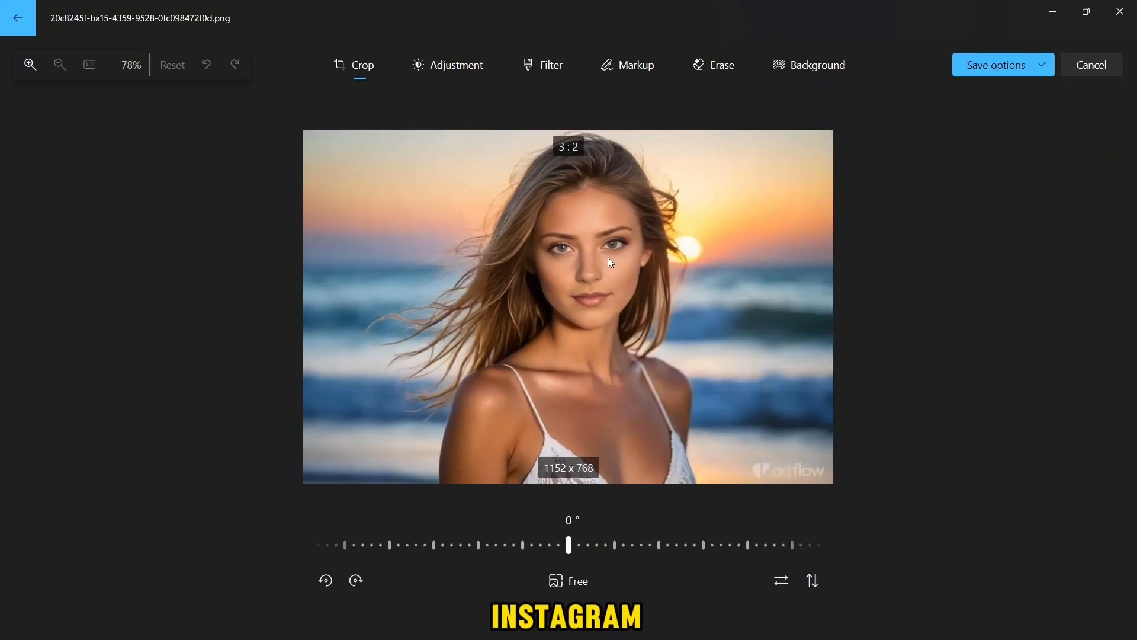
pyautogui.click(568, 580)
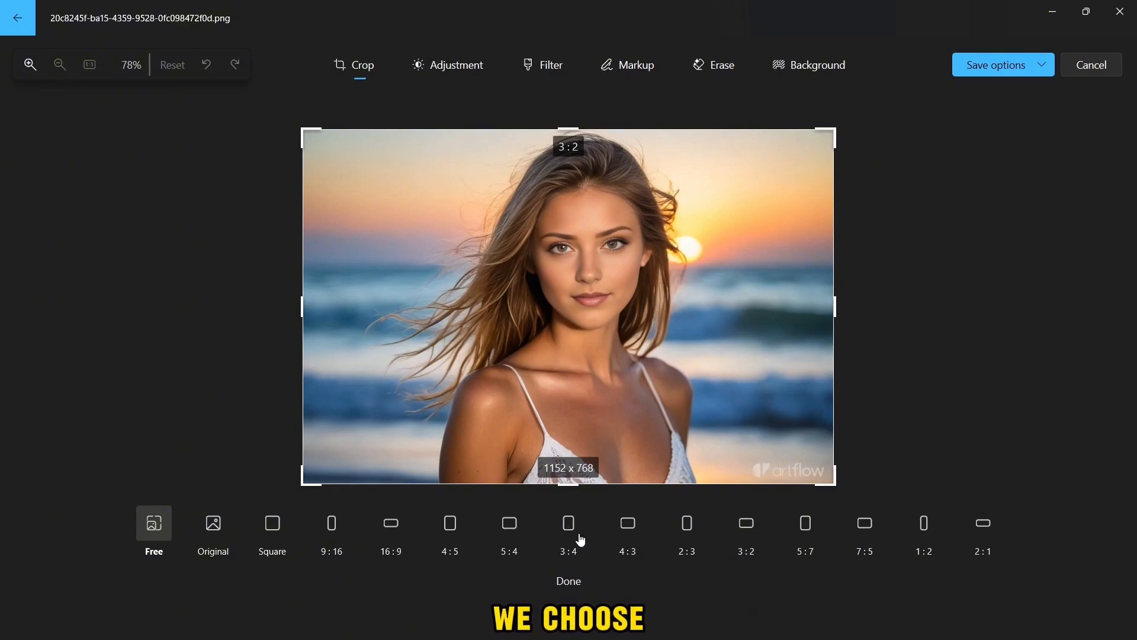
pyautogui.click(568, 531)
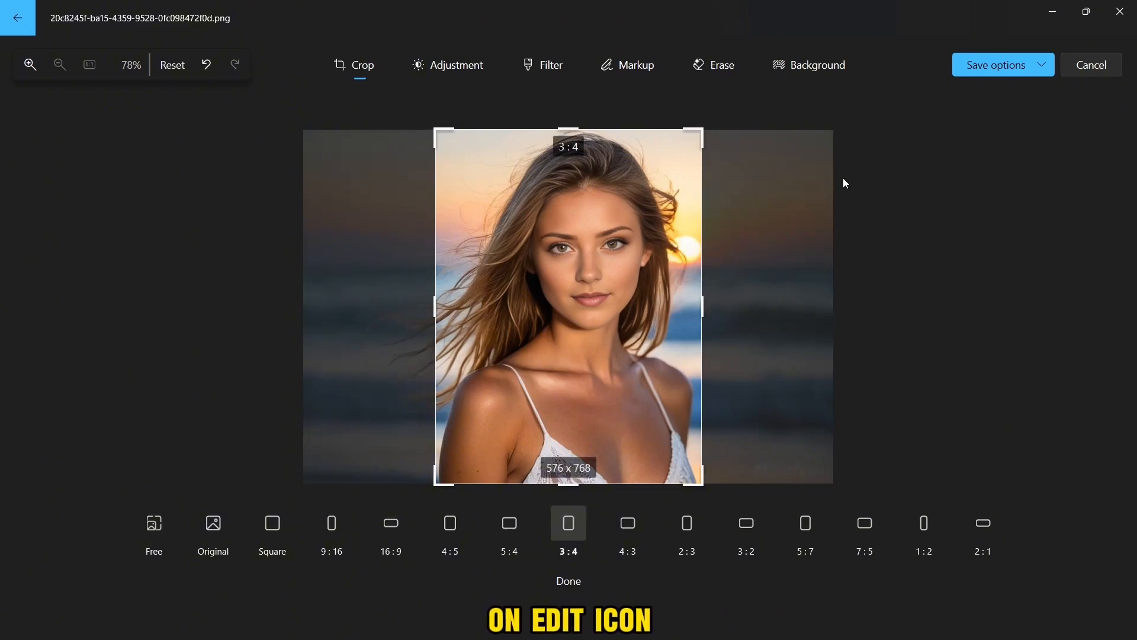
pyautogui.click(1002, 64)
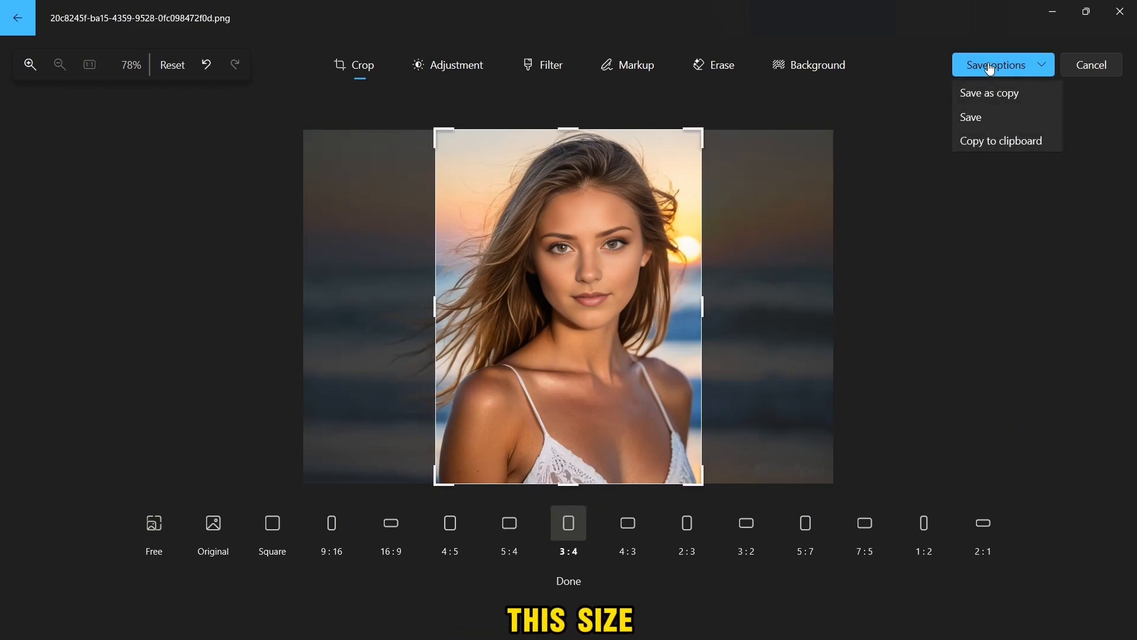
pyautogui.moveTo(969, 117)
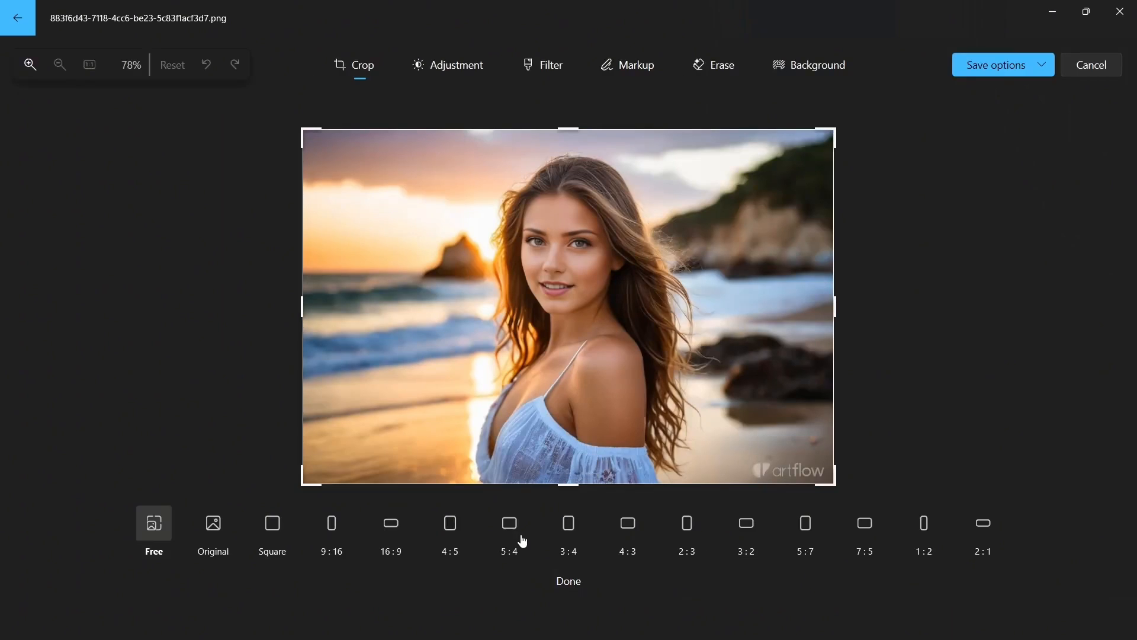
# Crop the next beach portrait to a 3:4 aspect ratio.
pyautogui.click(568, 530)
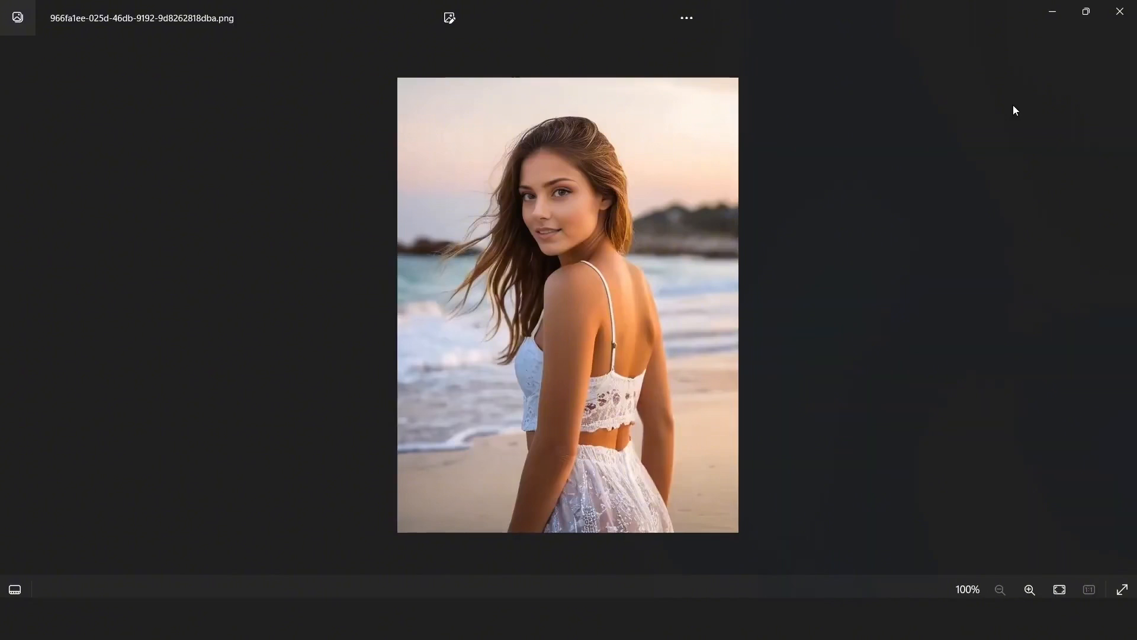
pyautogui.click(449, 18)
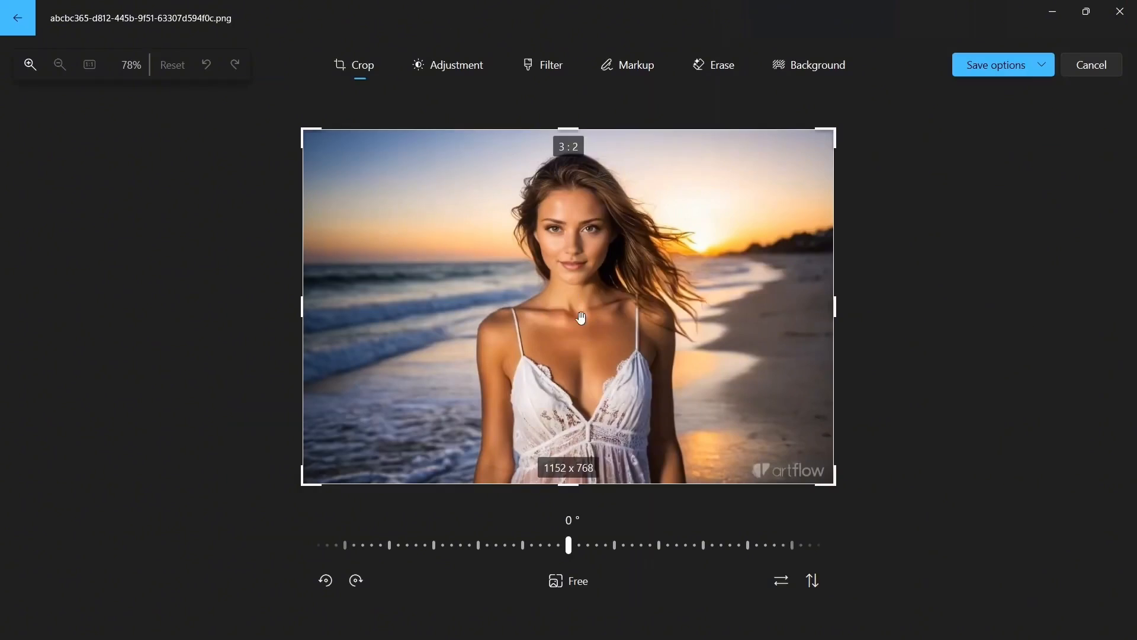
pyautogui.click(996, 64)
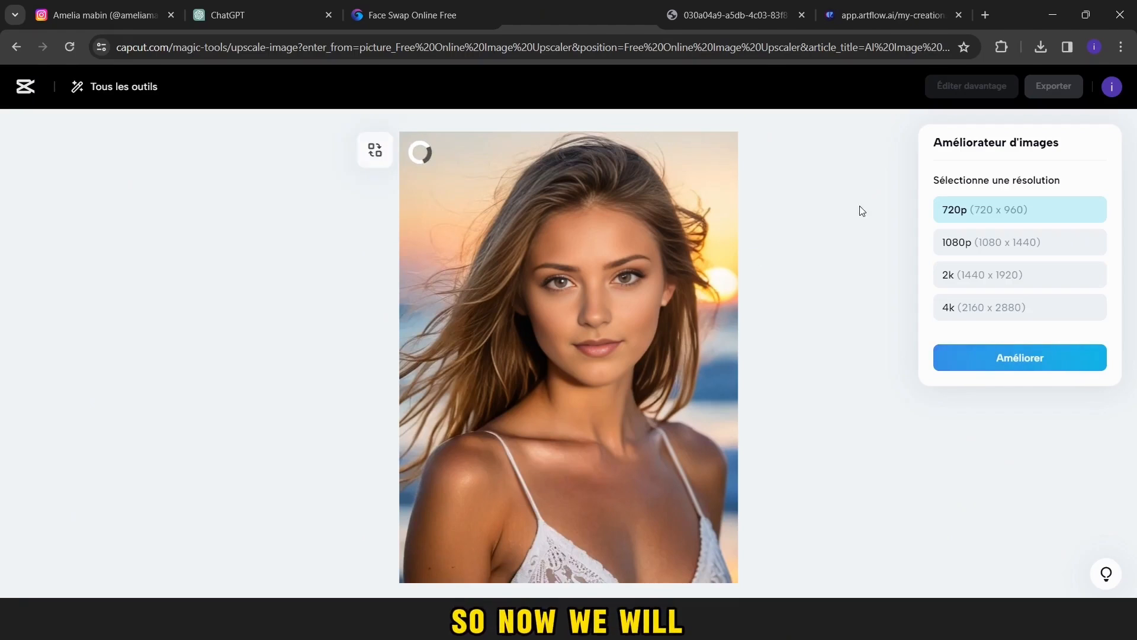
# Upscale the beach portrait to 4K (2160 x 2880), download it, and load another image.
pyautogui.click(1018, 307)
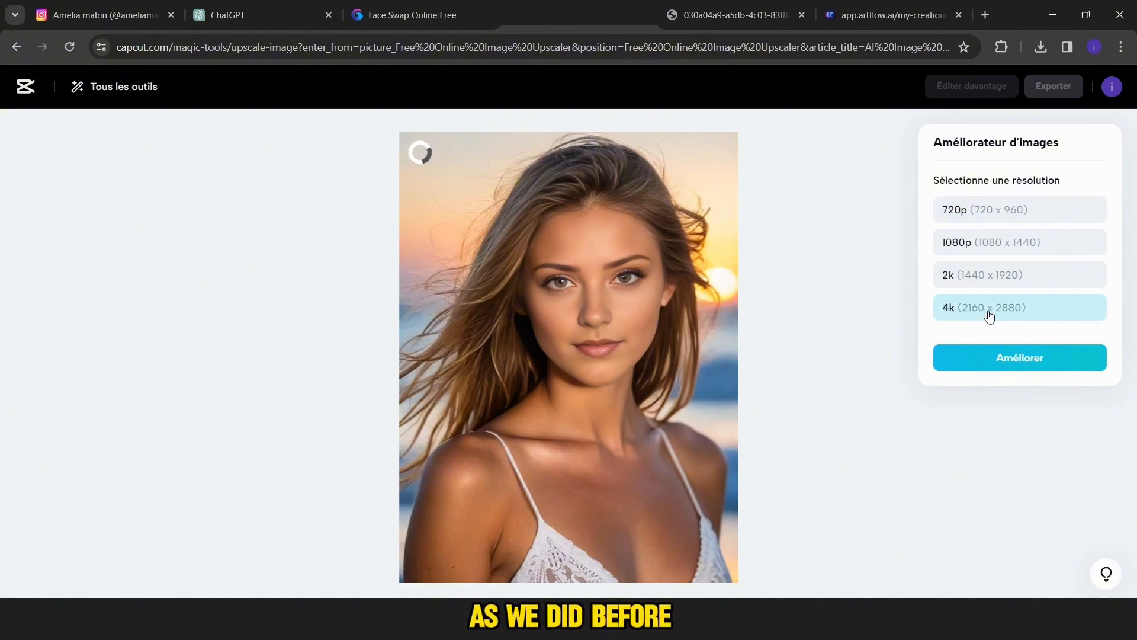
pyautogui.click(1018, 357)
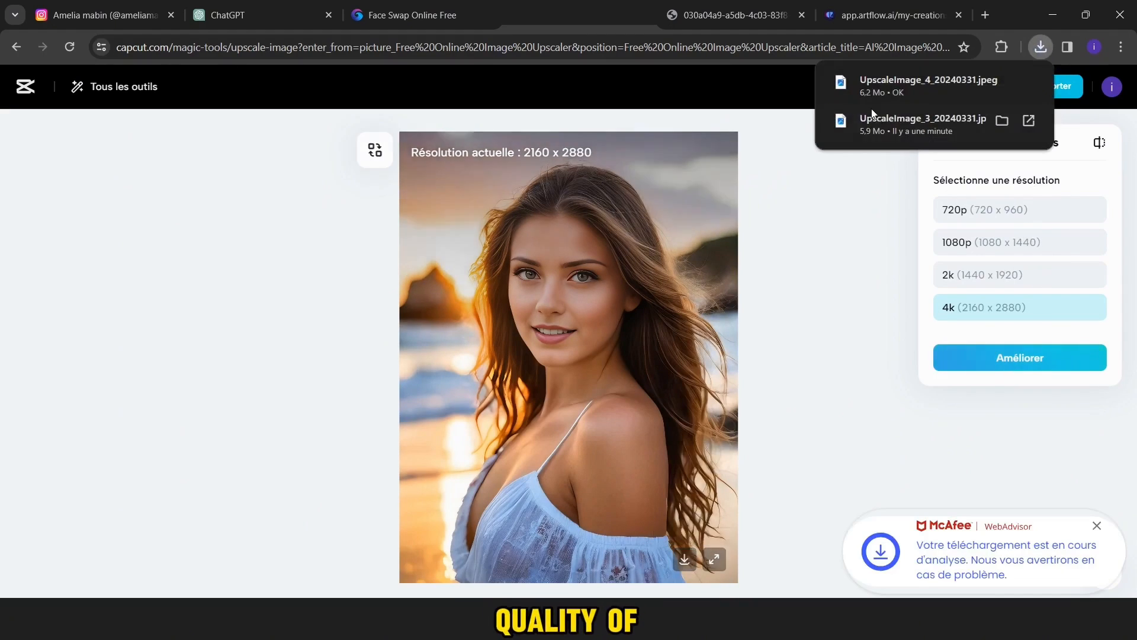
pyautogui.click(388, 236)
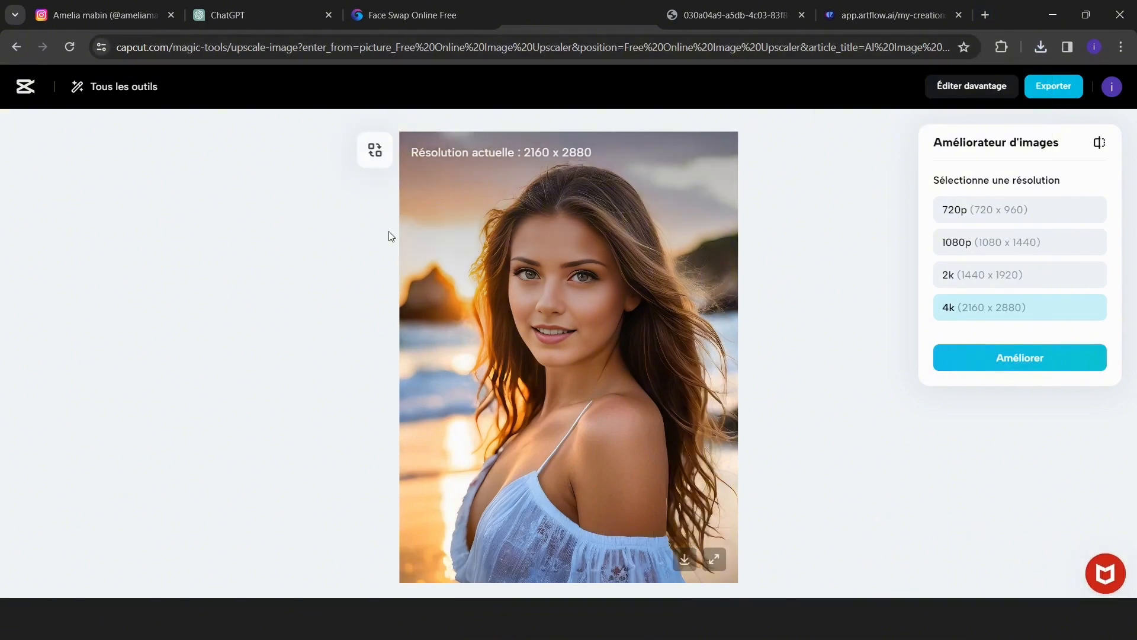
pyautogui.click(1018, 356)
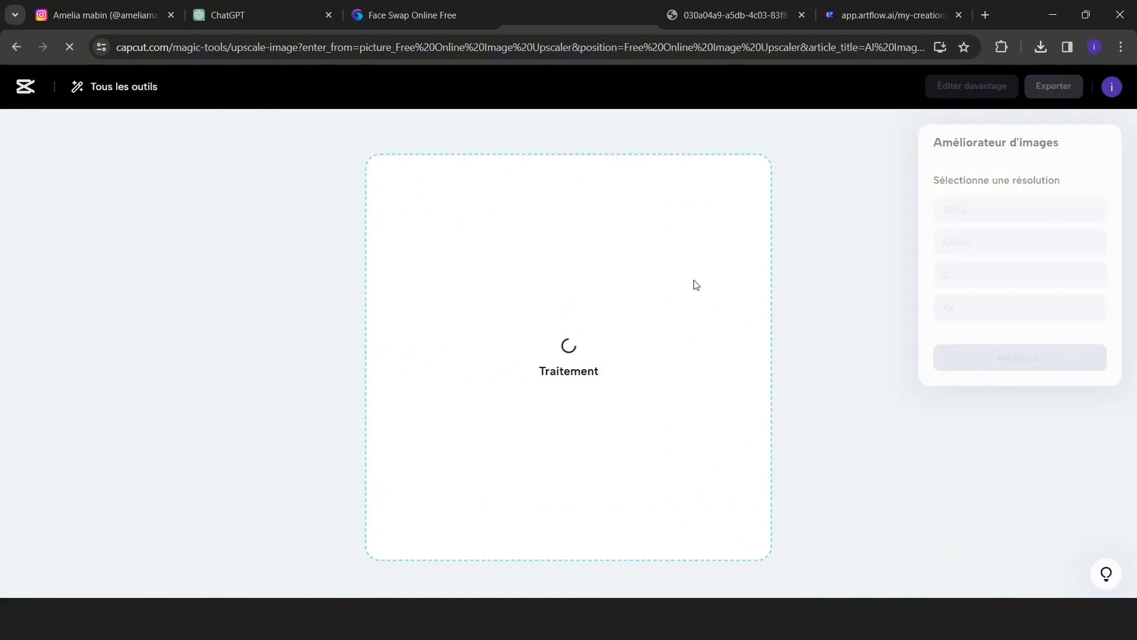
pyautogui.click(101, 14)
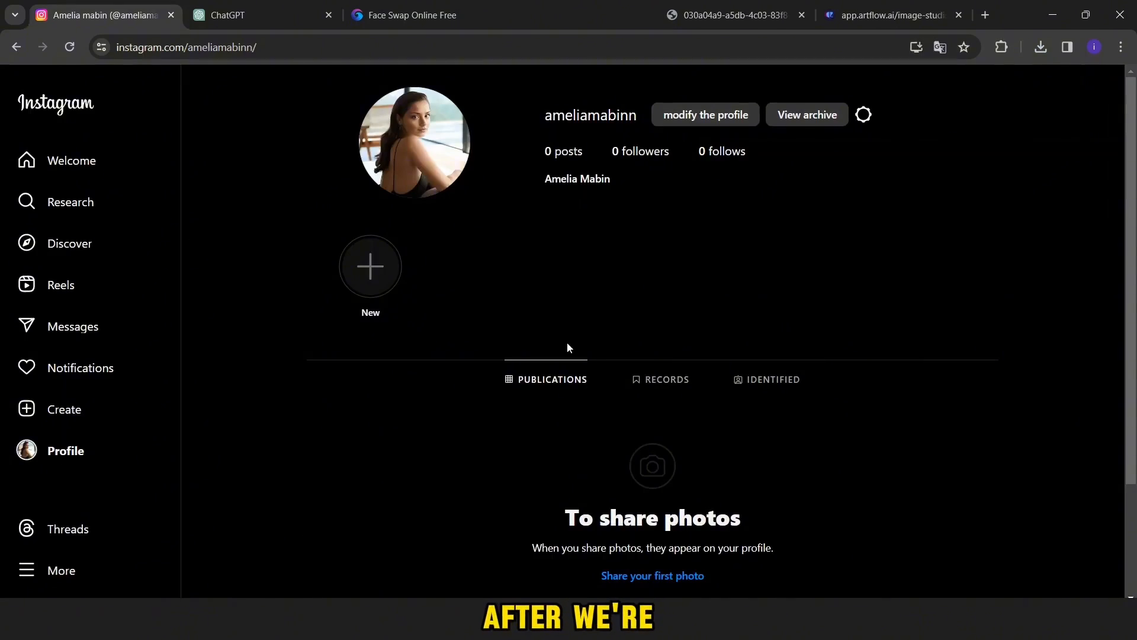
# Post the beach portrait captioned 'Perfect Day ❤️' and reload the profile to confirm it.
pyautogui.click(369, 266)
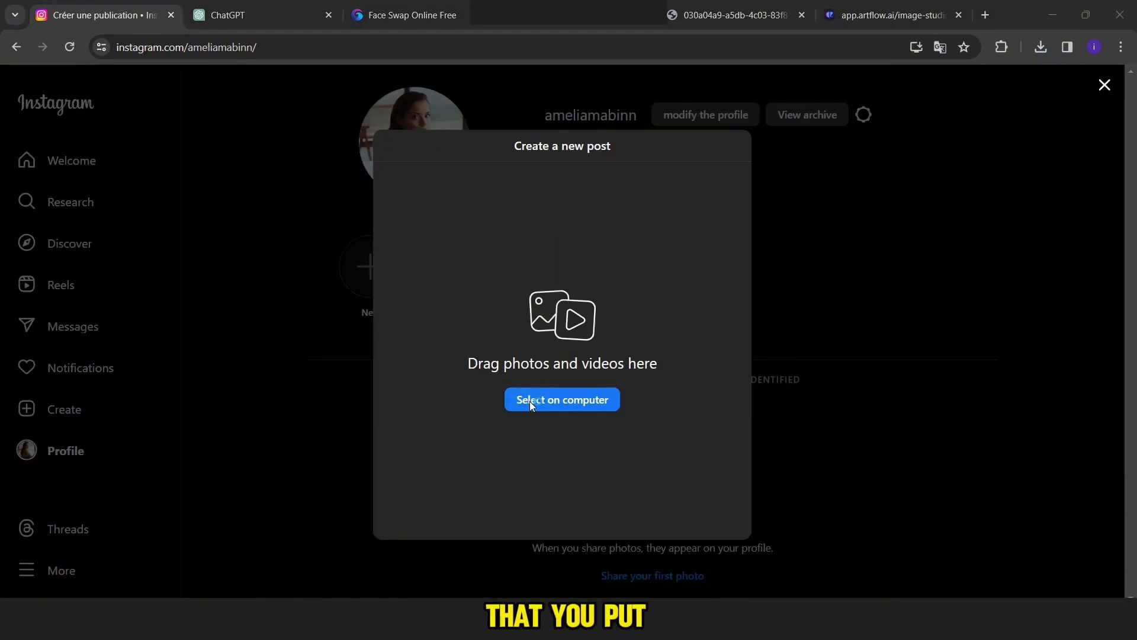
pyautogui.click(562, 398)
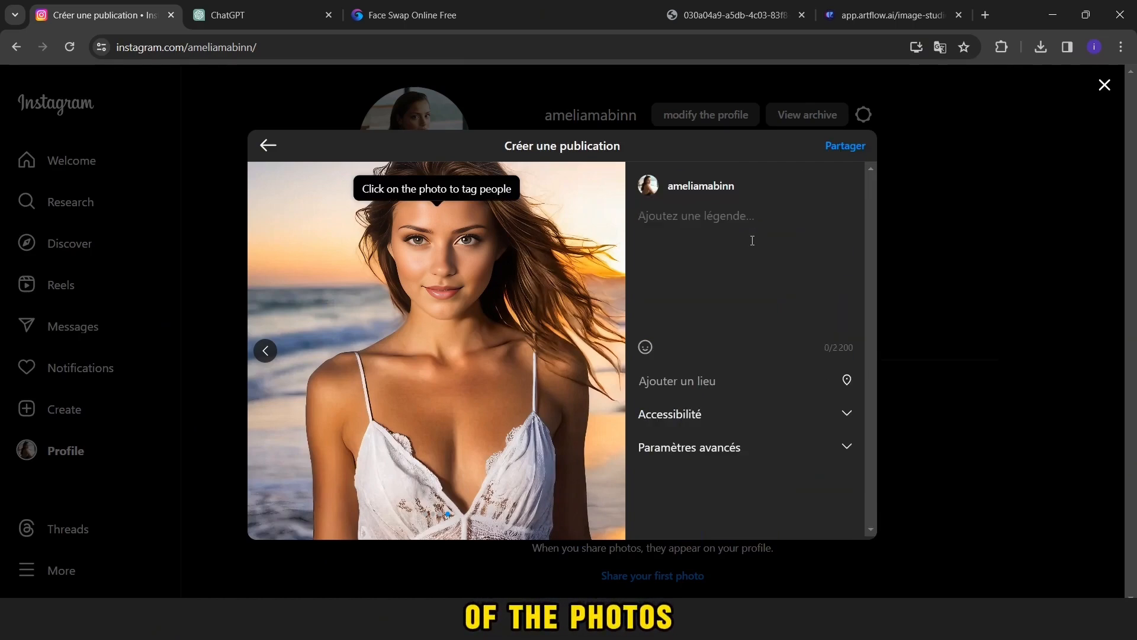
pyautogui.write('Perfect Day')
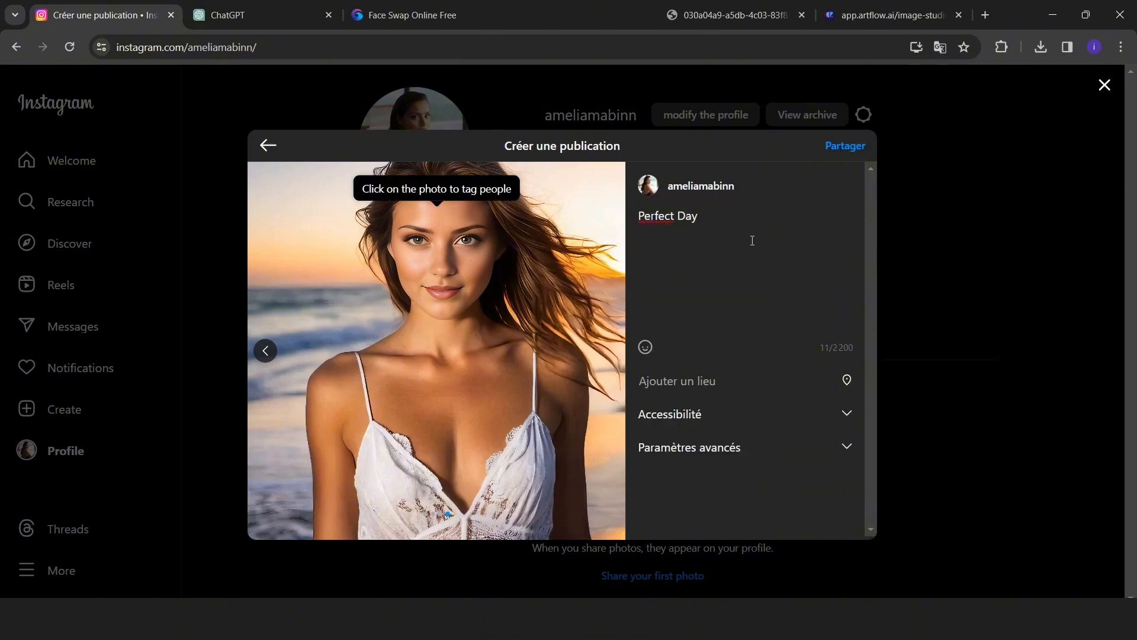
pyautogui.click(644, 347)
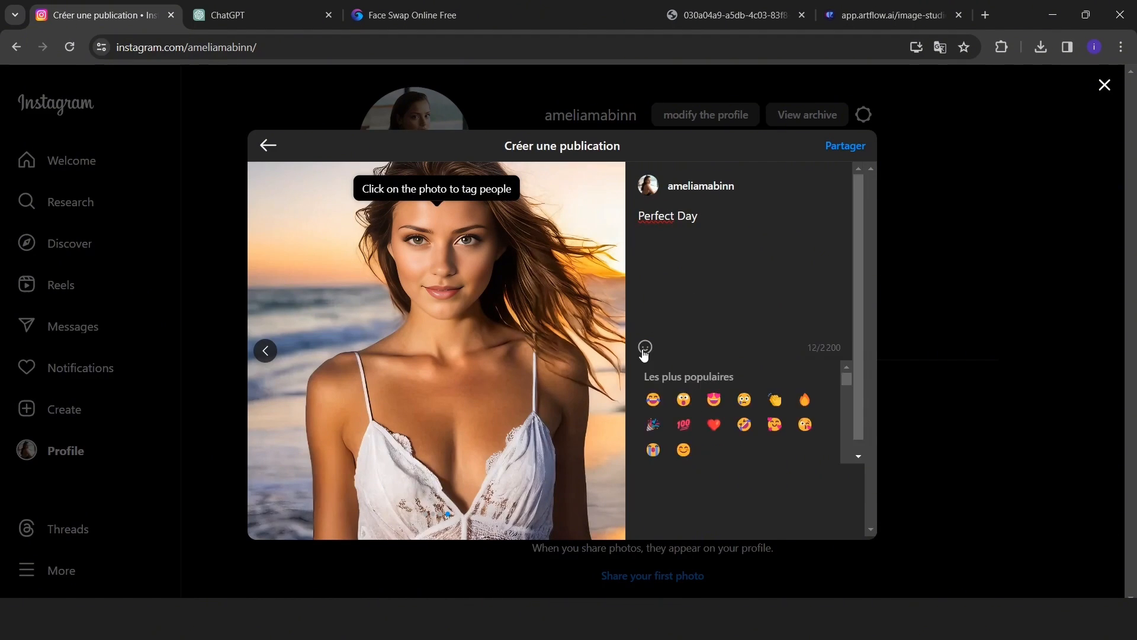
pyautogui.click(712, 424)
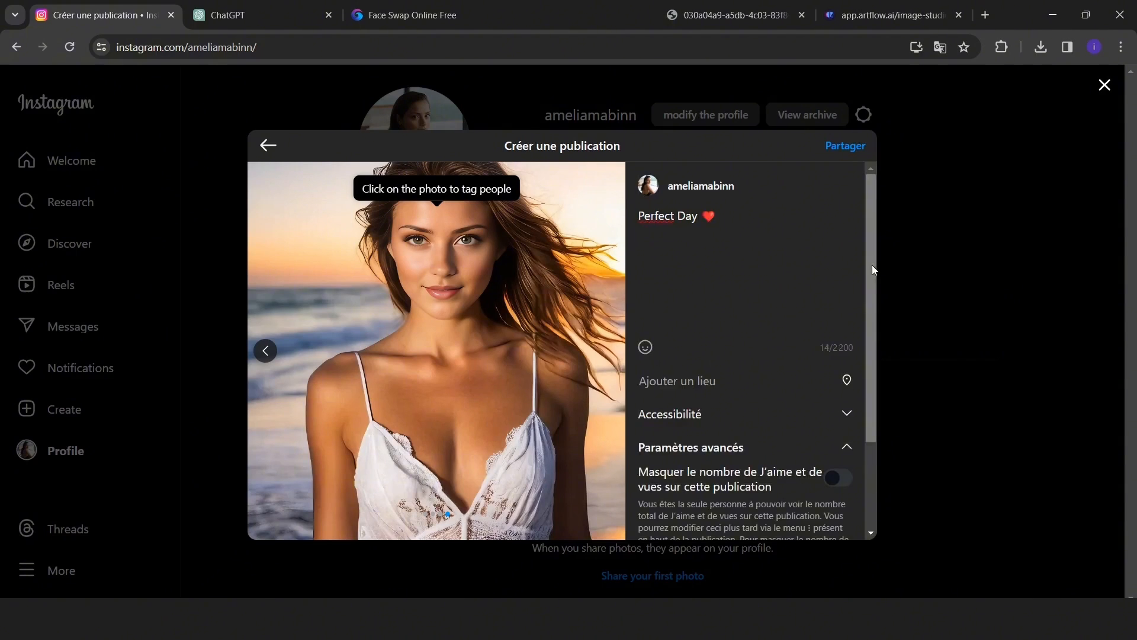
pyautogui.click(845, 146)
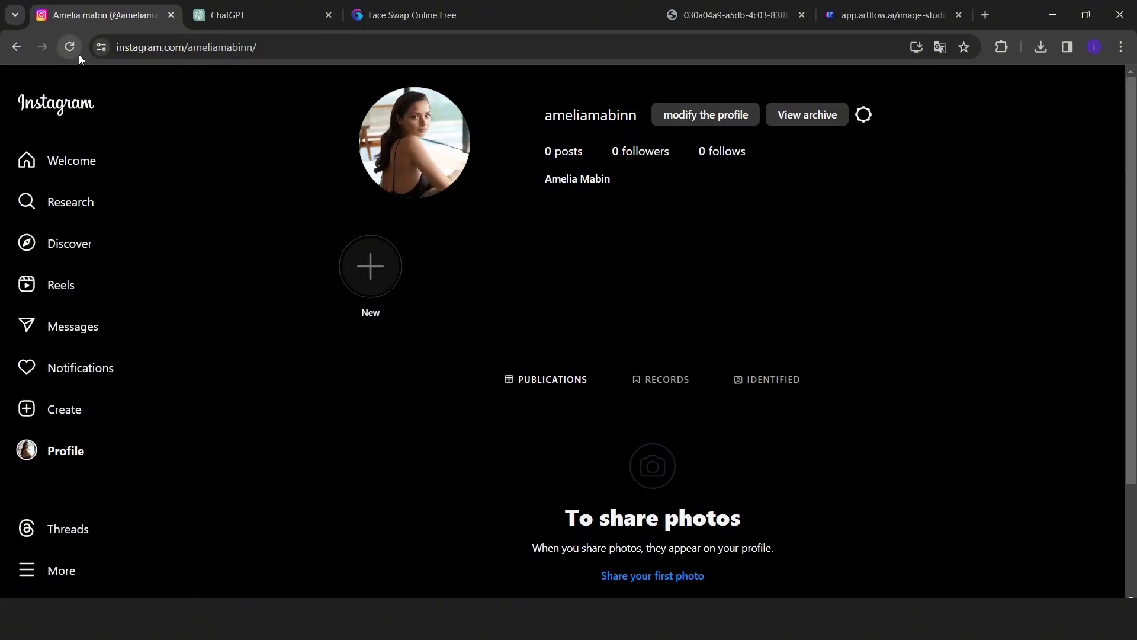
pyautogui.click(69, 47)
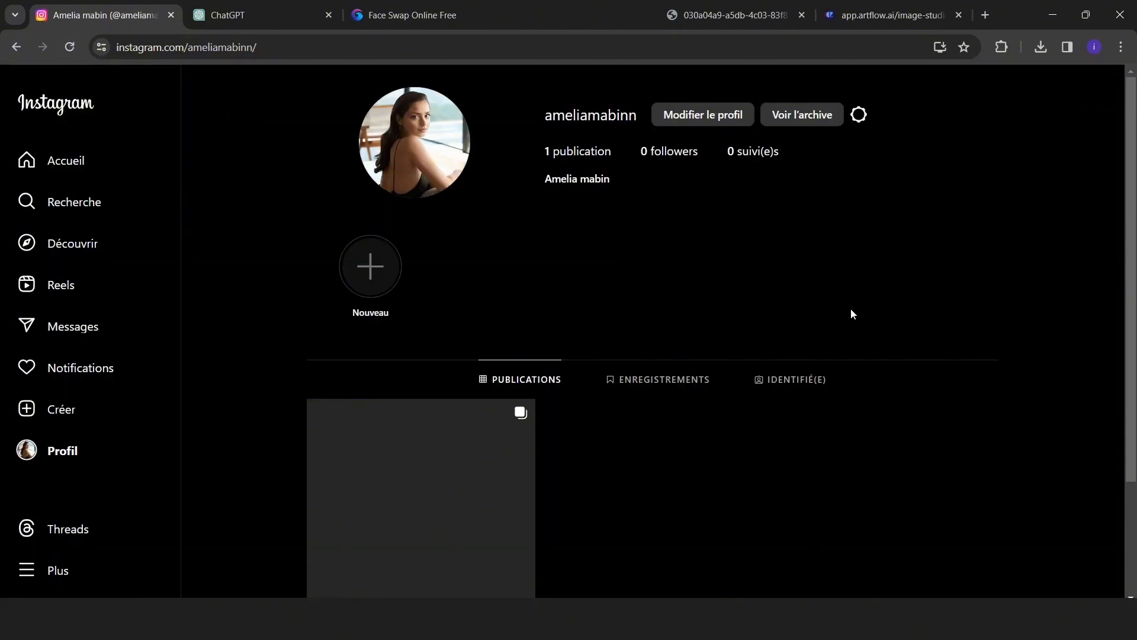
pyautogui.click(421, 496)
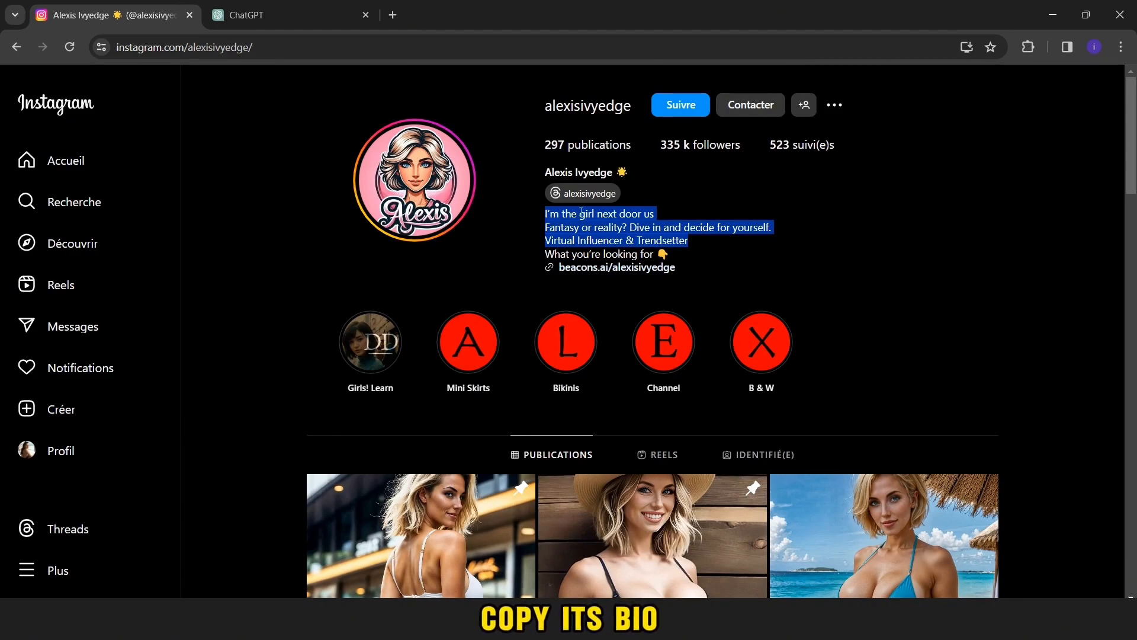
# Have ChatGPT reword the influencer's bio at the same length, then paste it into the Bio field.
pyautogui.click(287, 14)
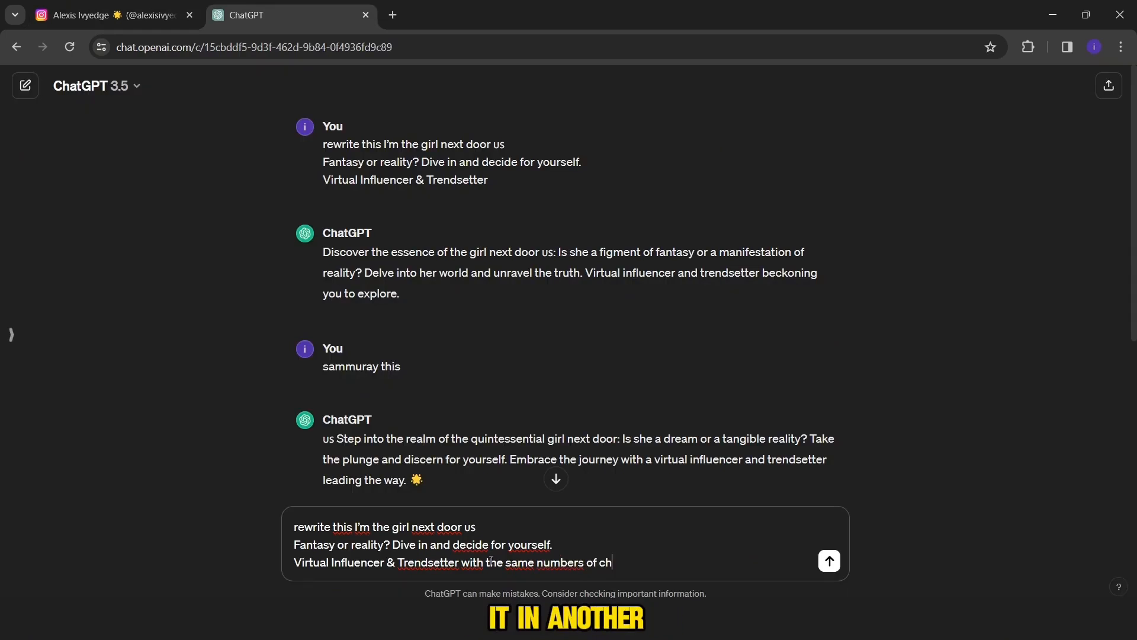
pyautogui.click(827, 560)
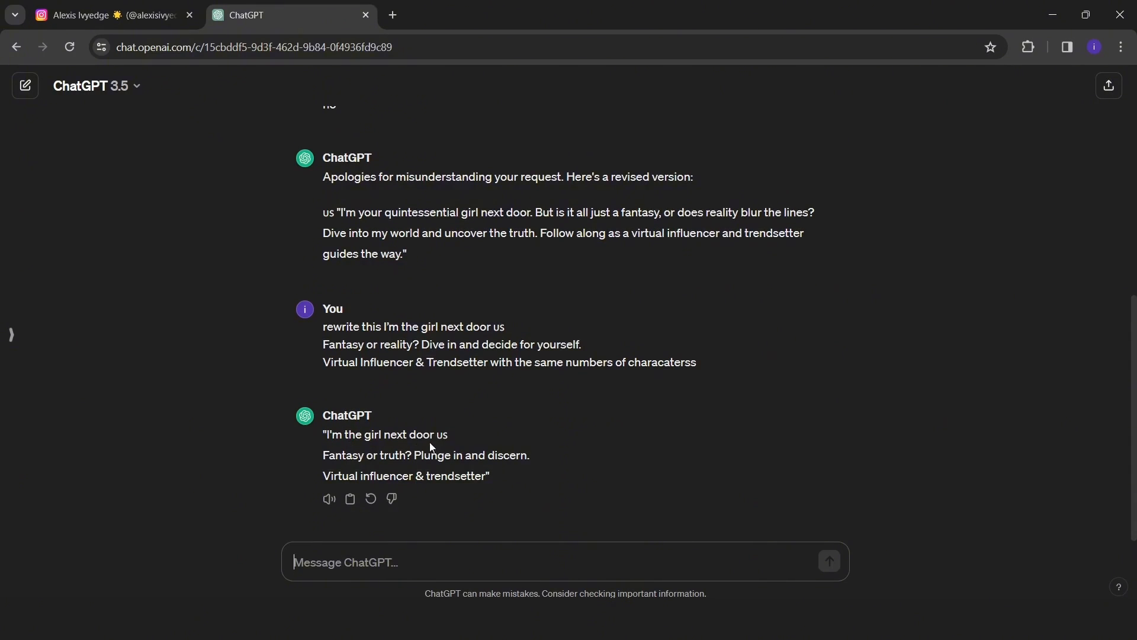
pyautogui.click(349, 499)
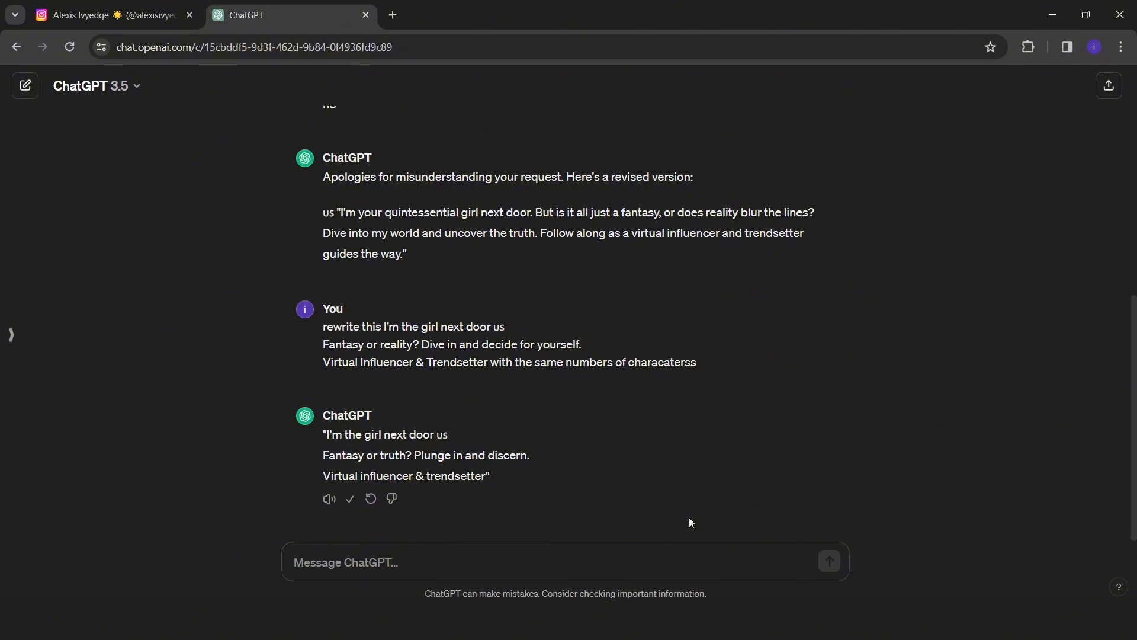
pyautogui.click(109, 14)
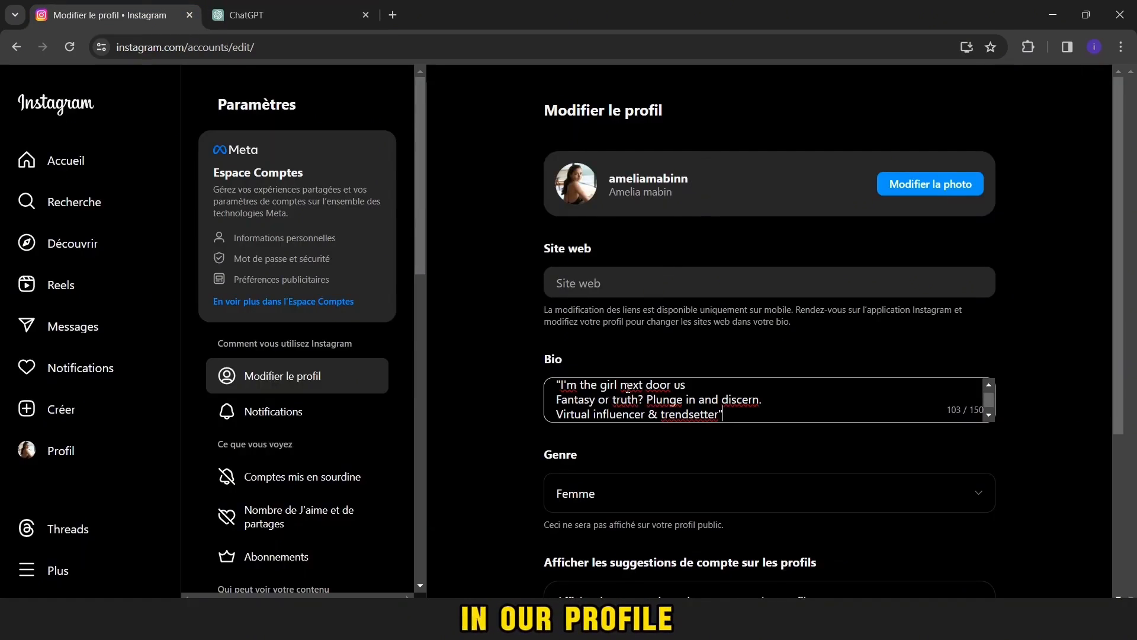
# Delete the quotation marks around the pasted bio text.
pyautogui.press('Backspace')
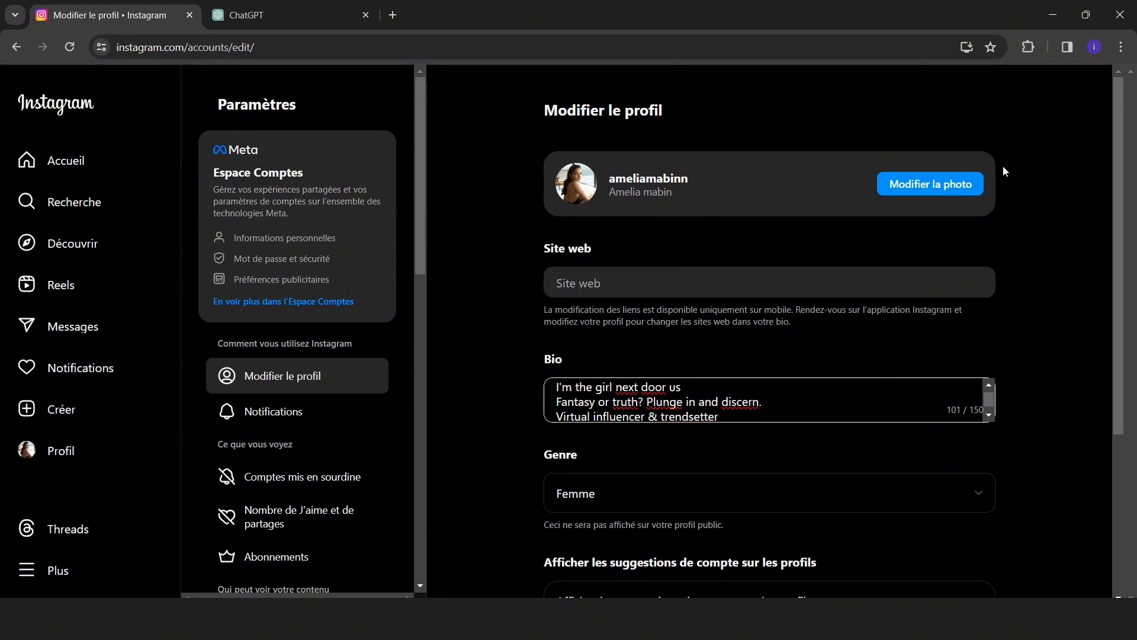
pyautogui.click(61, 450)
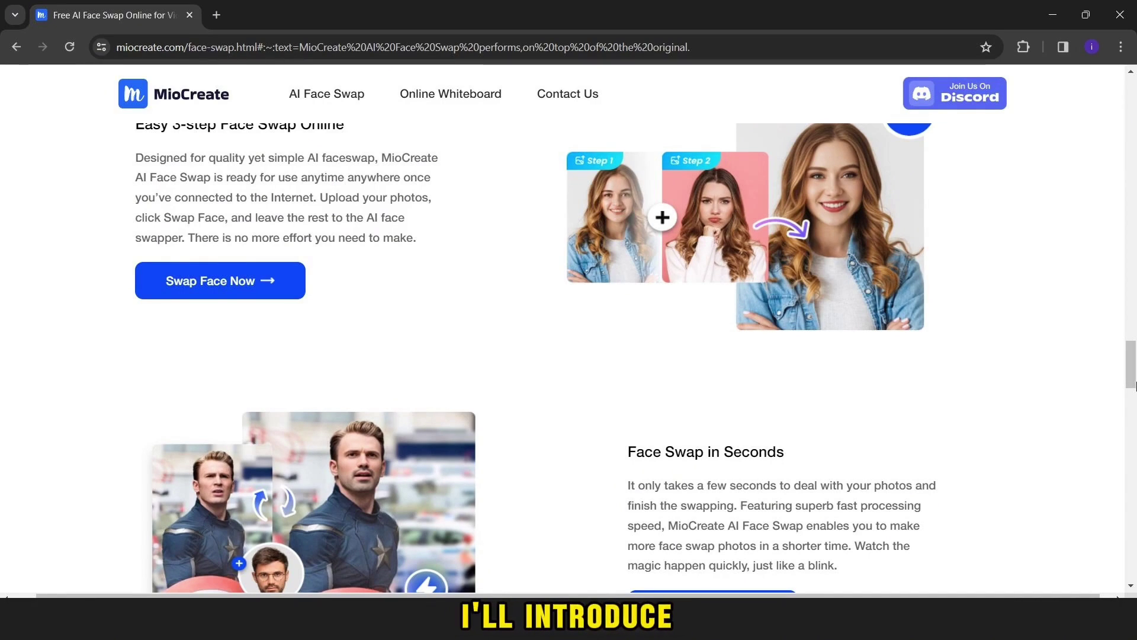
pyautogui.scroll(3)
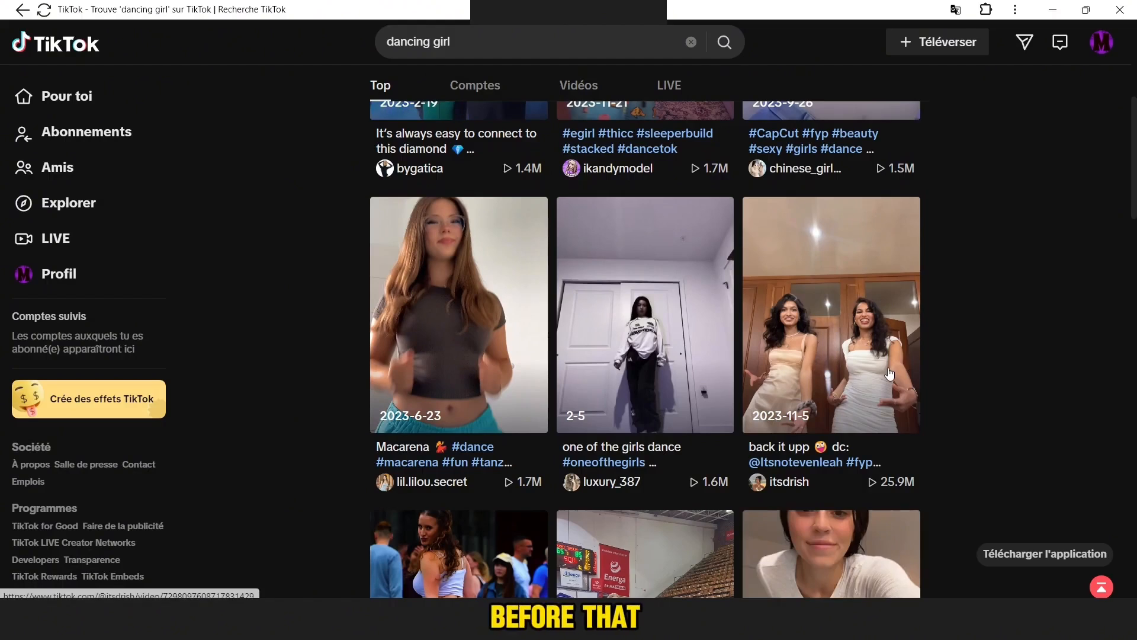
pyautogui.moveTo(449, 353)
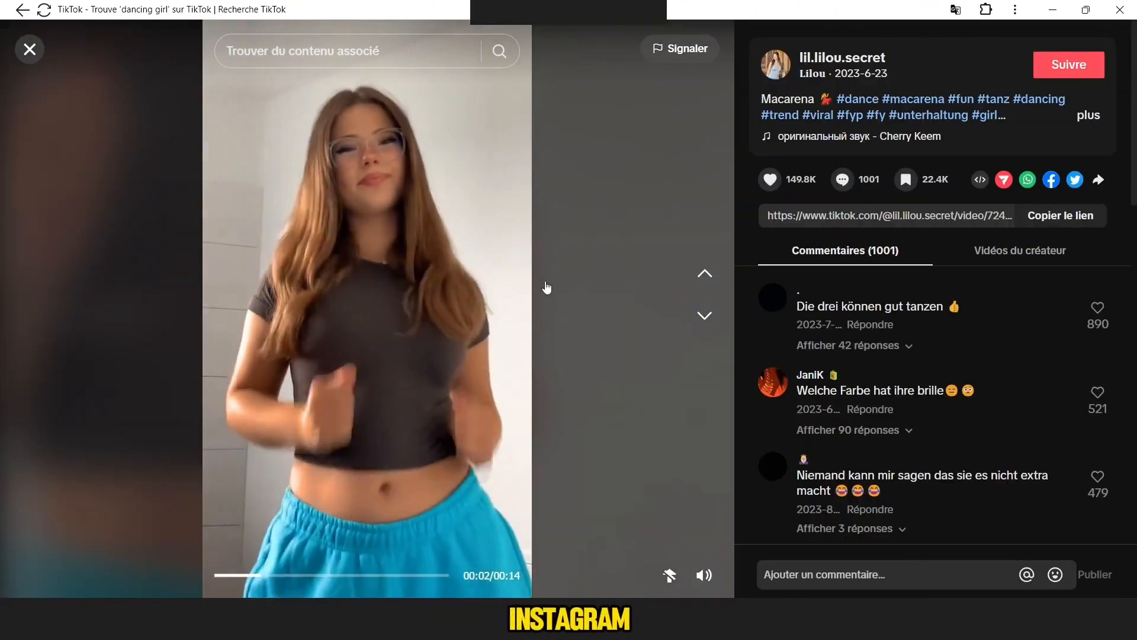
pyautogui.moveTo(391, 247)
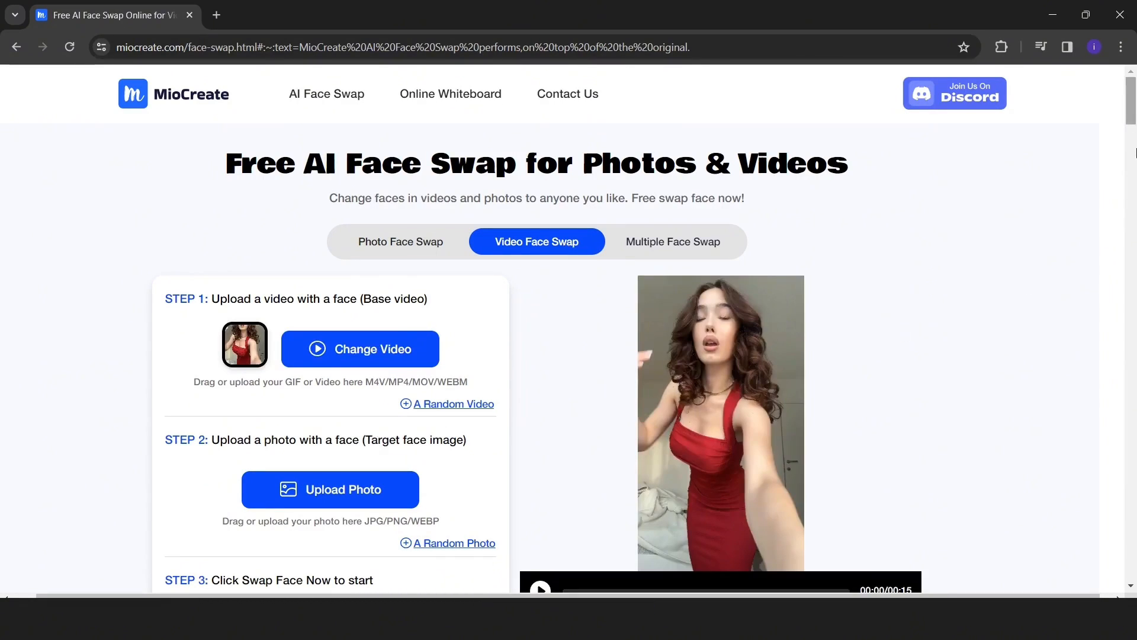
# Upload the face photo, play the red-dress swap video, and try swapping another clip.
pyautogui.scroll(-3)
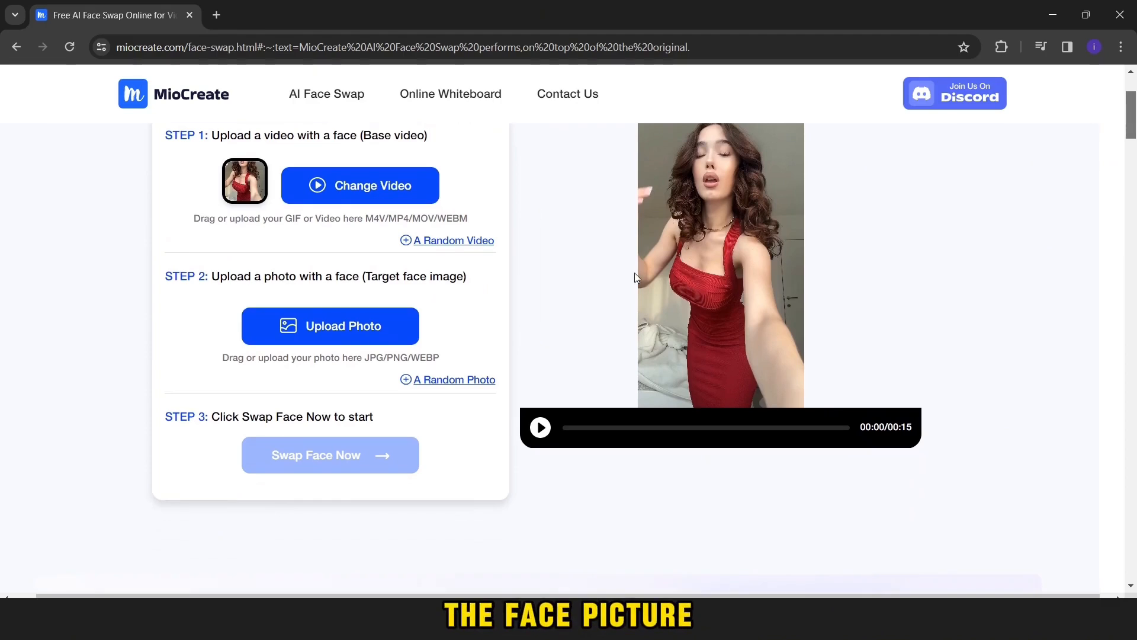
pyautogui.click(330, 455)
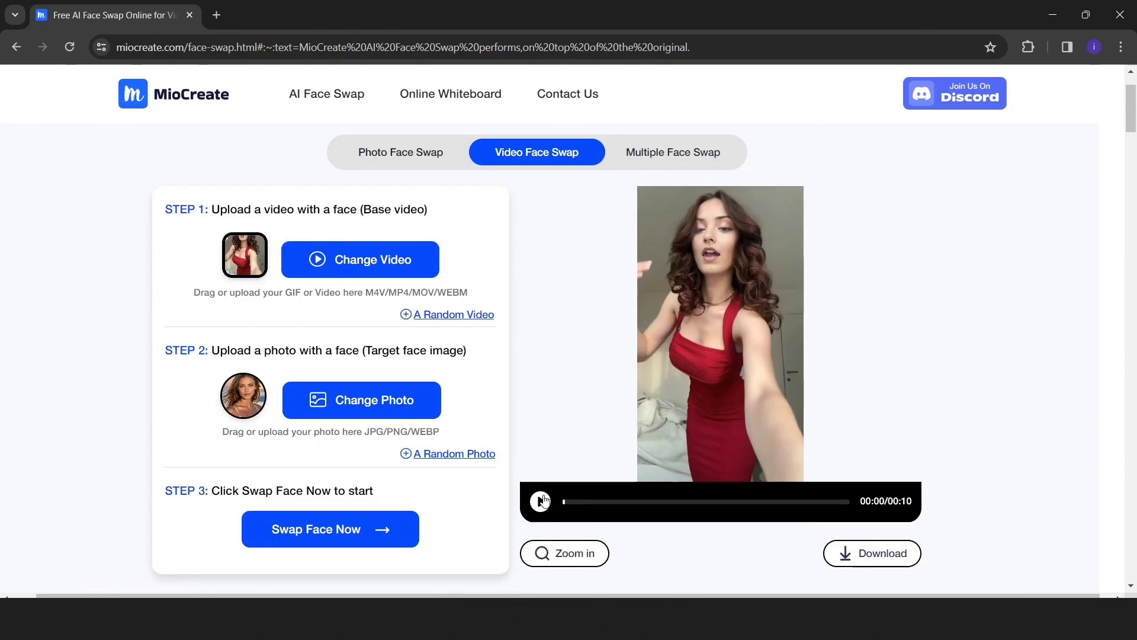
pyautogui.click(541, 501)
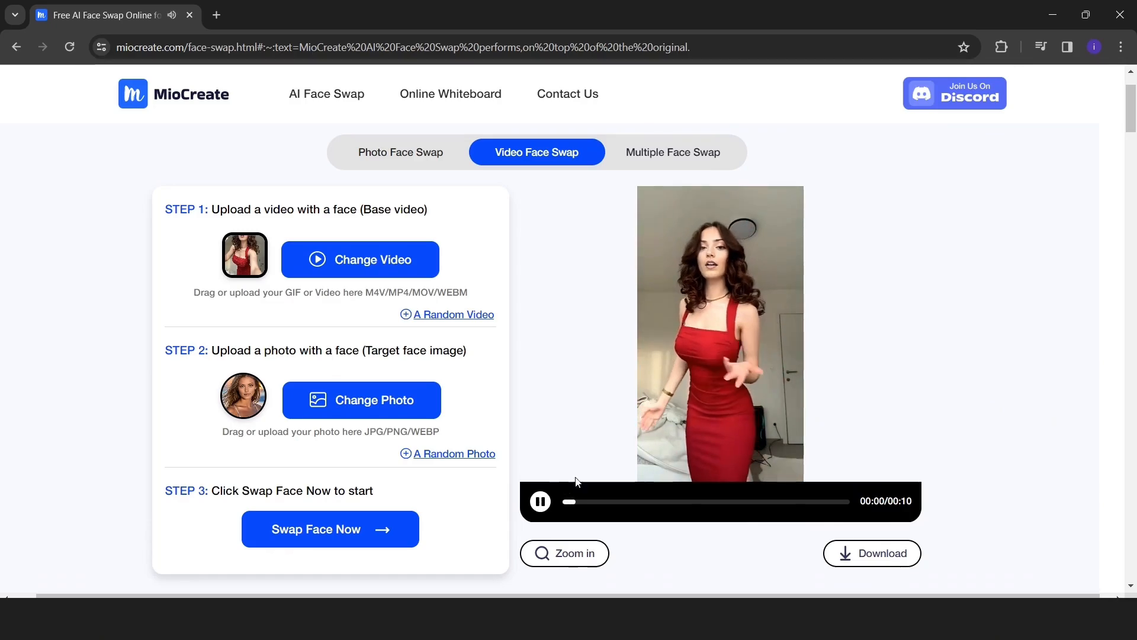
pyautogui.click(565, 552)
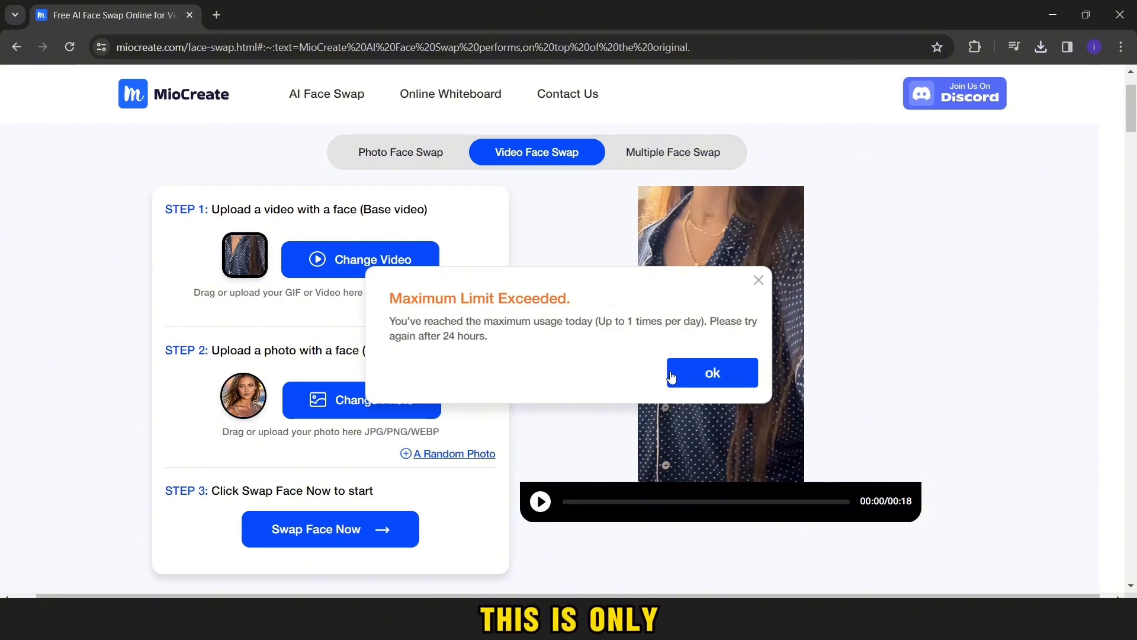
# Dismiss the Maximum Limit Exceeded popup and move to the Colab roop notebook.
pyautogui.click(712, 372)
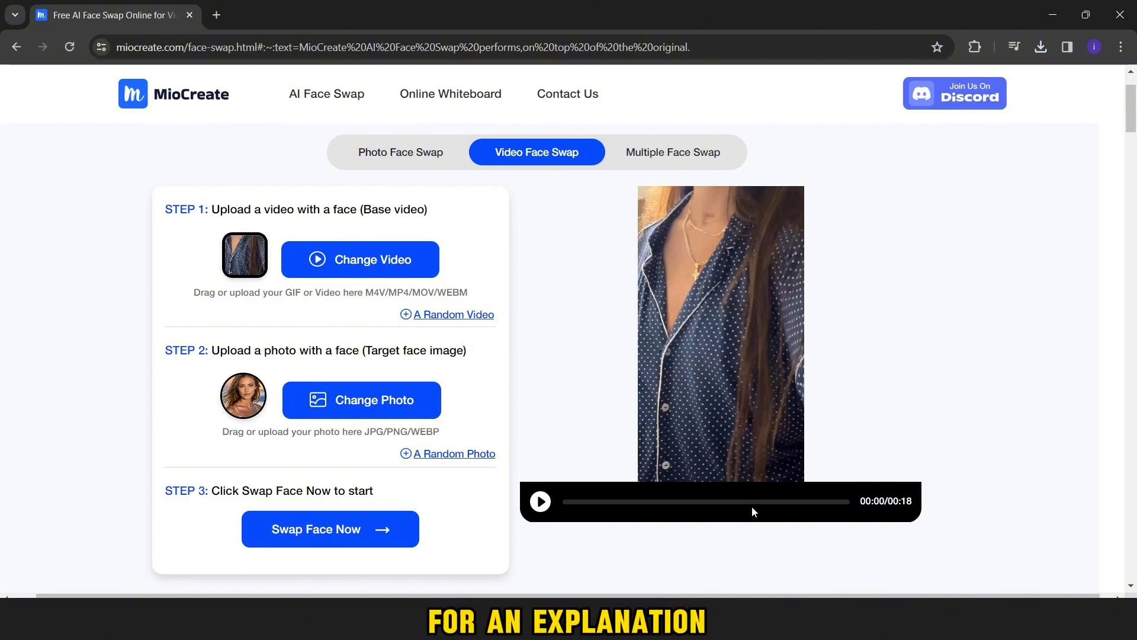
pyautogui.click(289, 14)
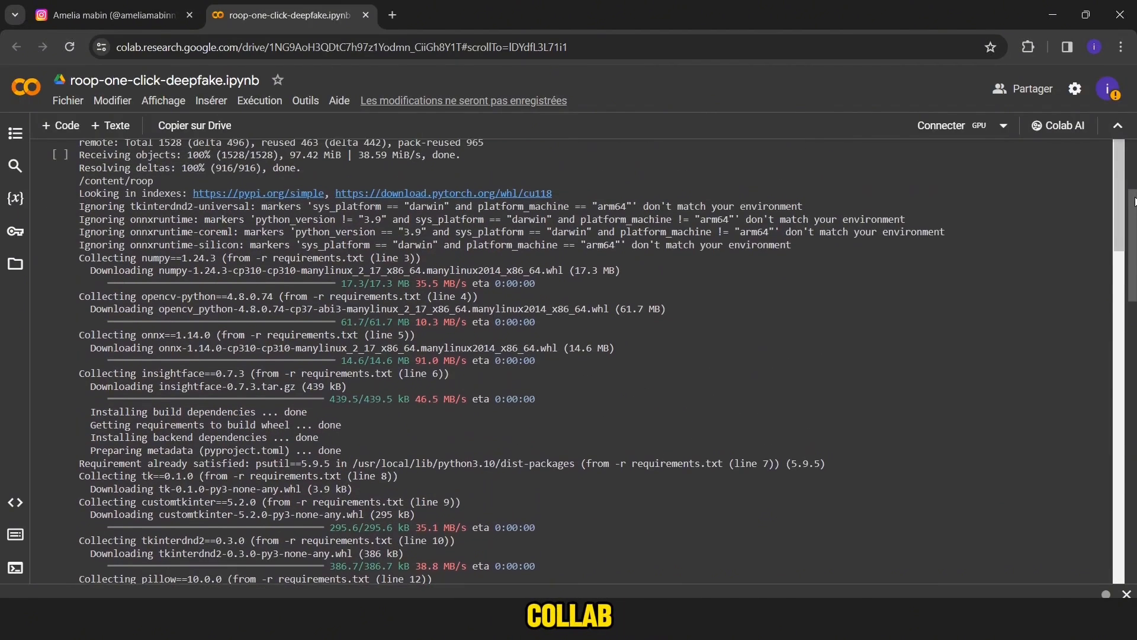
pyautogui.scroll(3)
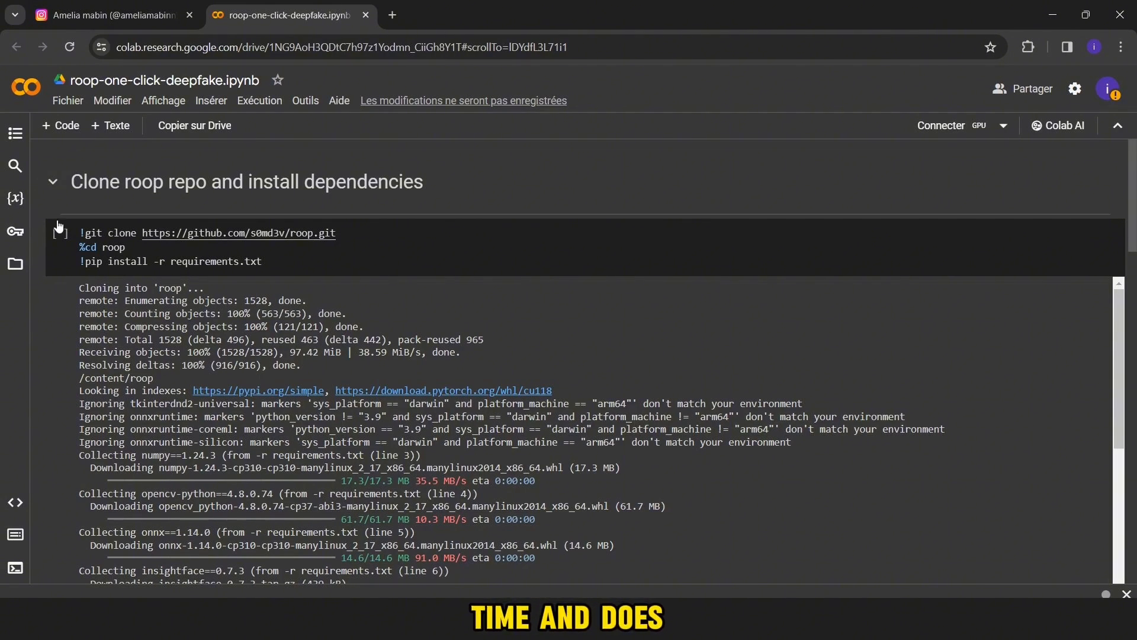
# Run the roop clone cell despite the warning, then the inswapper model download cell.
pyautogui.click(60, 232)
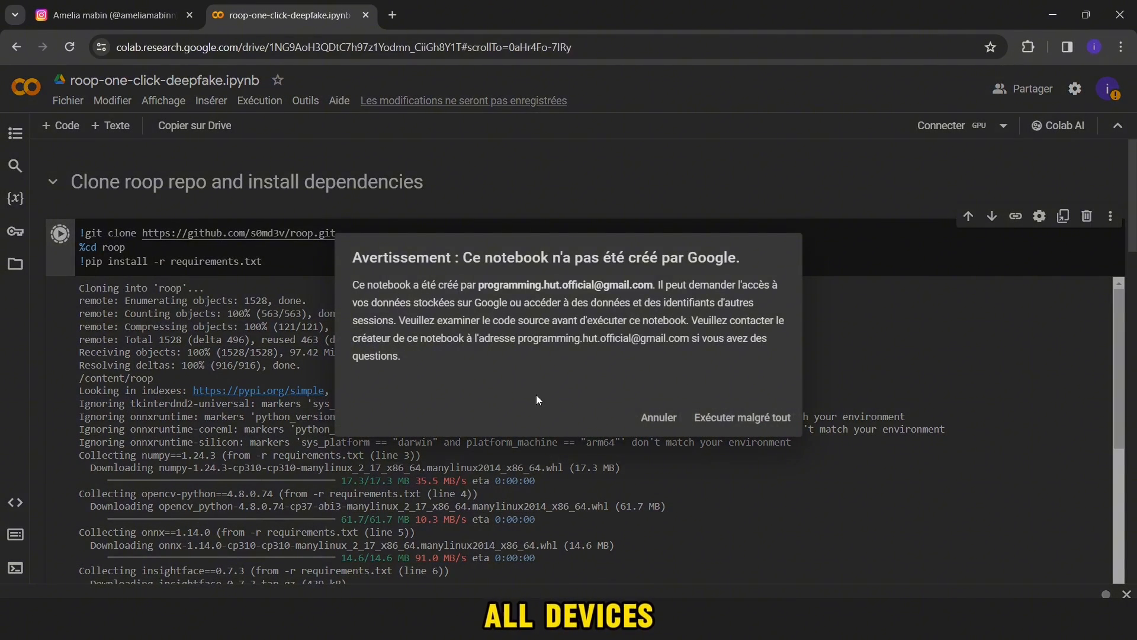
pyautogui.click(741, 417)
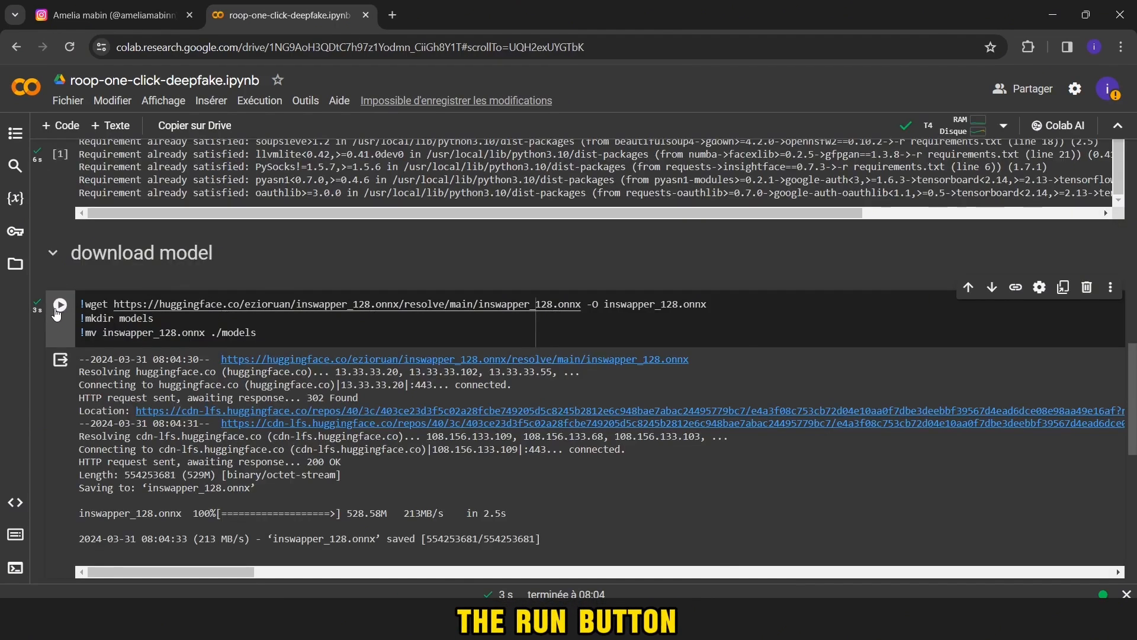
pyautogui.click(60, 303)
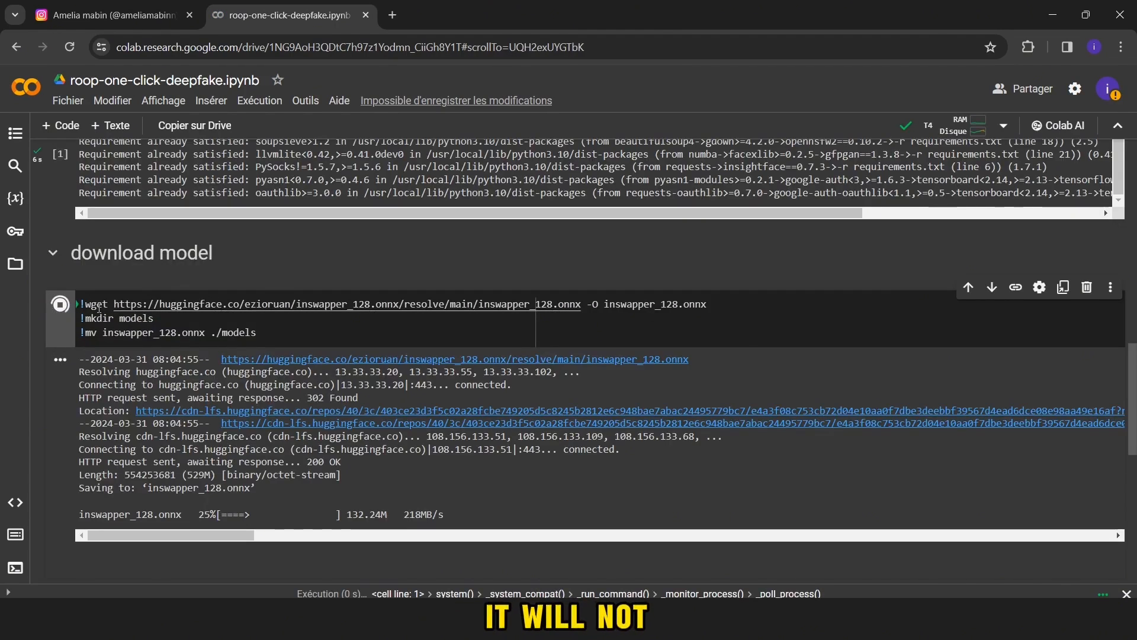
# Upload image.jpeg and video.mp4 to the runtime's session files.
pyautogui.click(15, 262)
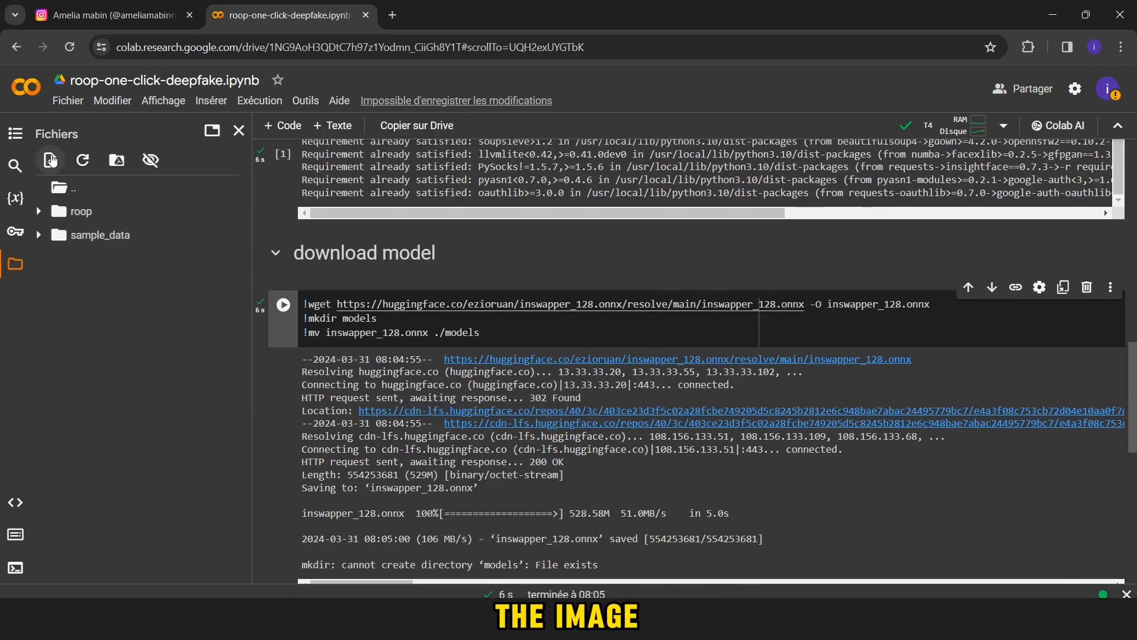
pyautogui.click(49, 160)
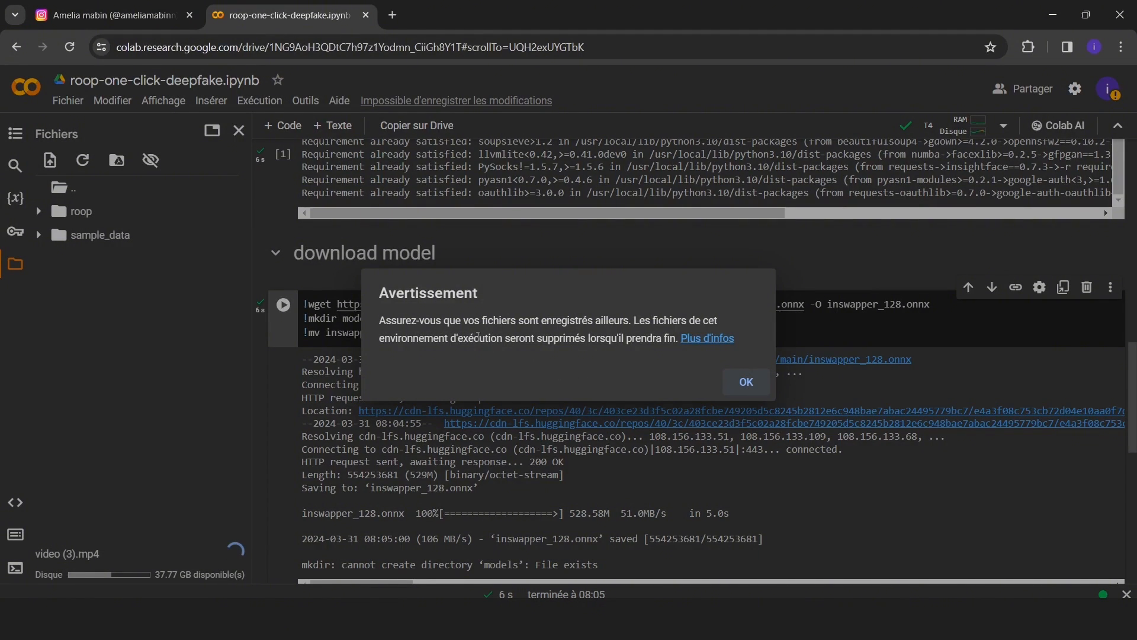
pyautogui.click(745, 381)
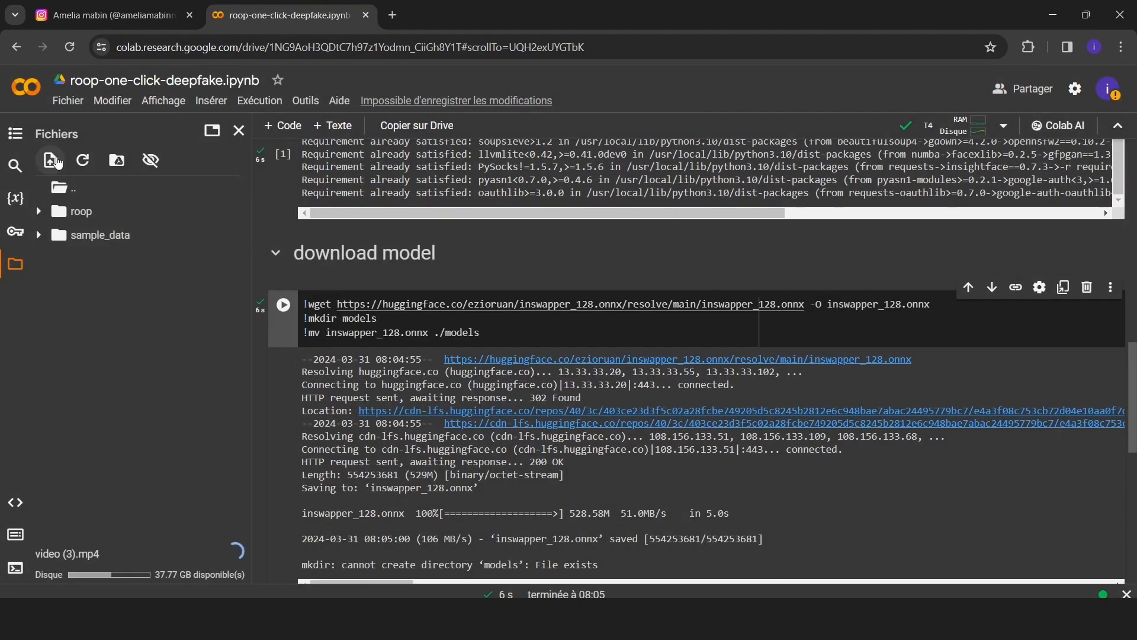
pyautogui.click(82, 161)
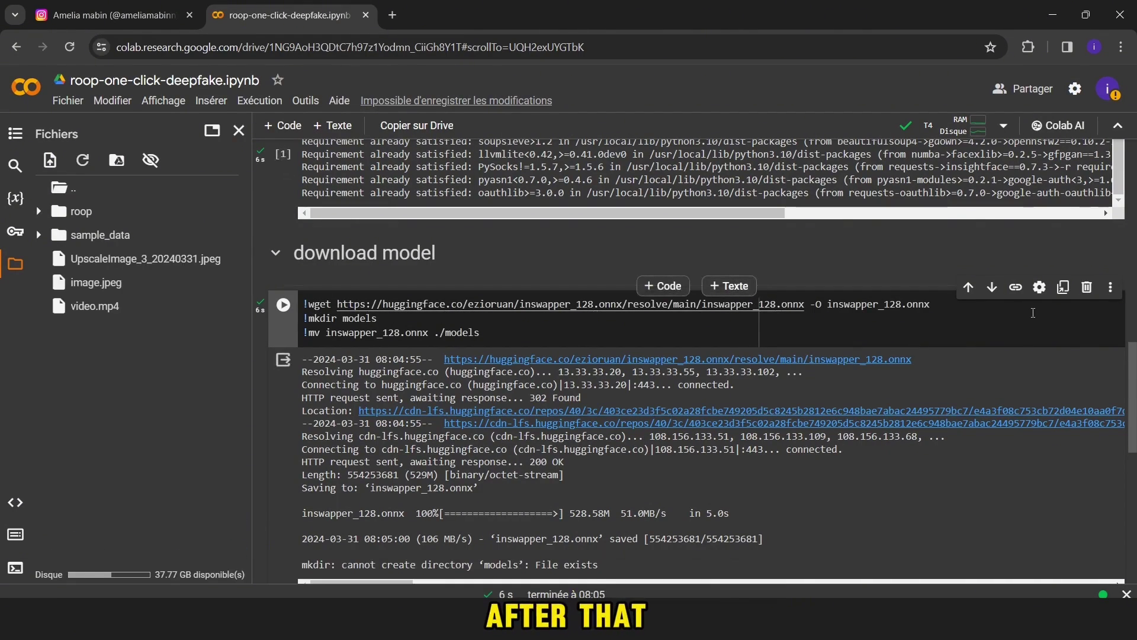
# Point the Deepfake command at /content/video.mp4 with /content/image.jpeg as source, and run it.
pyautogui.scroll(-3)
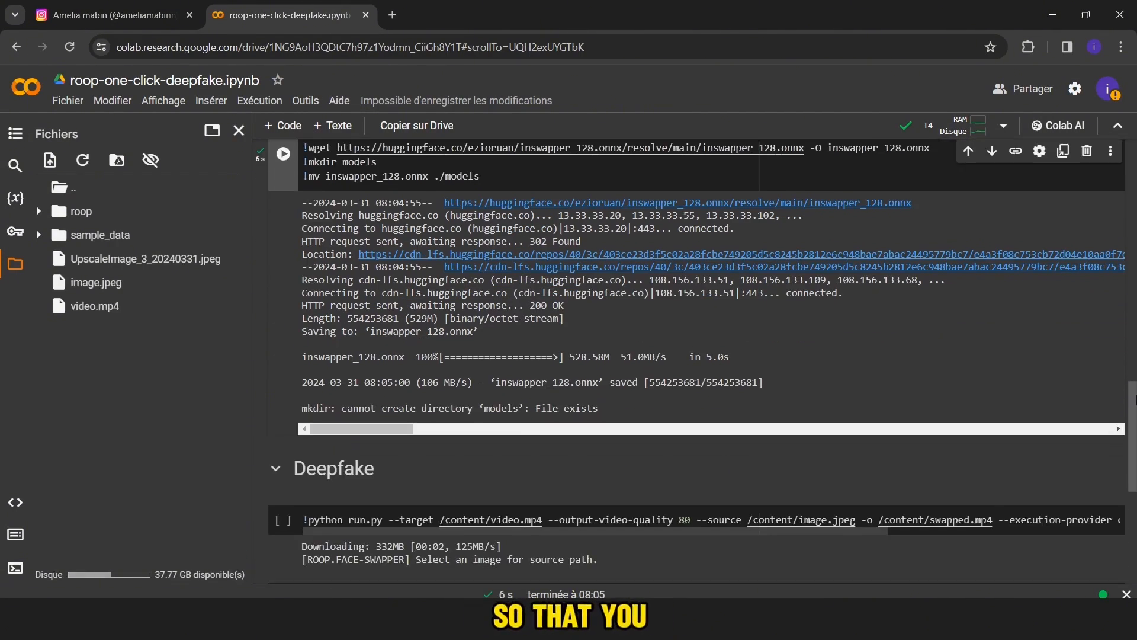
pyautogui.scroll(-3)
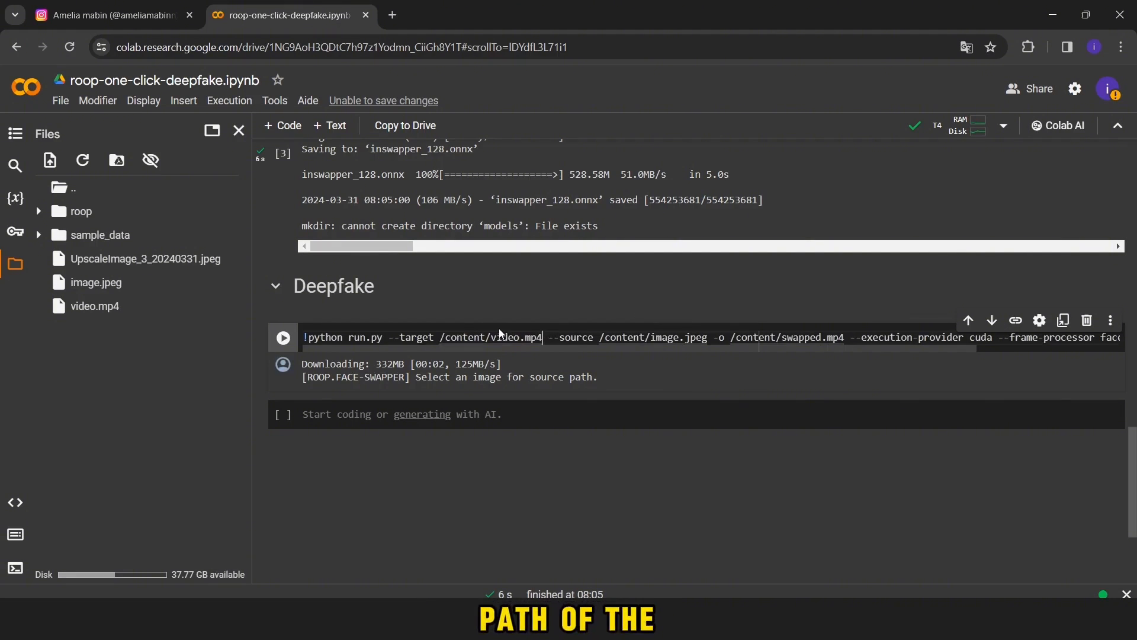
pyautogui.rightClick(95, 282)
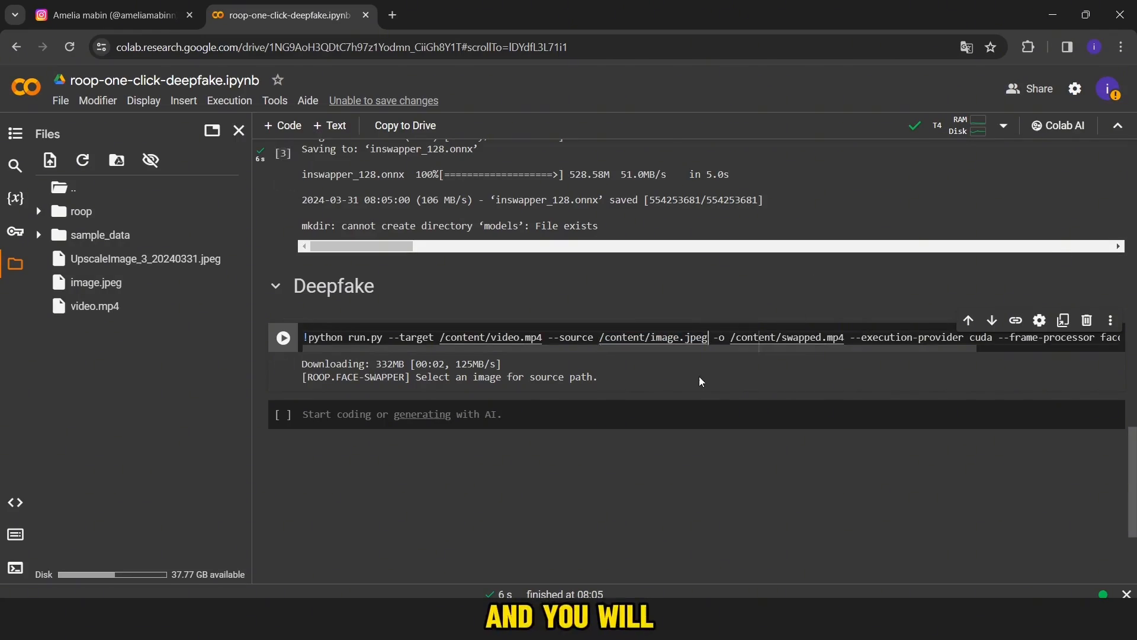
pyautogui.click(282, 337)
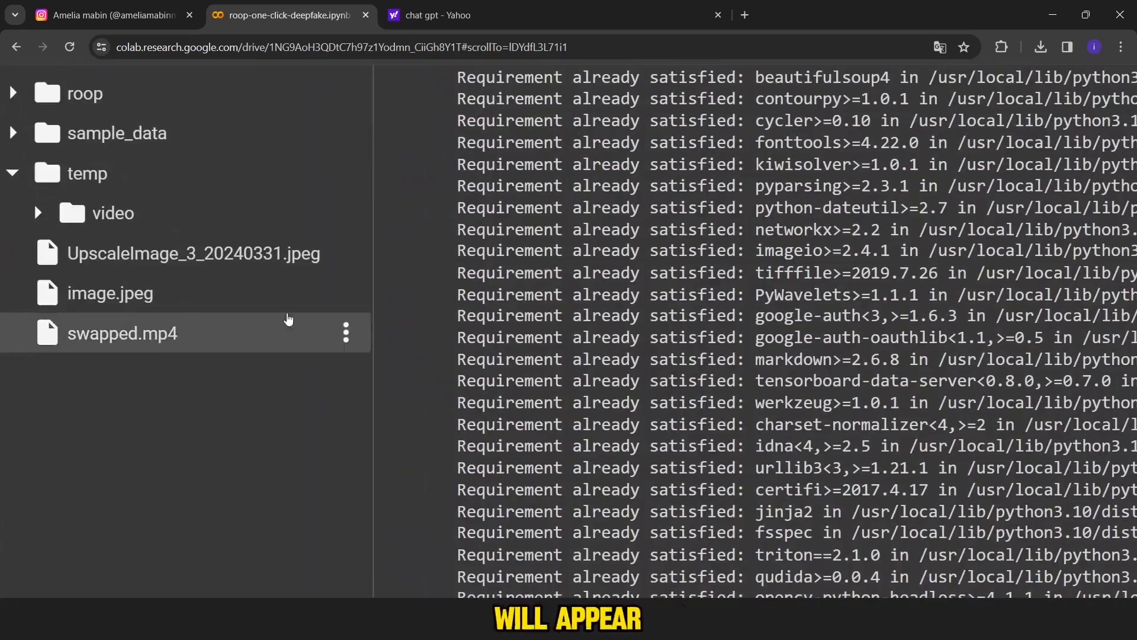
# Download swapped.mp4 from the Colab runtime Files panel.
pyautogui.click(346, 332)
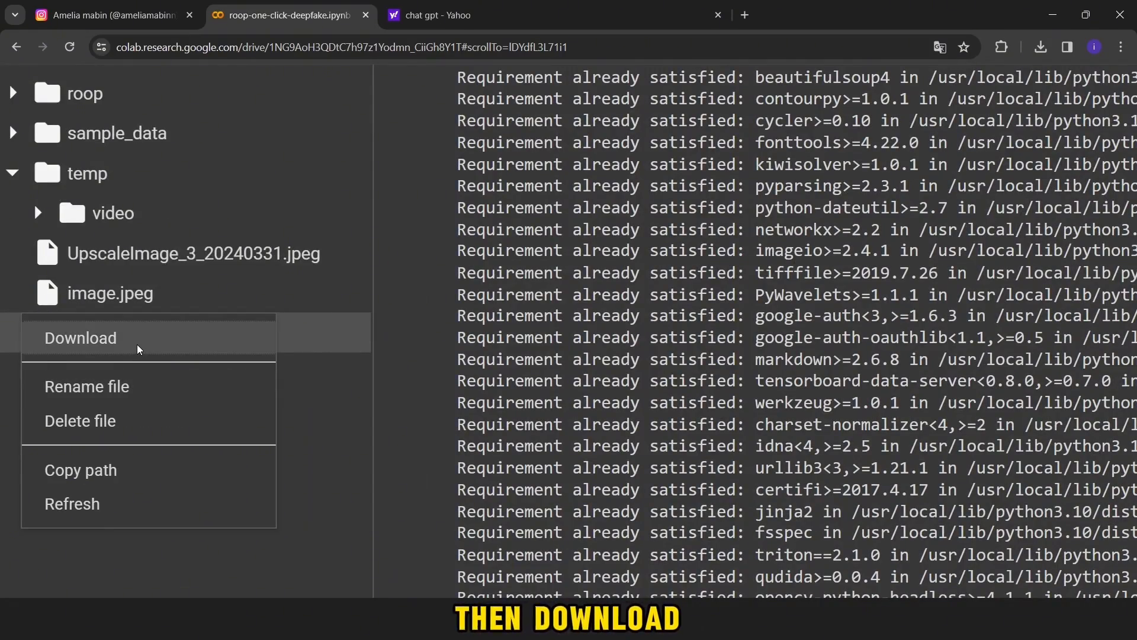
pyautogui.click(80, 337)
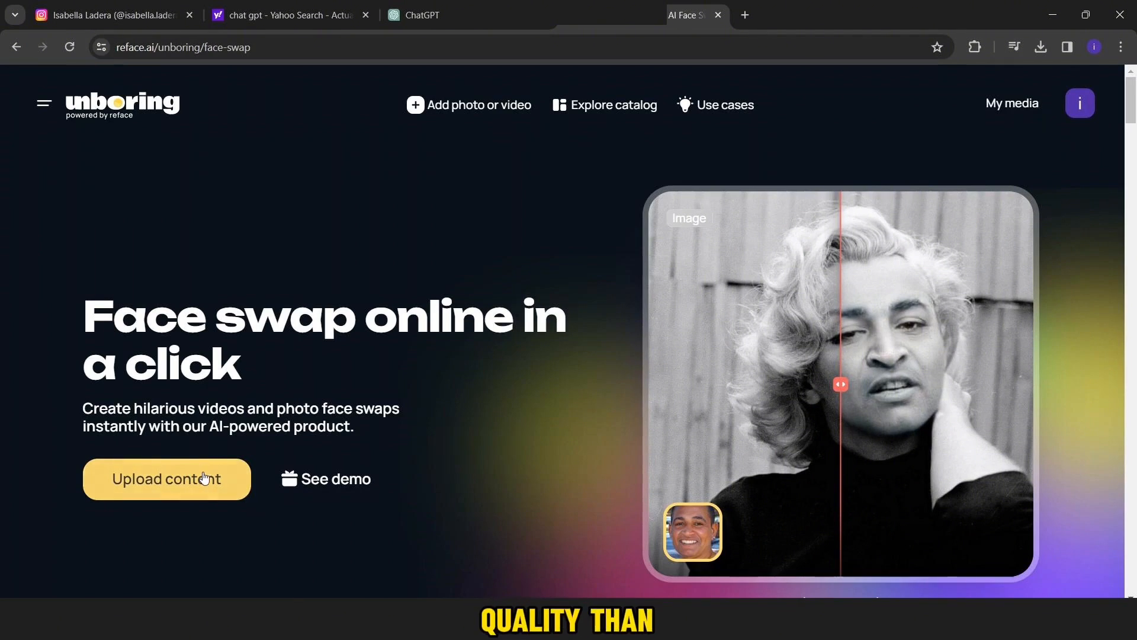
# Upload video (4), swap in the AI model's face, and download the result.
pyautogui.click(165, 478)
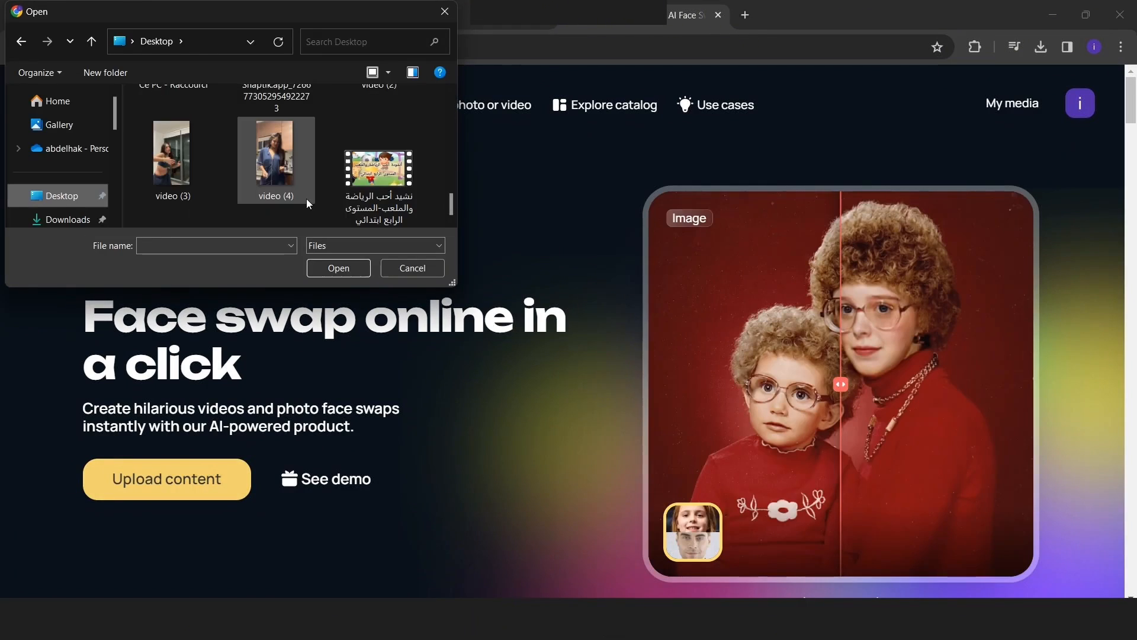
pyautogui.click(338, 267)
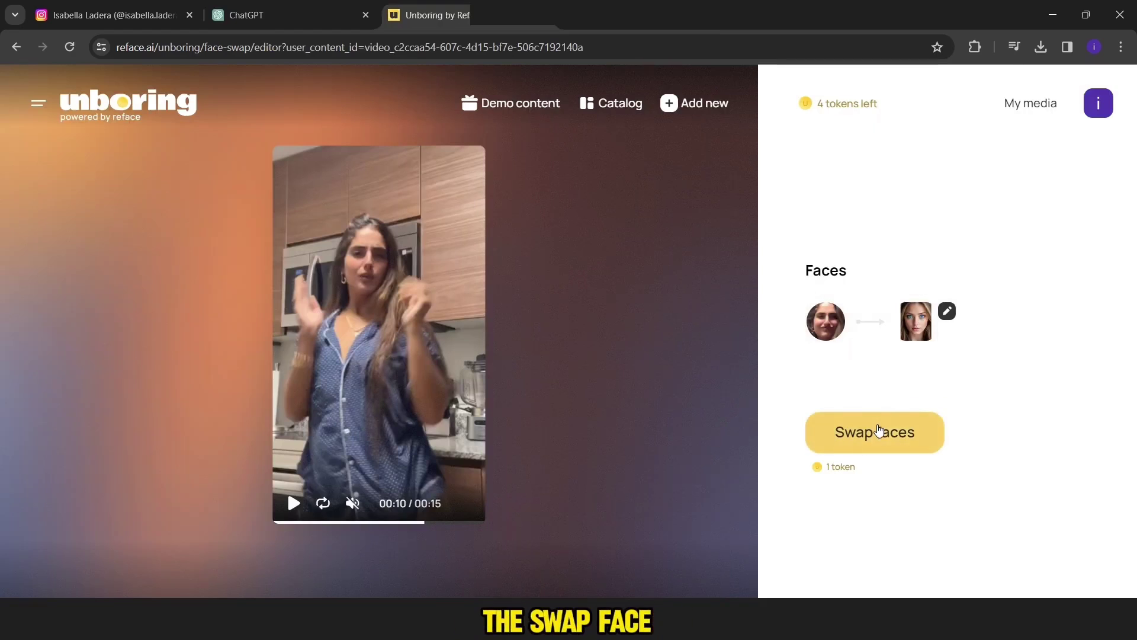
pyautogui.click(875, 432)
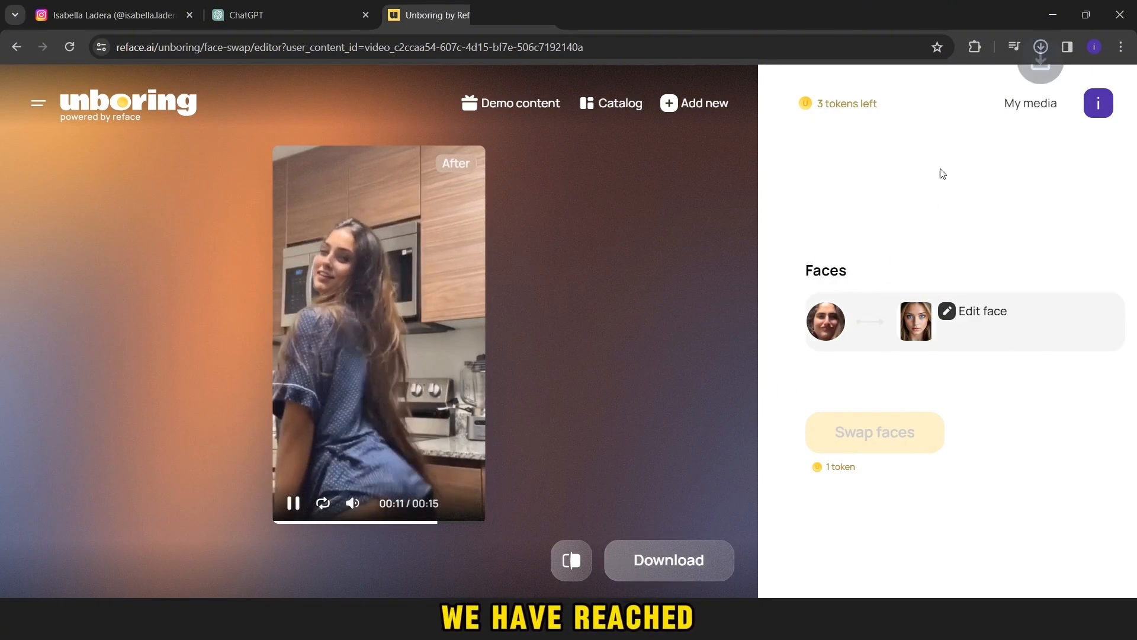
pyautogui.click(668, 559)
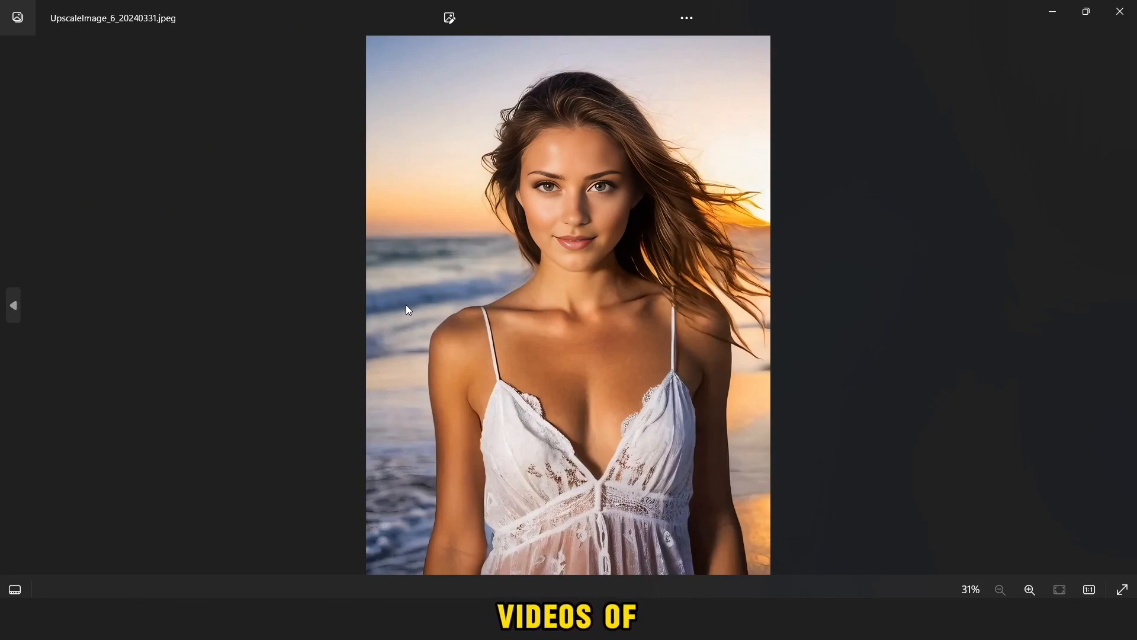
# Go back to the close-up beach portrait UpscaleImage_3_20240331.jpeg.
pyautogui.click(13, 305)
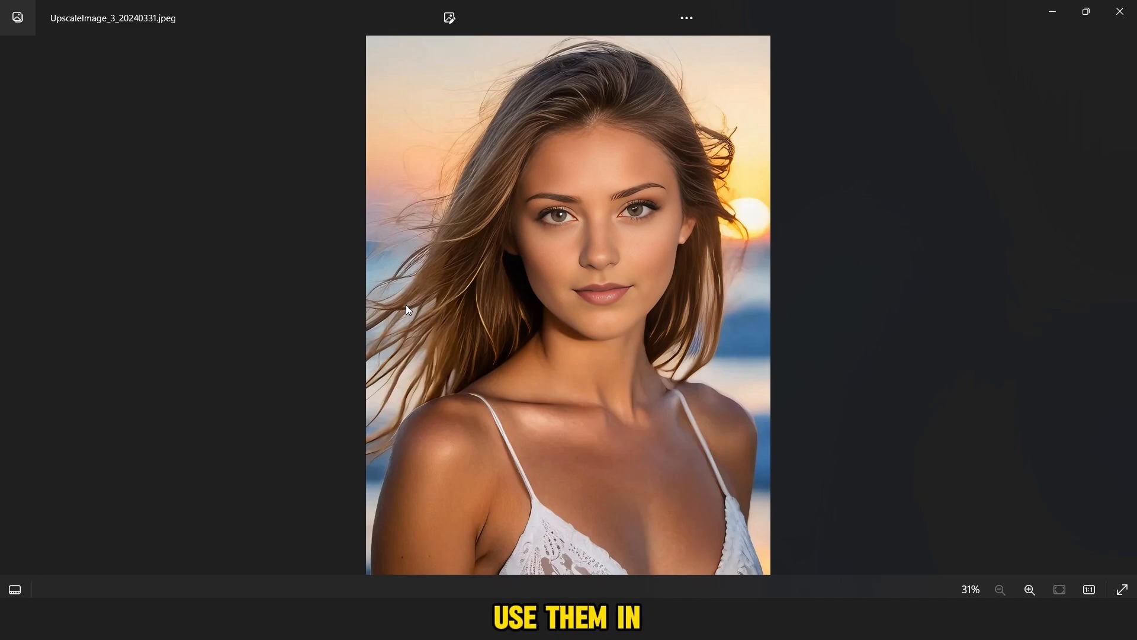
pyautogui.moveTo(897, 208)
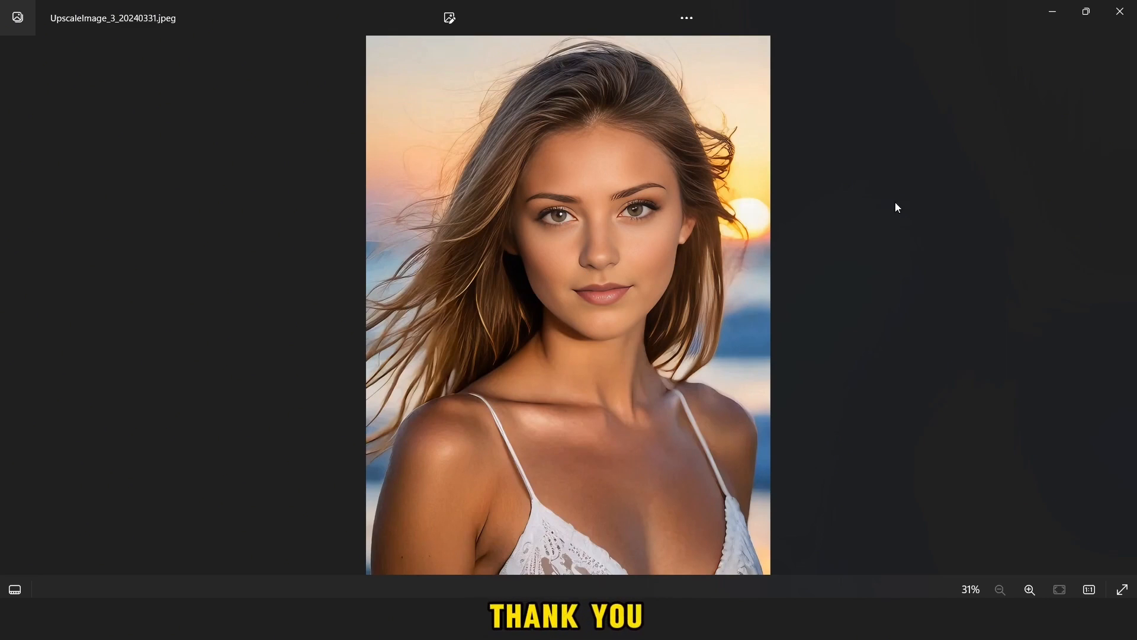